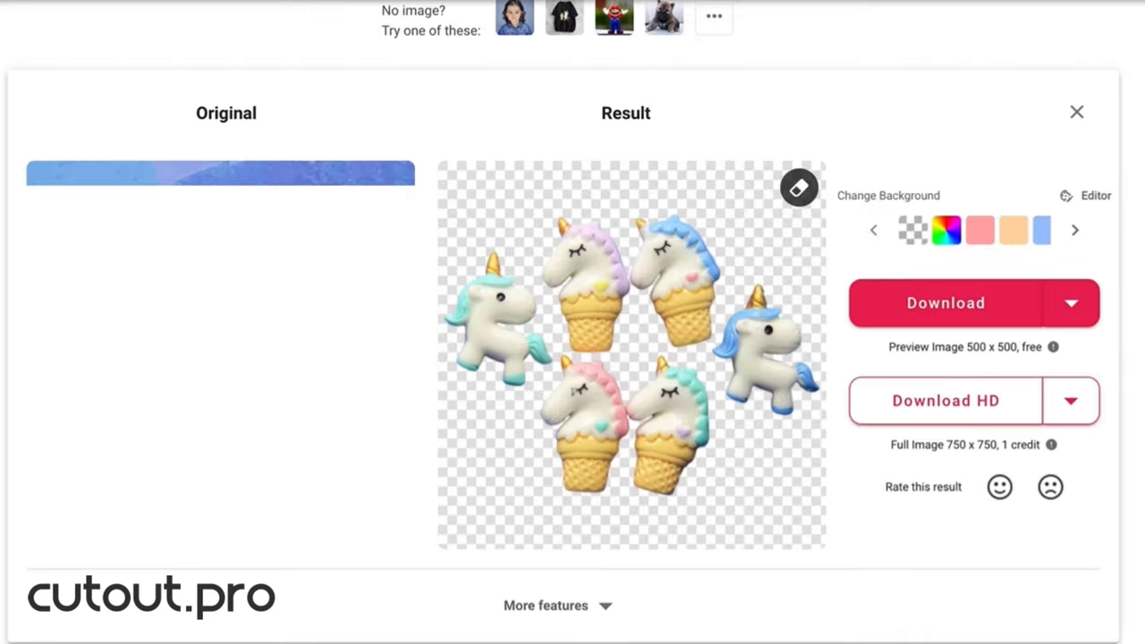
- Swap the unicorn cutout's transparent background for the pink swatch
left_click(980, 229)
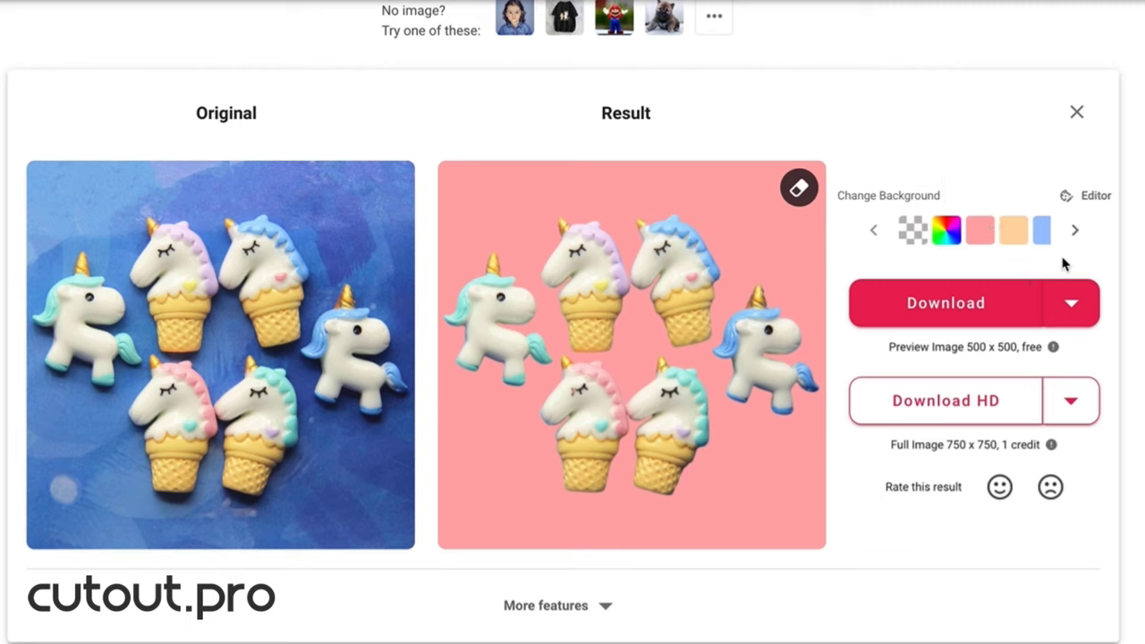
mouse_move(797, 188)
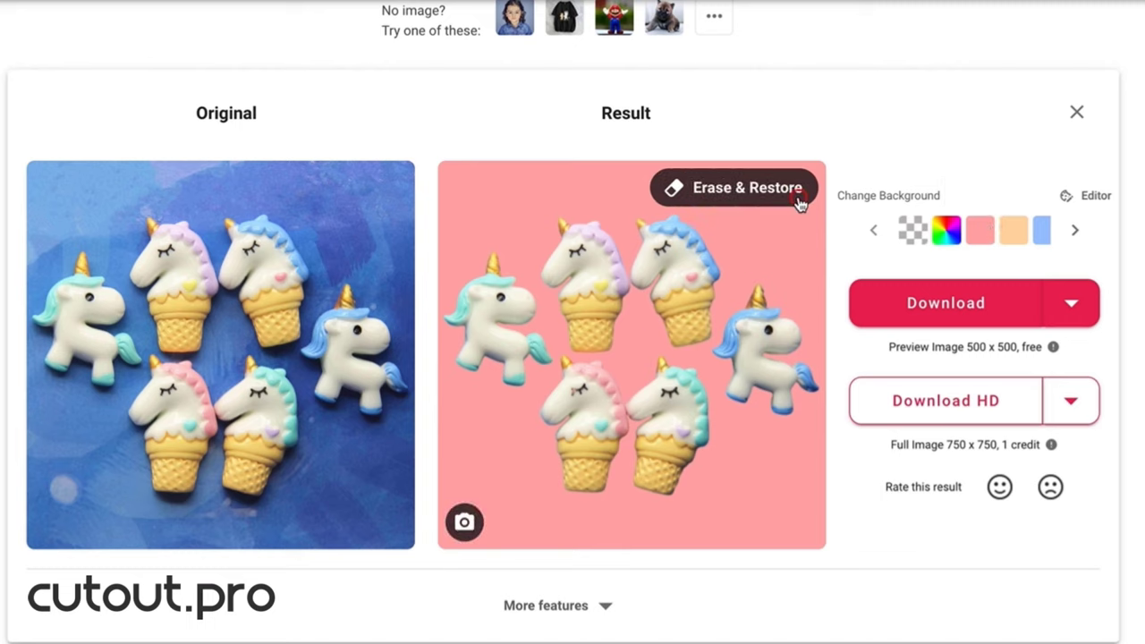
left_click(734, 188)
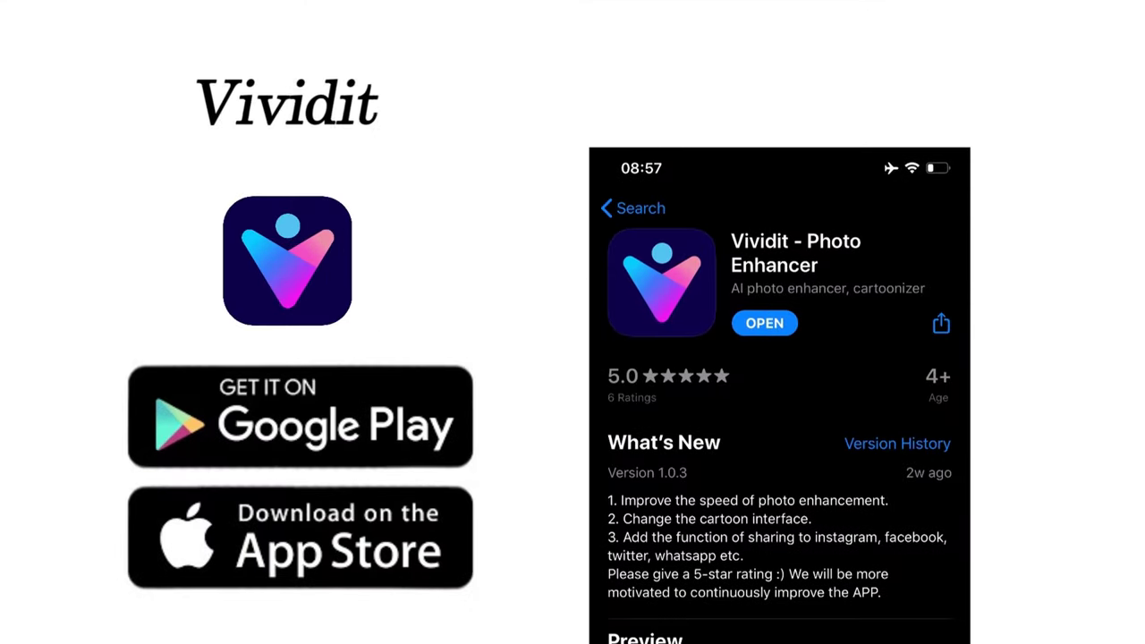
scroll("up", 3)
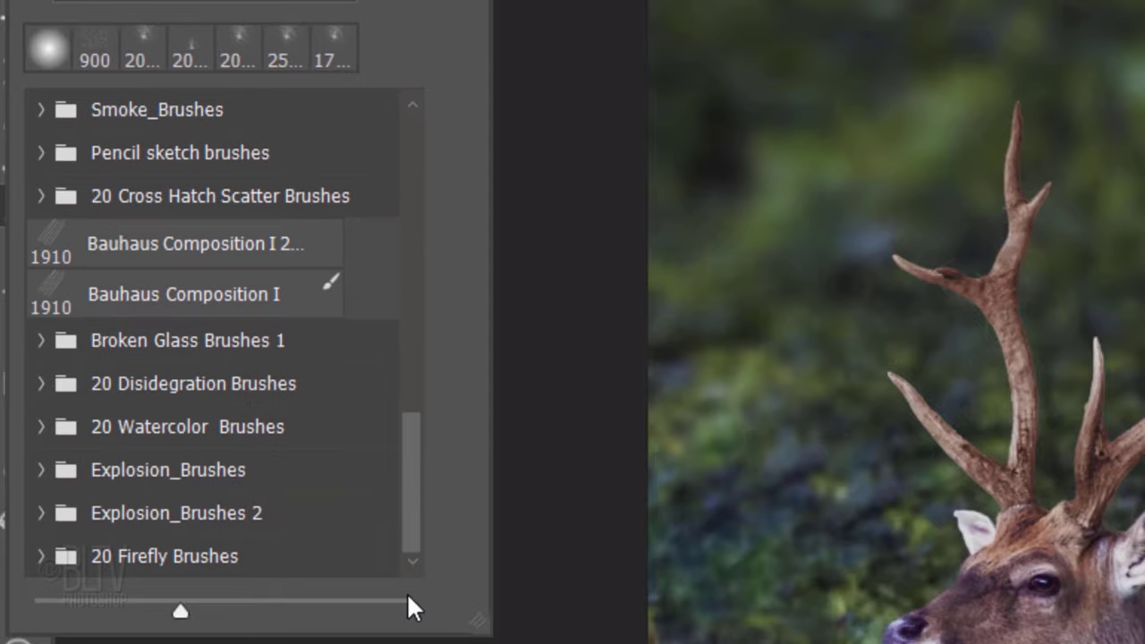
- Show the Deer Body NO Antlers channel with RGB on, as a red overlay on the photo
left_click(41, 469)
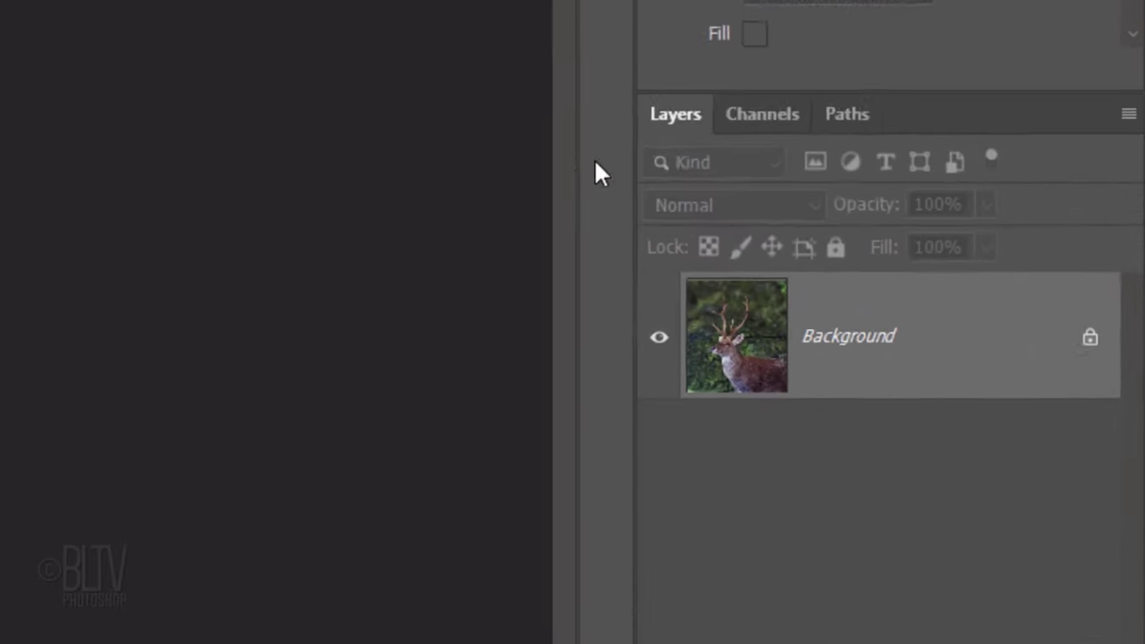
left_click(762, 115)
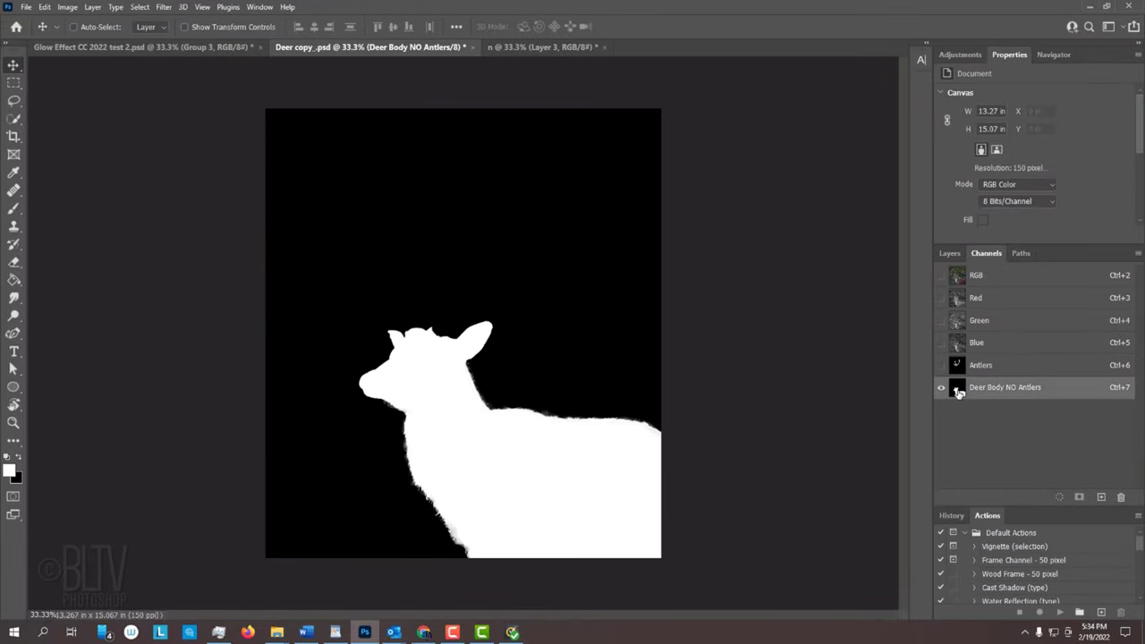
left_click(941, 276)
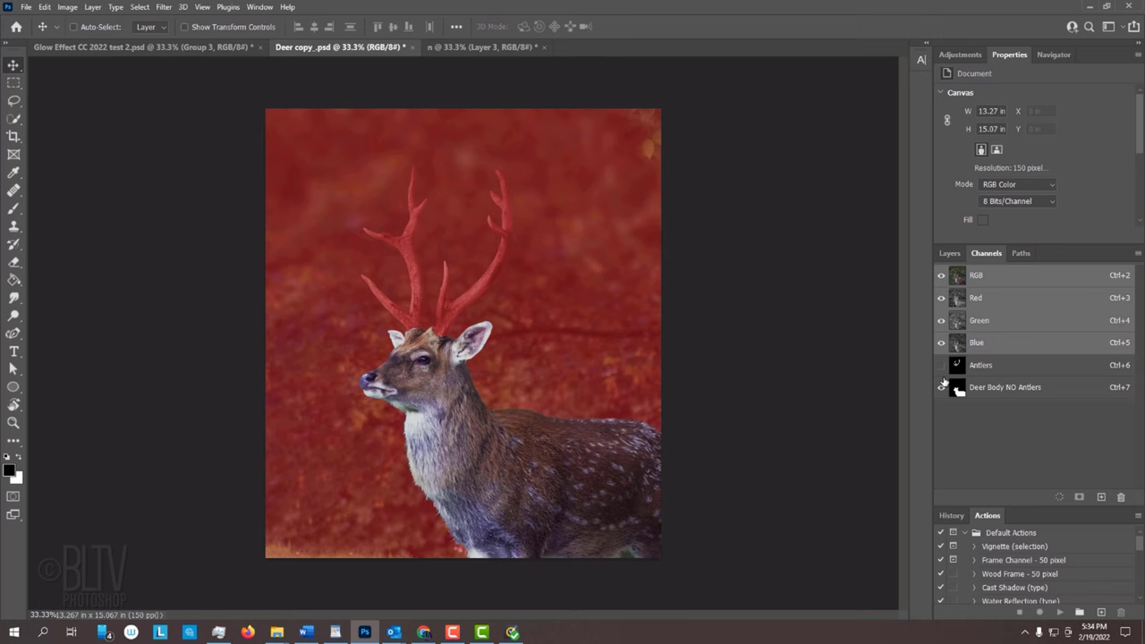
left_click(948, 254)
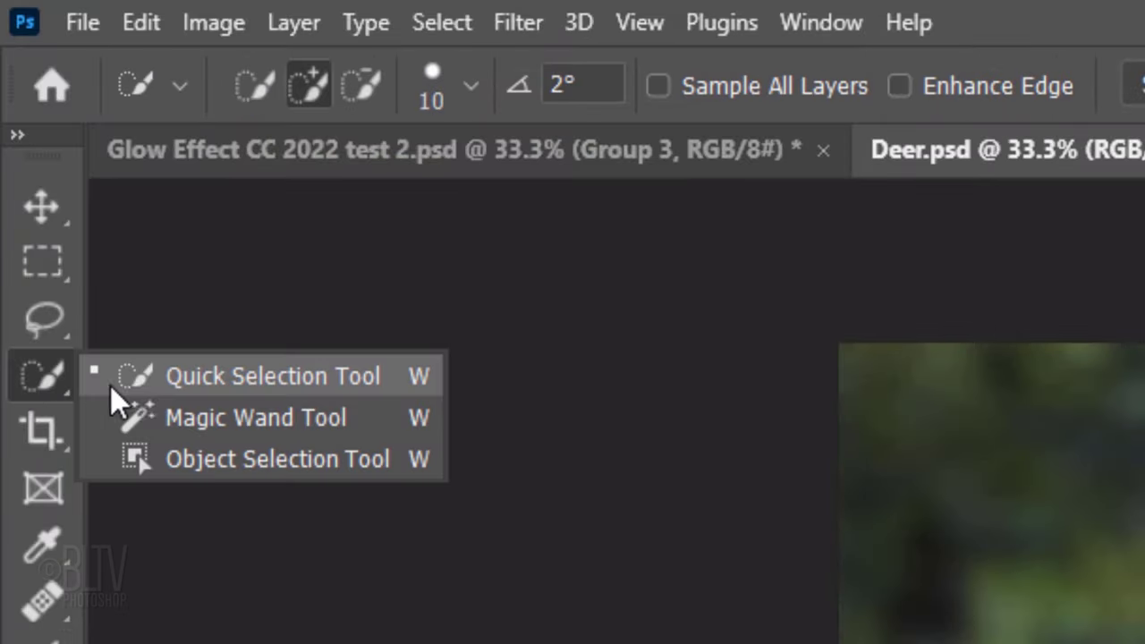
mouse_move(254, 376)
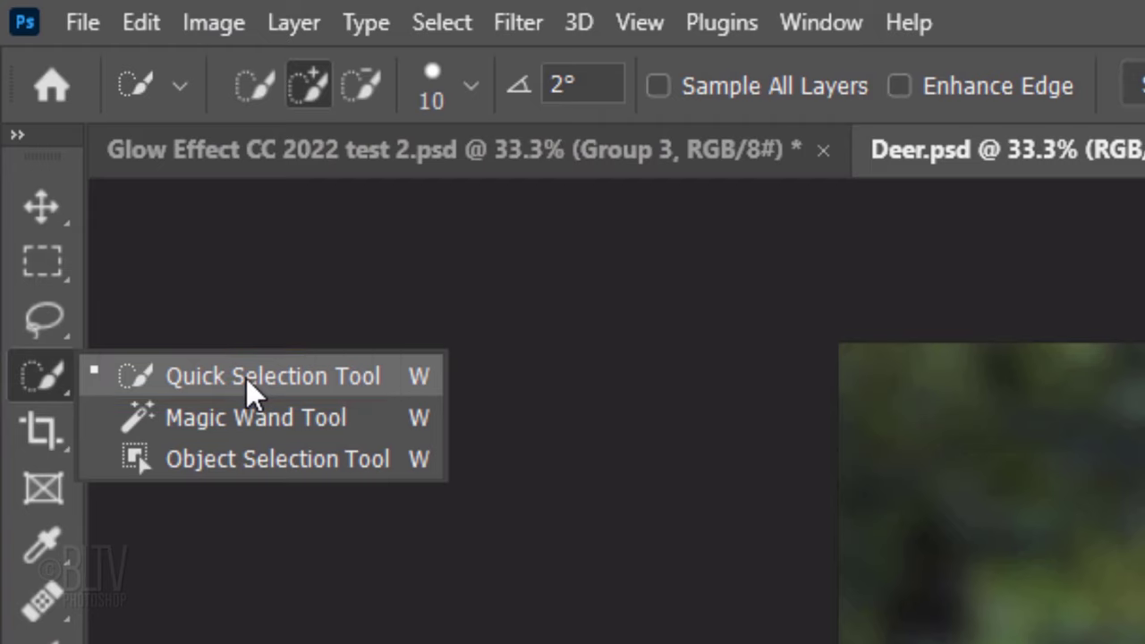
- Select the deer with Select Subject and check it in the red Quick Mask preview
left_click(272, 375)
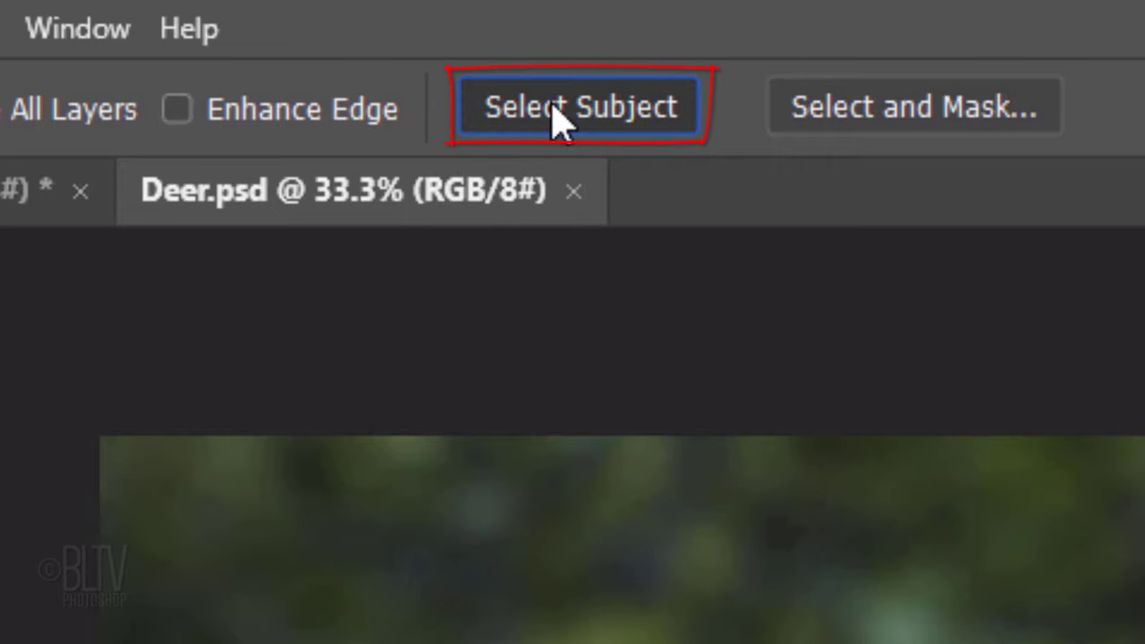
left_click(580, 106)
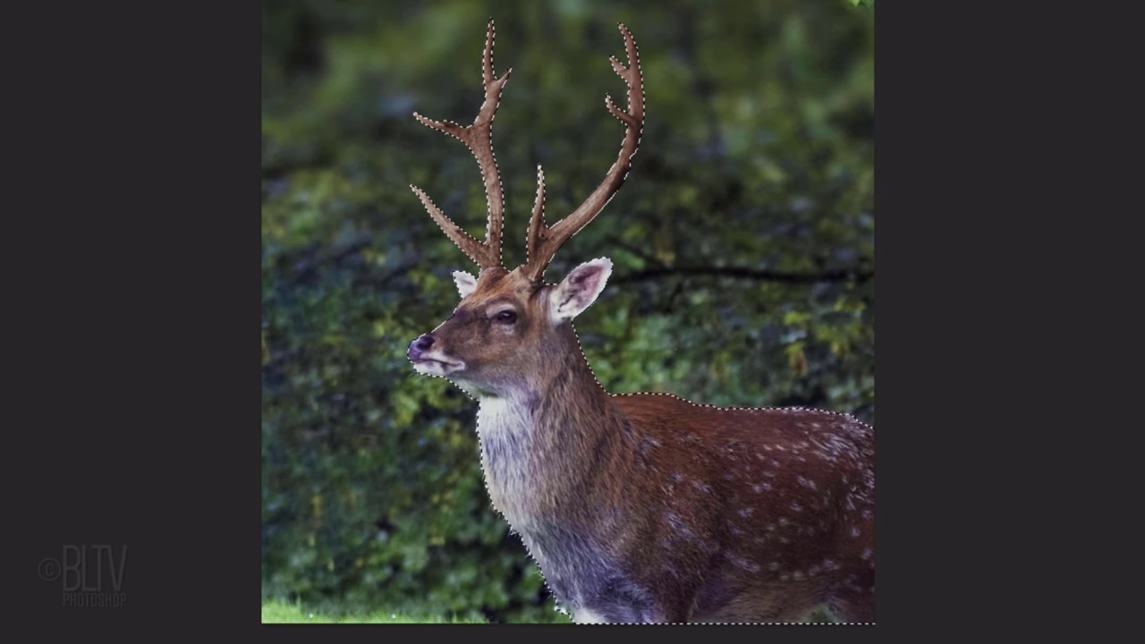
key("q")
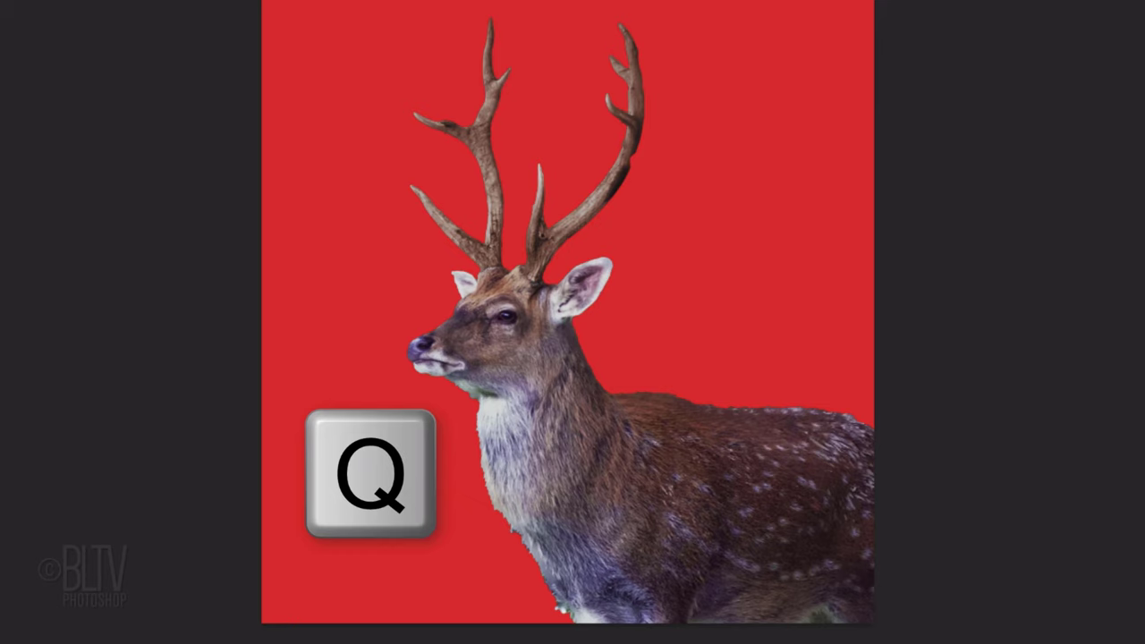
key("q")
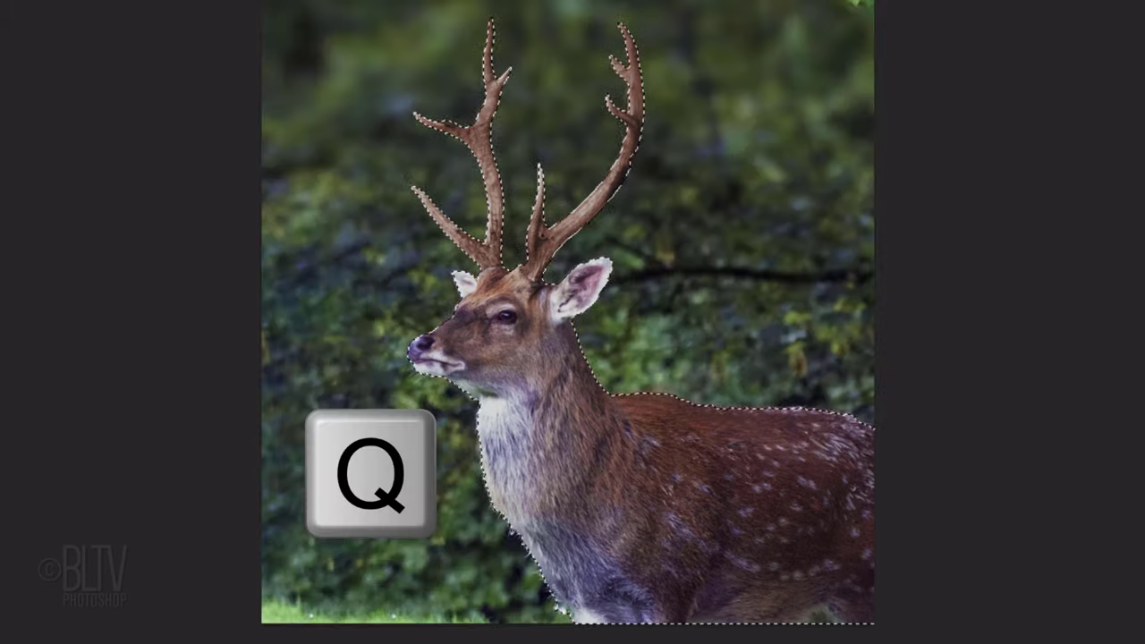
key("q")
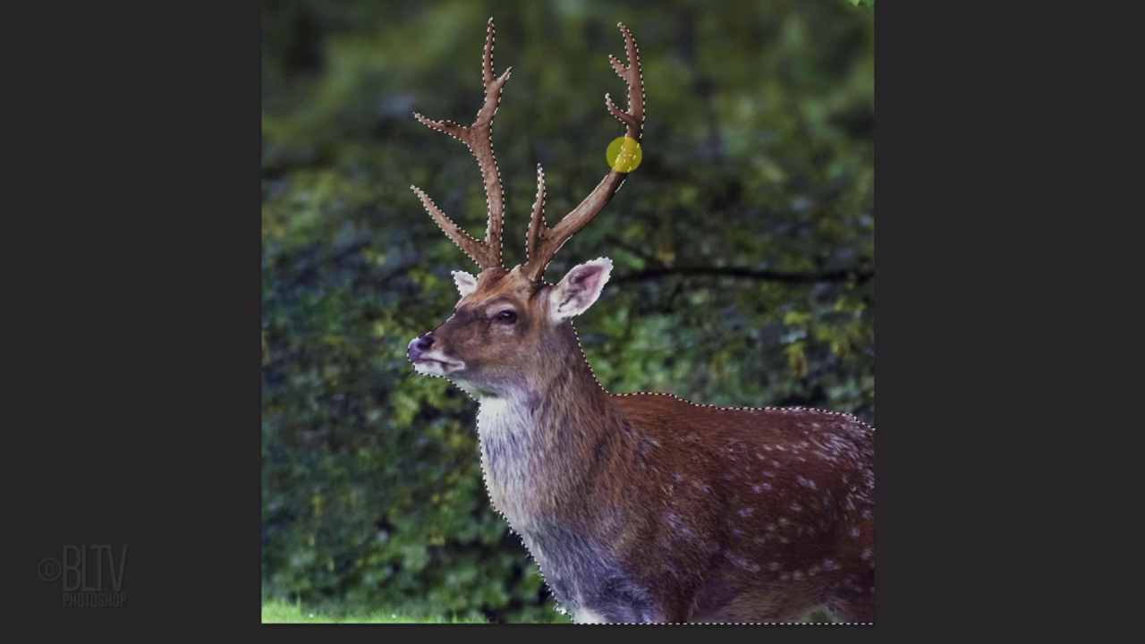
- Alt-brush the head and body out so only the antlers stay selected
key("alt")
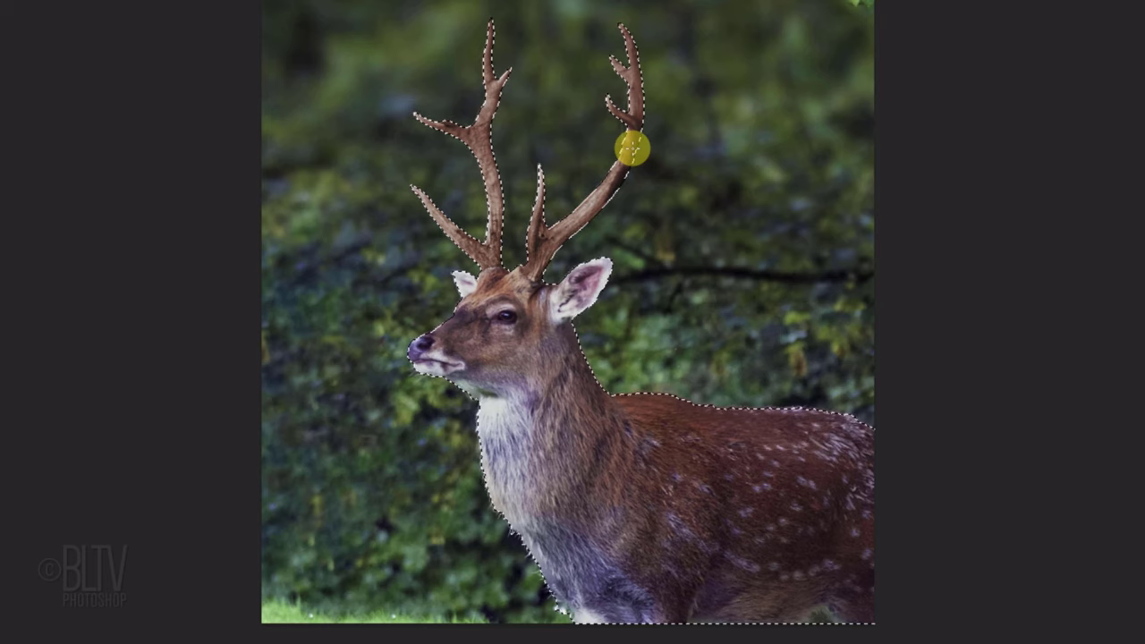
key("alt")
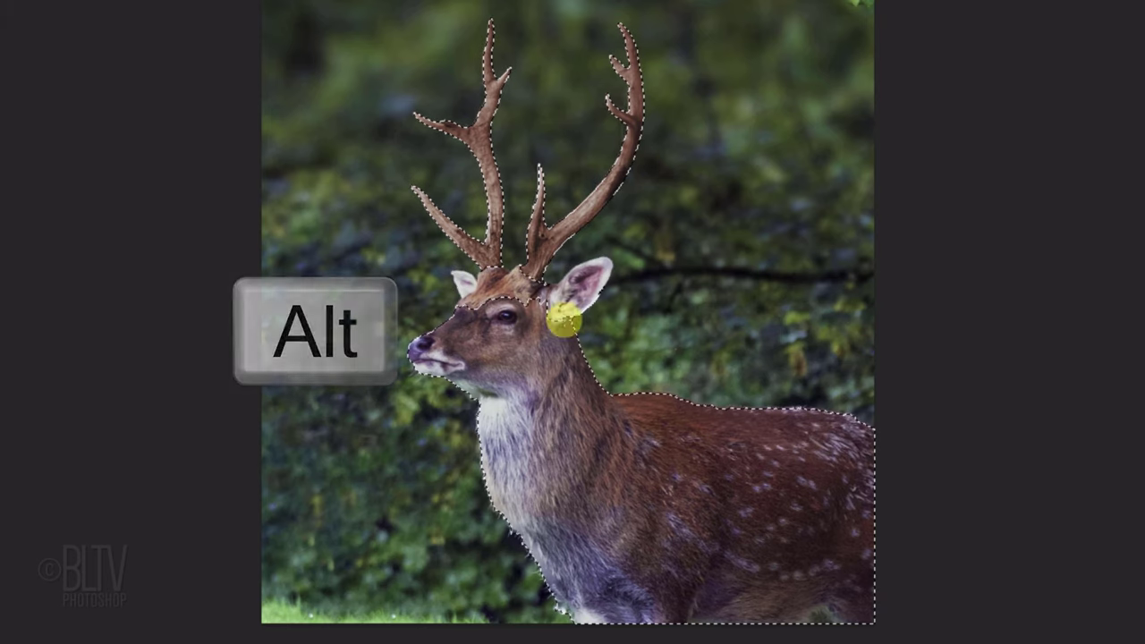
left_click(275, 14)
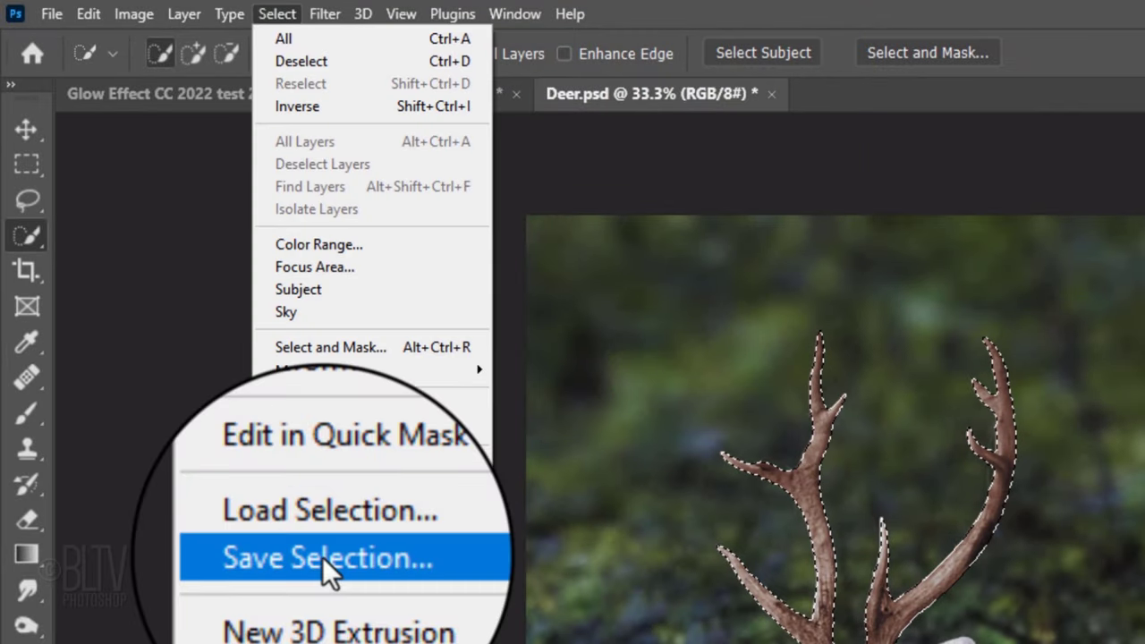
- Save the antler selection as a new channel named 'antlers'
left_click(327, 558)
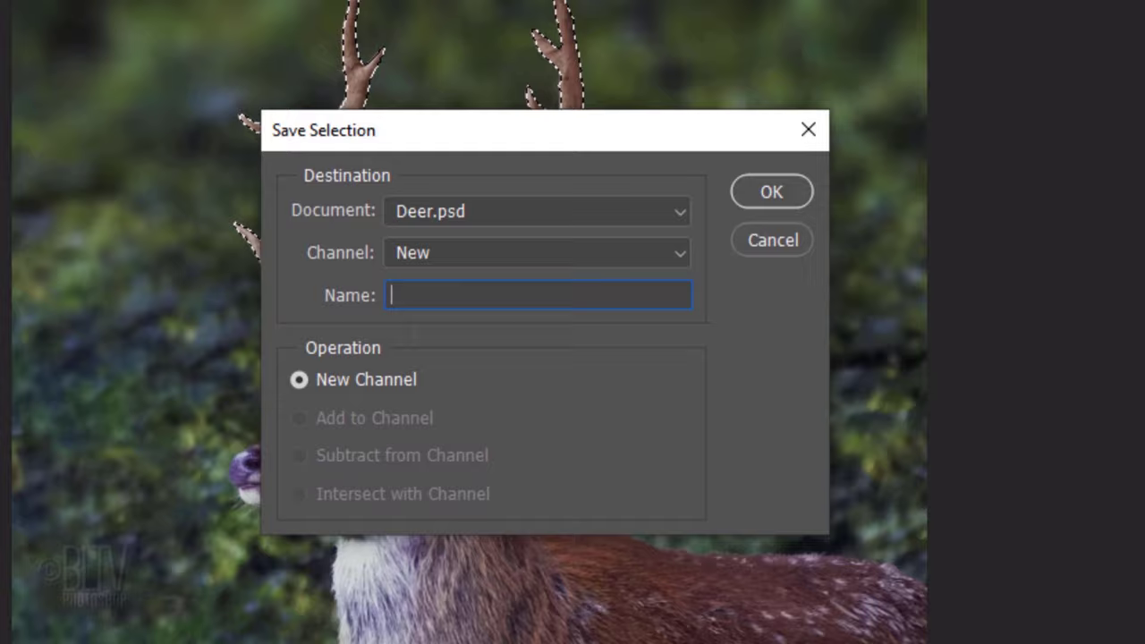
type("ant")
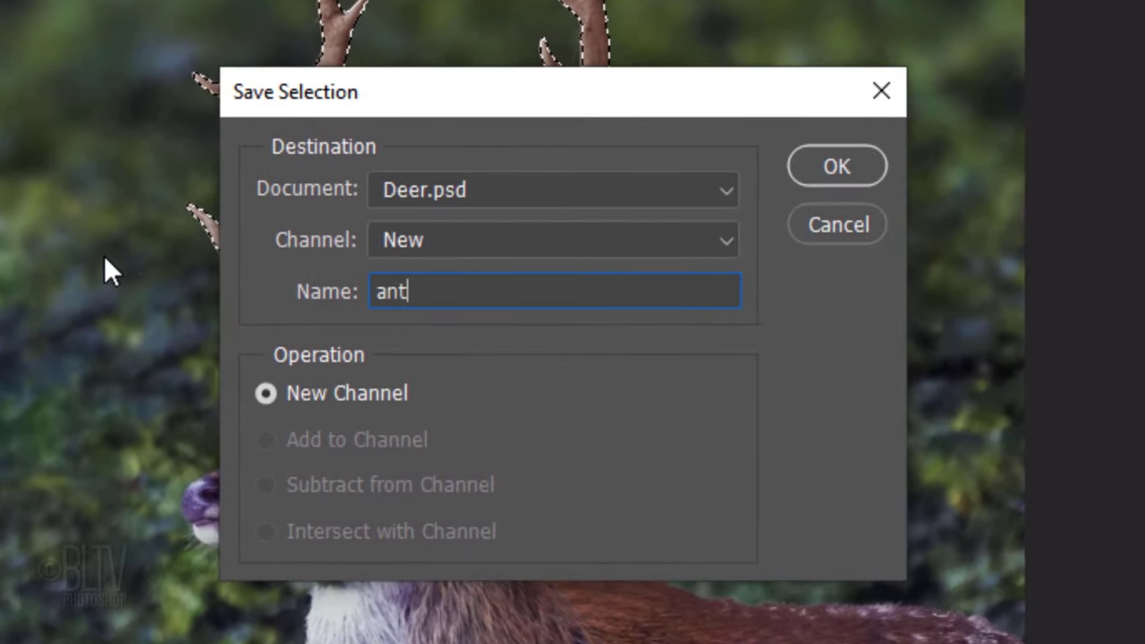
type("lers")
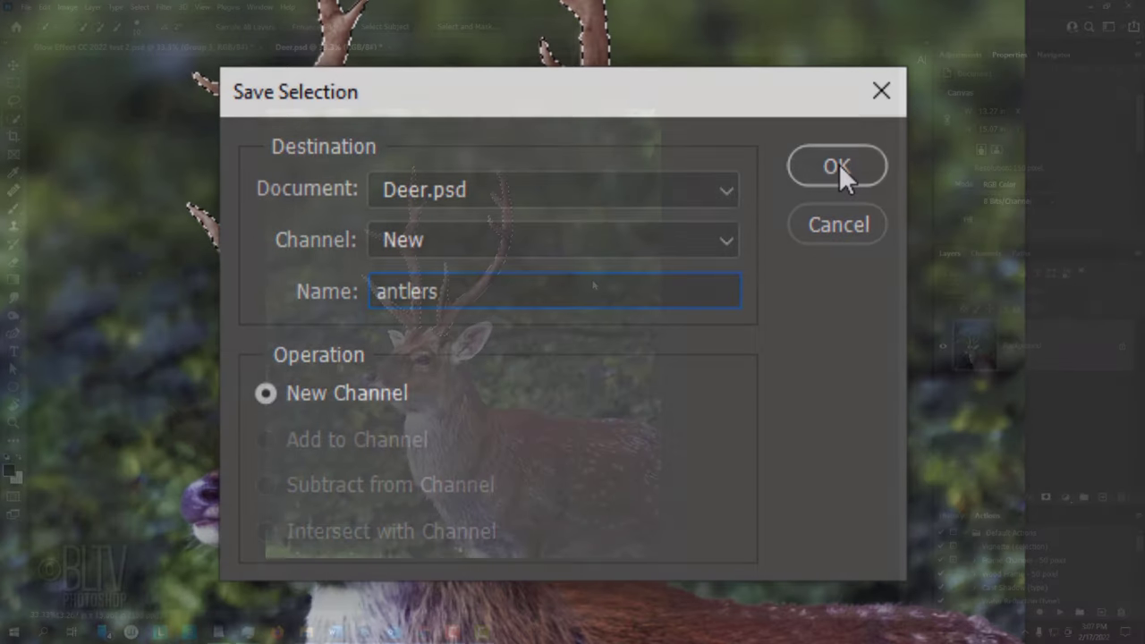
left_click(837, 165)
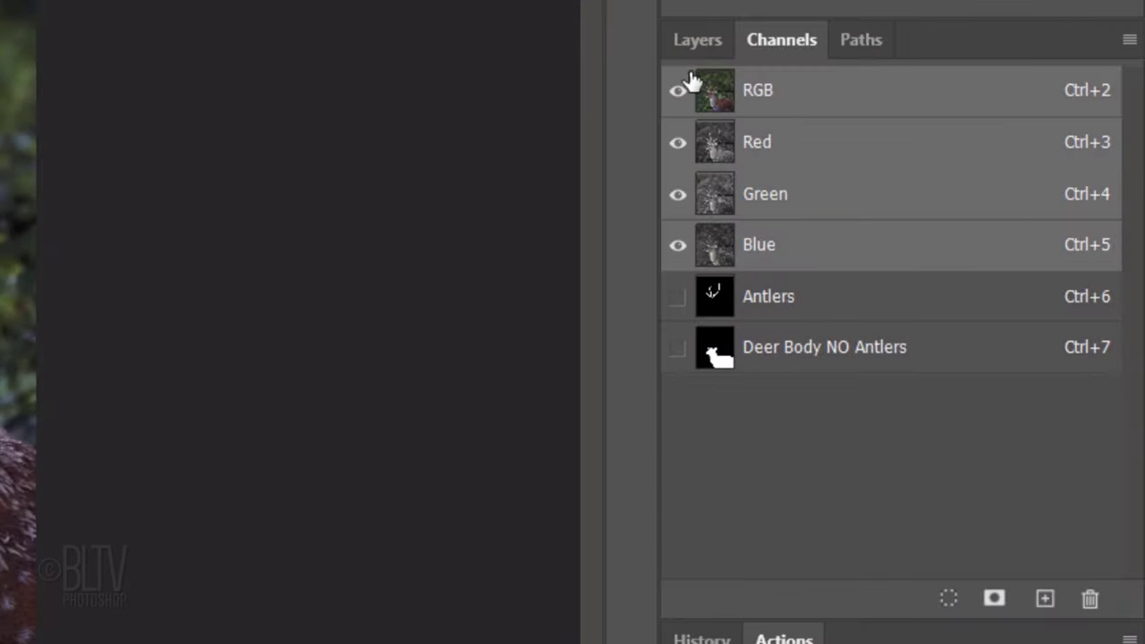
- Copy the antlers to Layer 1, make it a Smart Object and group it as Group 1
left_click(698, 40)
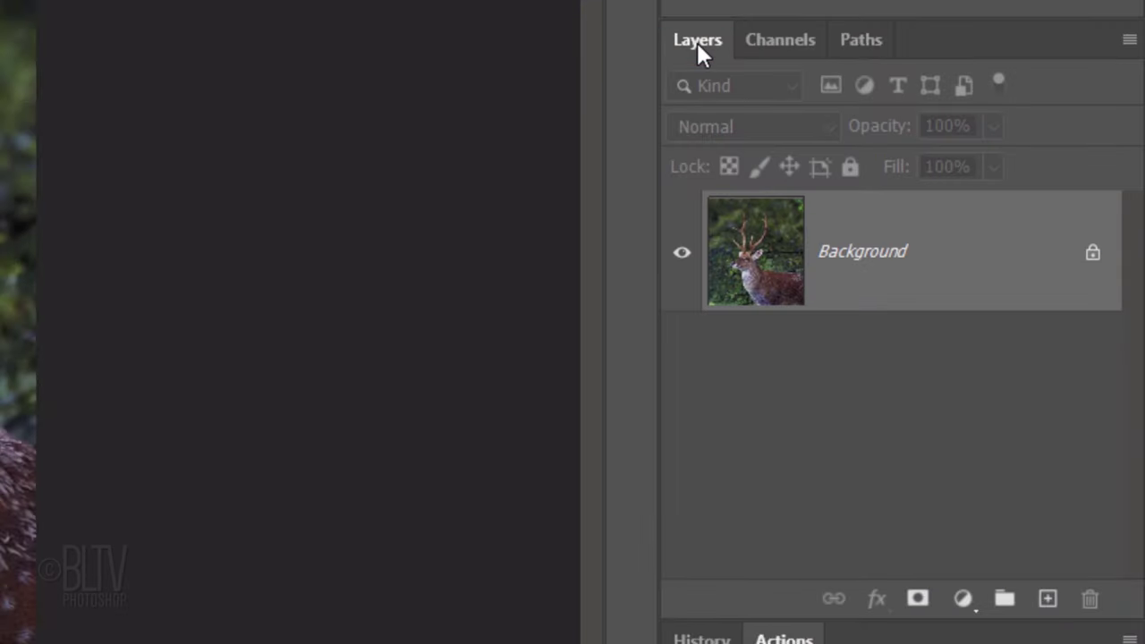
key("ctrl+j")
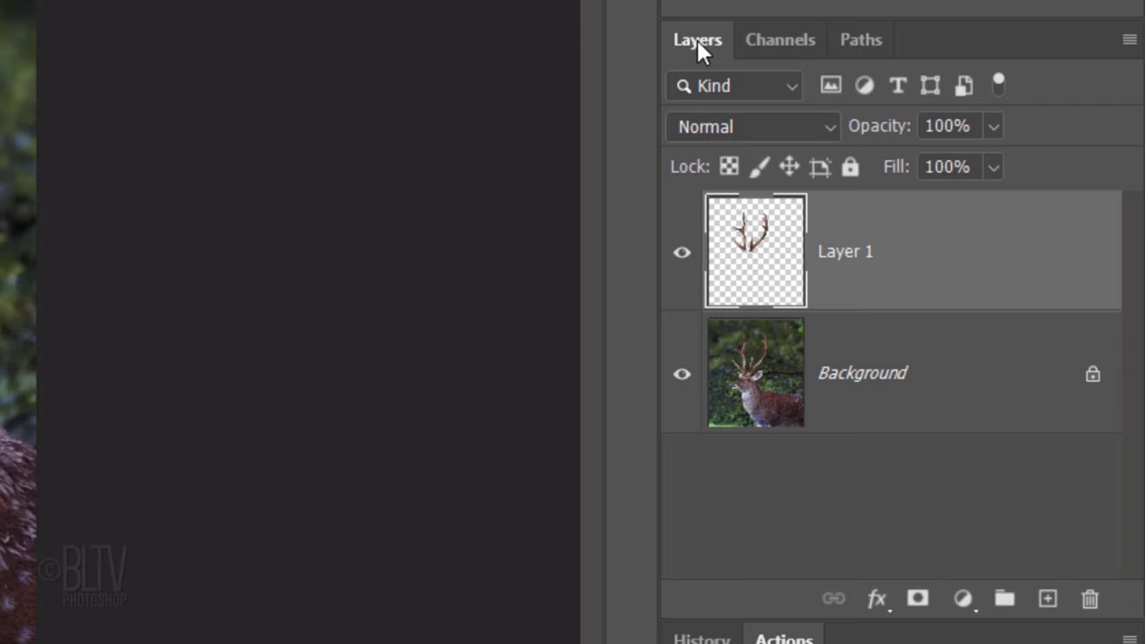
mouse_move(973, 46)
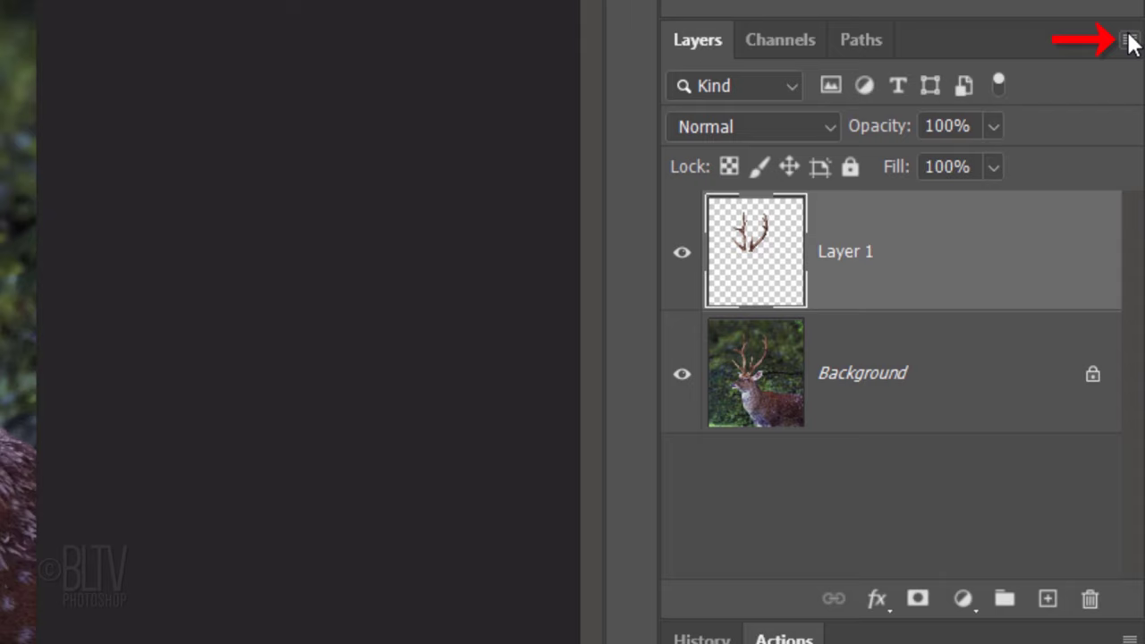
left_click(1125, 40)
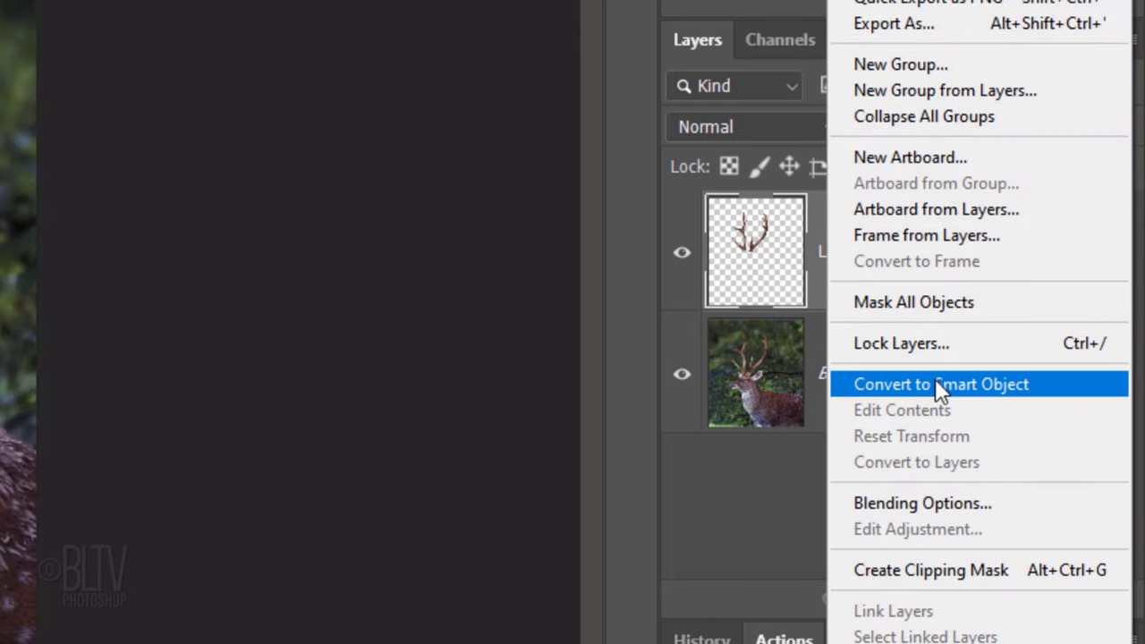
left_click(941, 383)
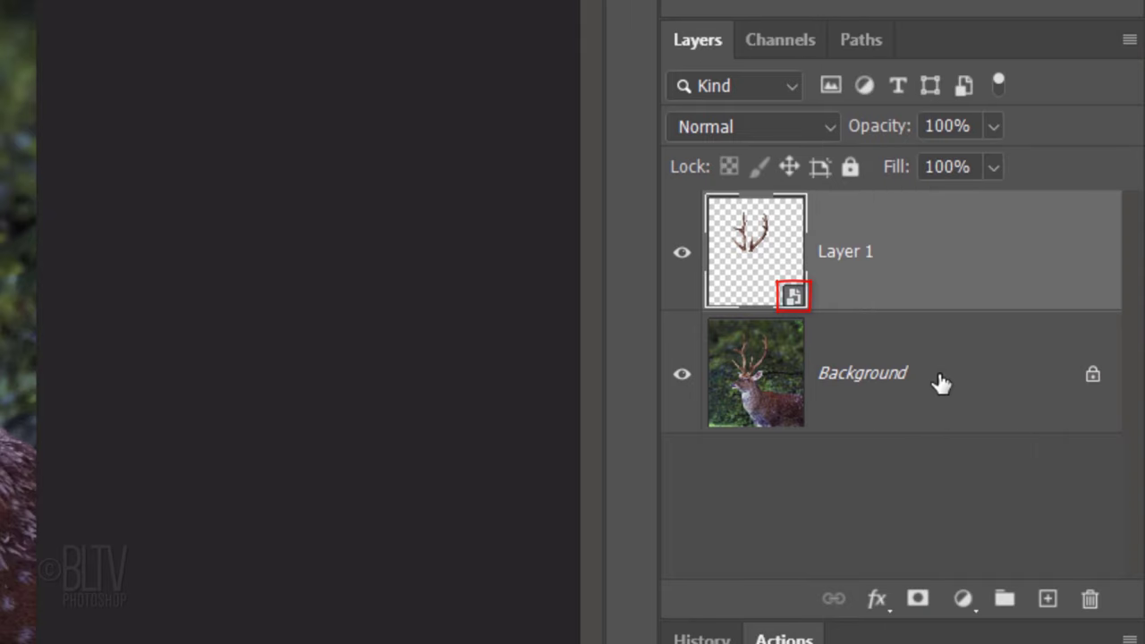
key("ctrl+g")
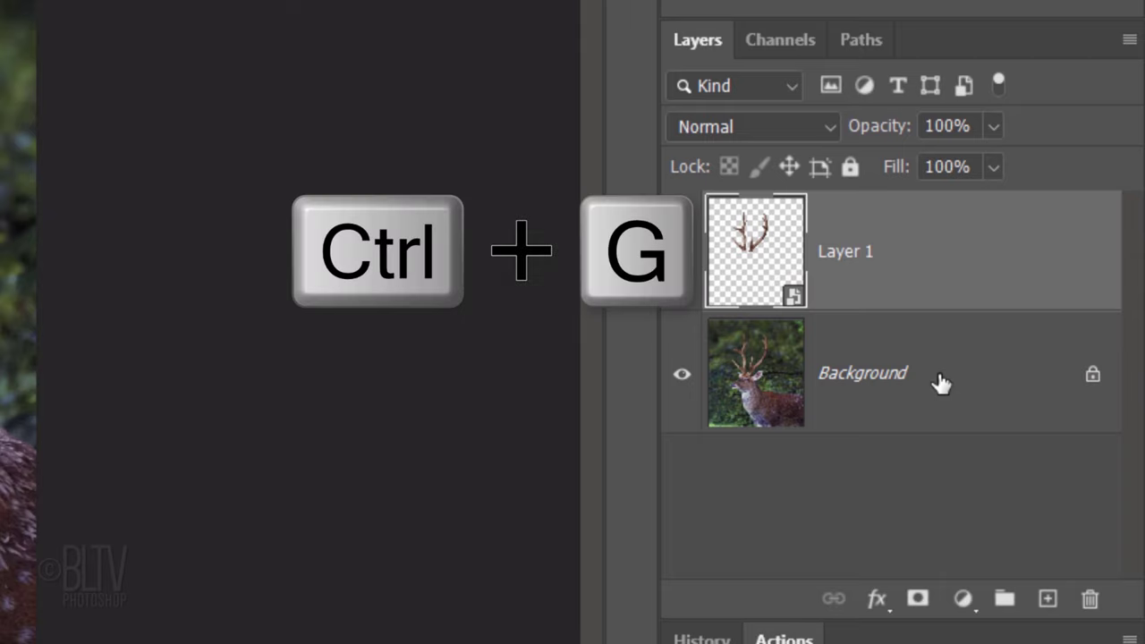
key("ctrl+g")
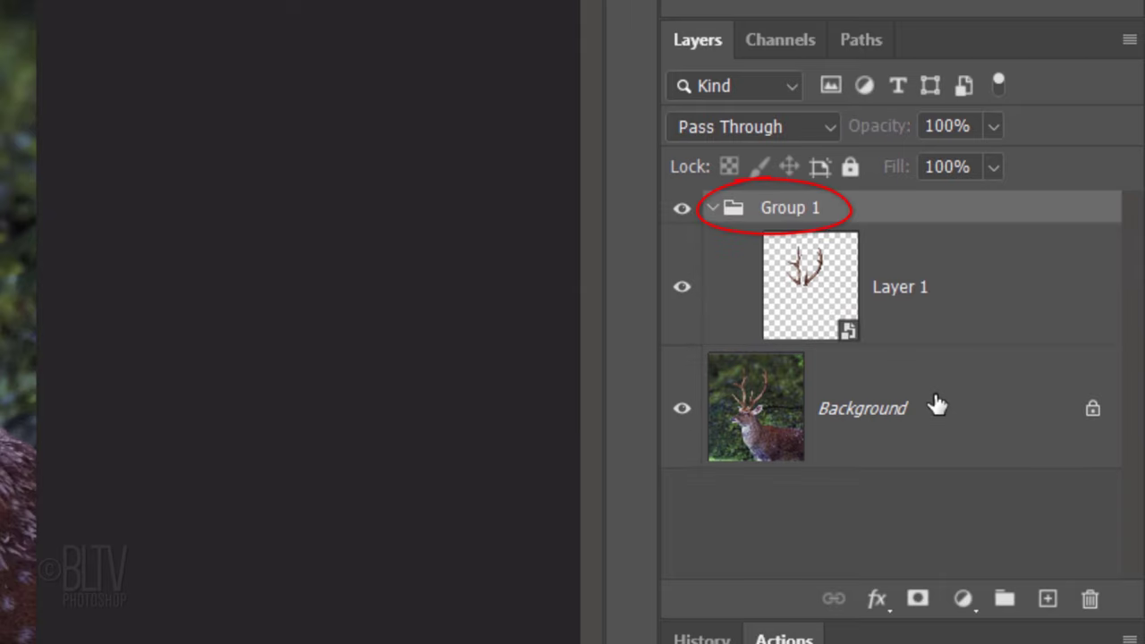
- Add a Color Lookup adjustment above Background using the Moonlight.3DL look
left_click(862, 407)
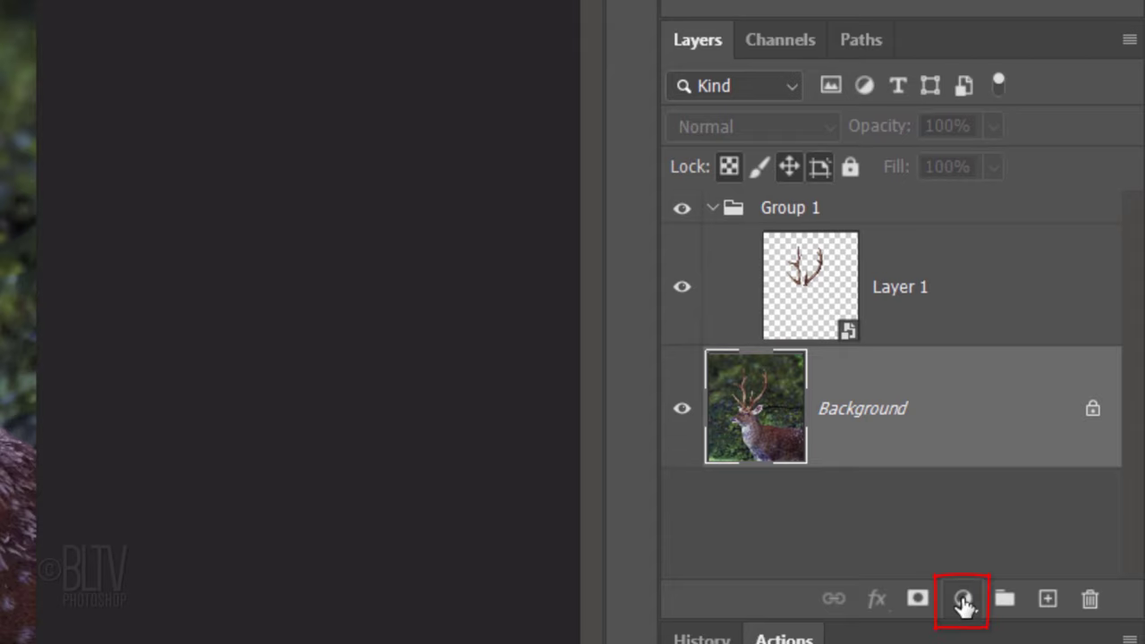
left_click(960, 597)
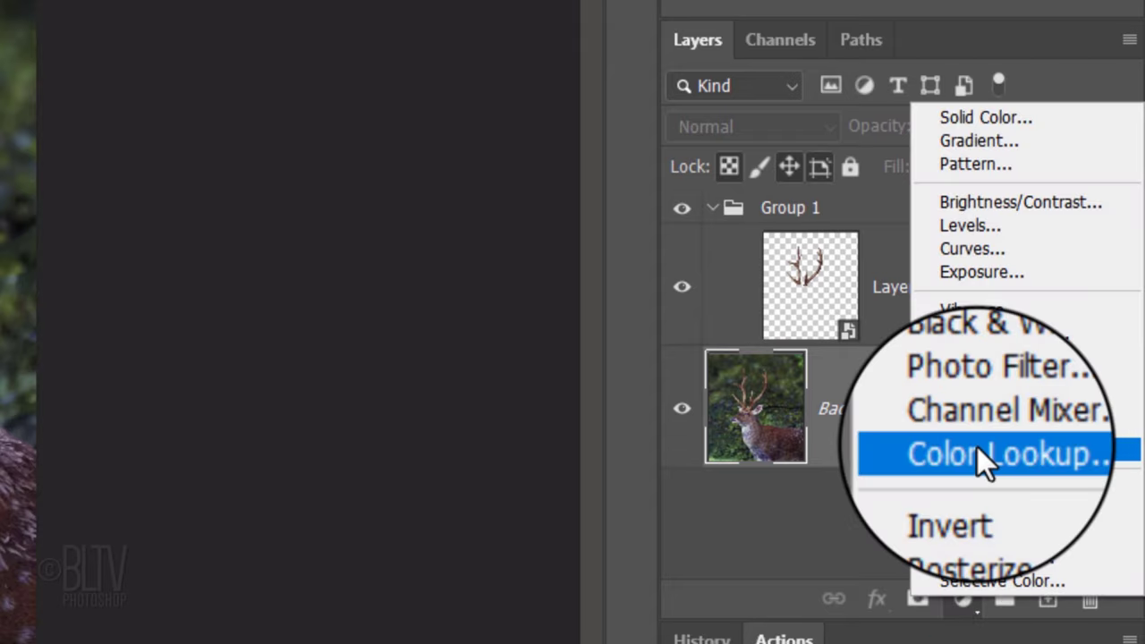
left_click(1005, 455)
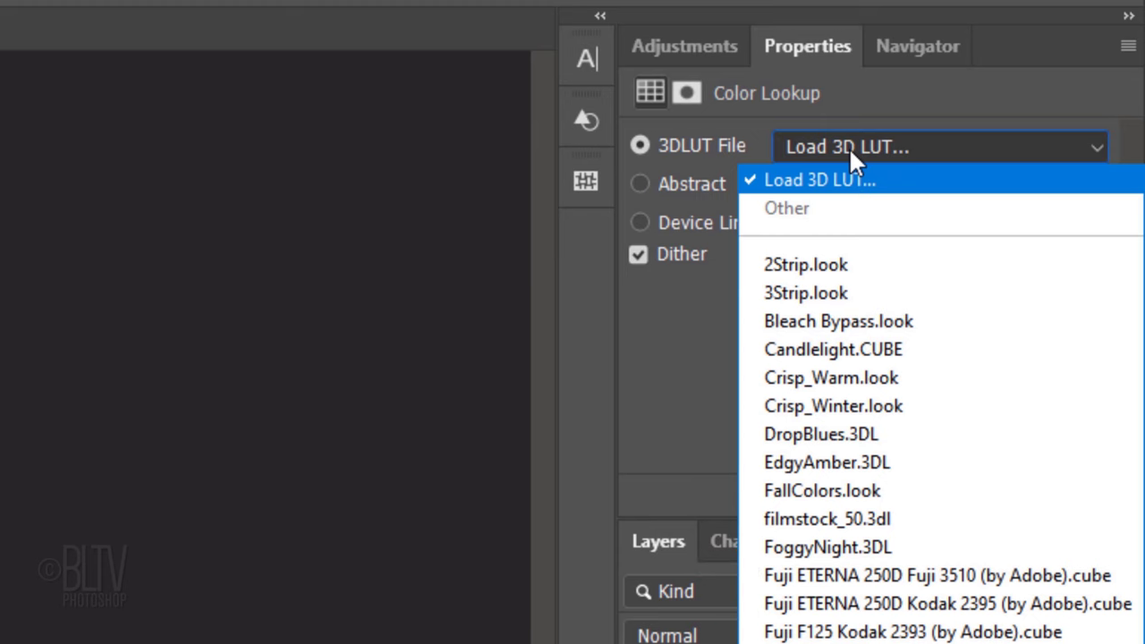
scroll("down", 3)
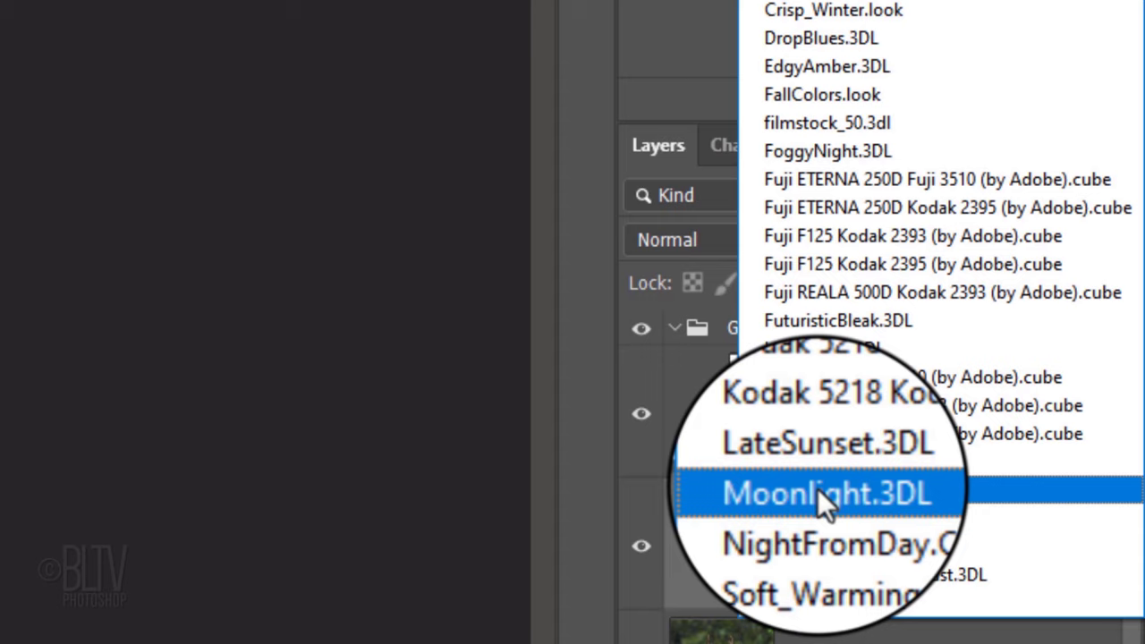
left_click(823, 493)
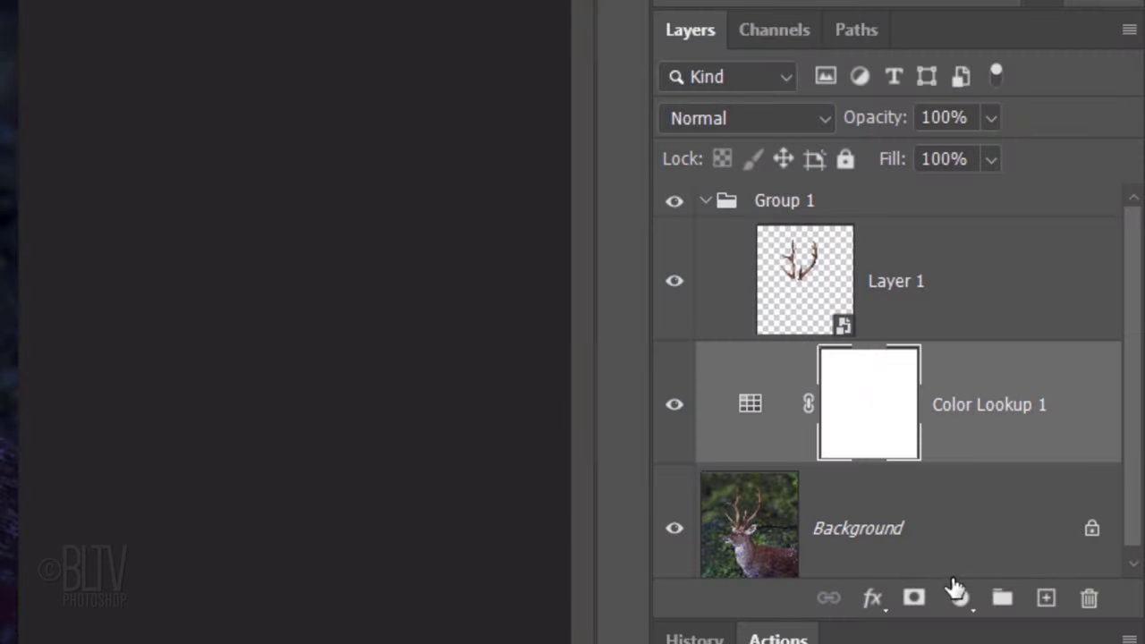
- Add an Exposure adjustment layer set to -0.5 to darken the photo
left_click(957, 597)
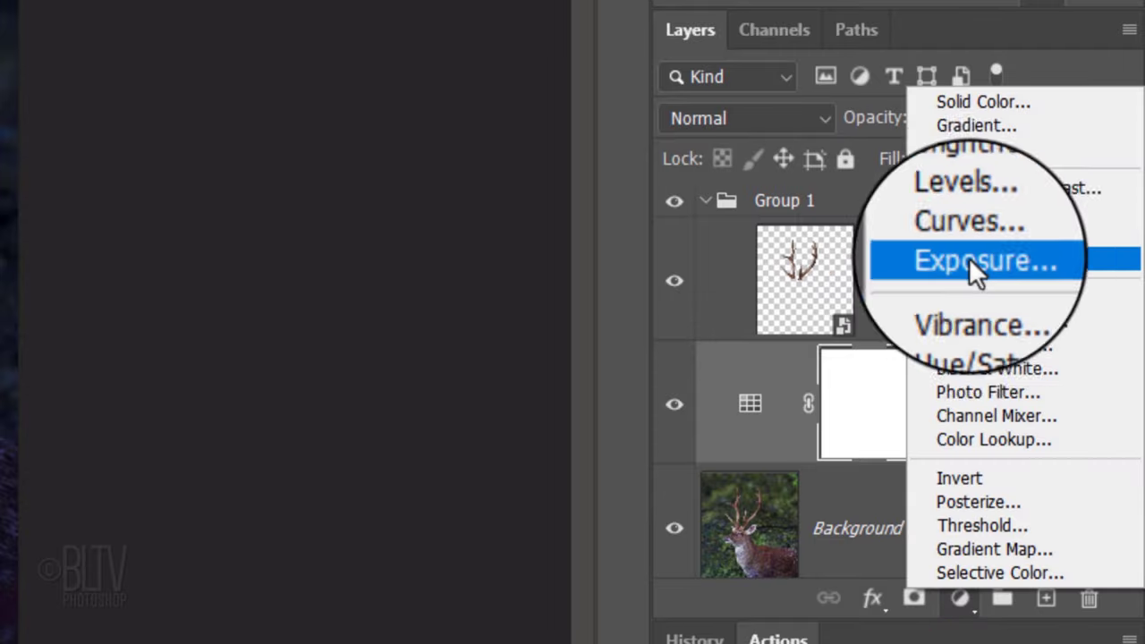
left_click(983, 260)
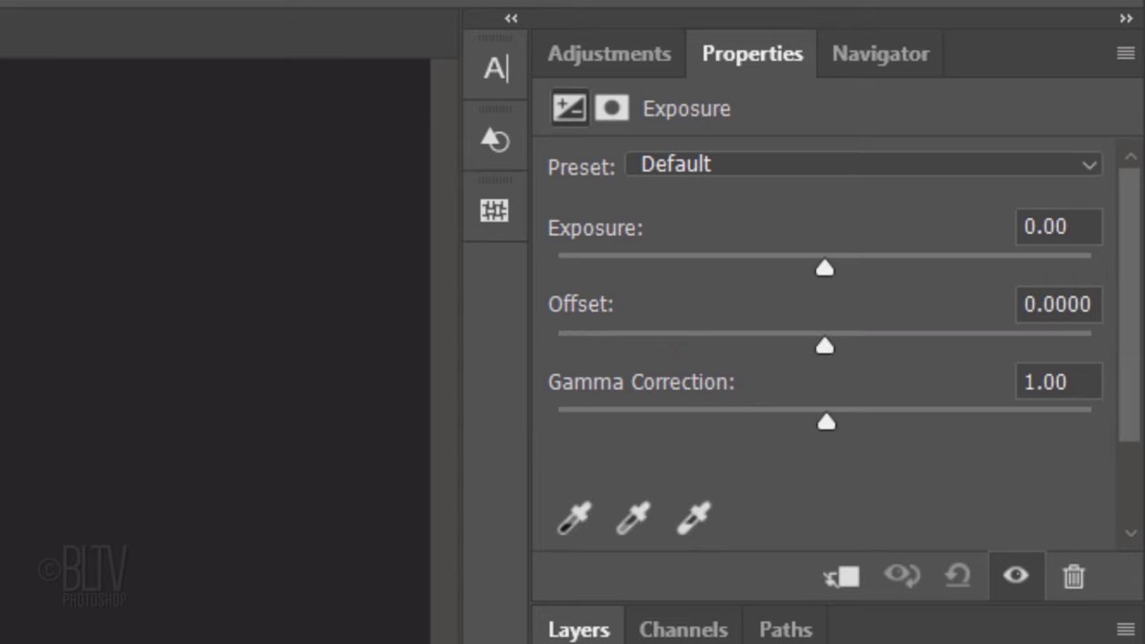
left_click(1059, 225)
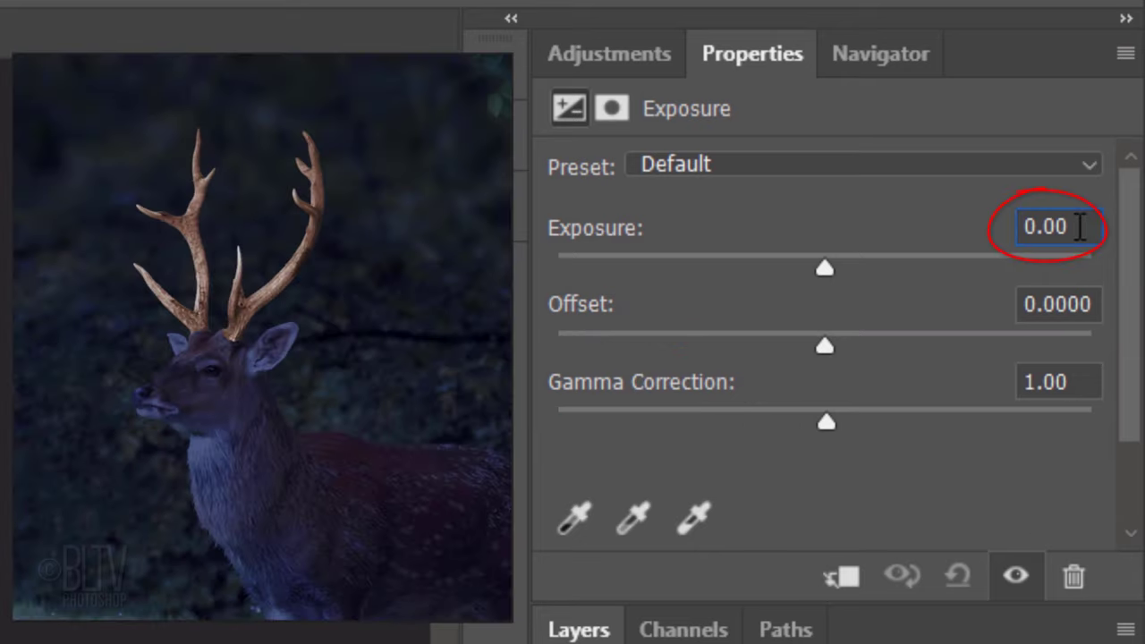
type("-.5")
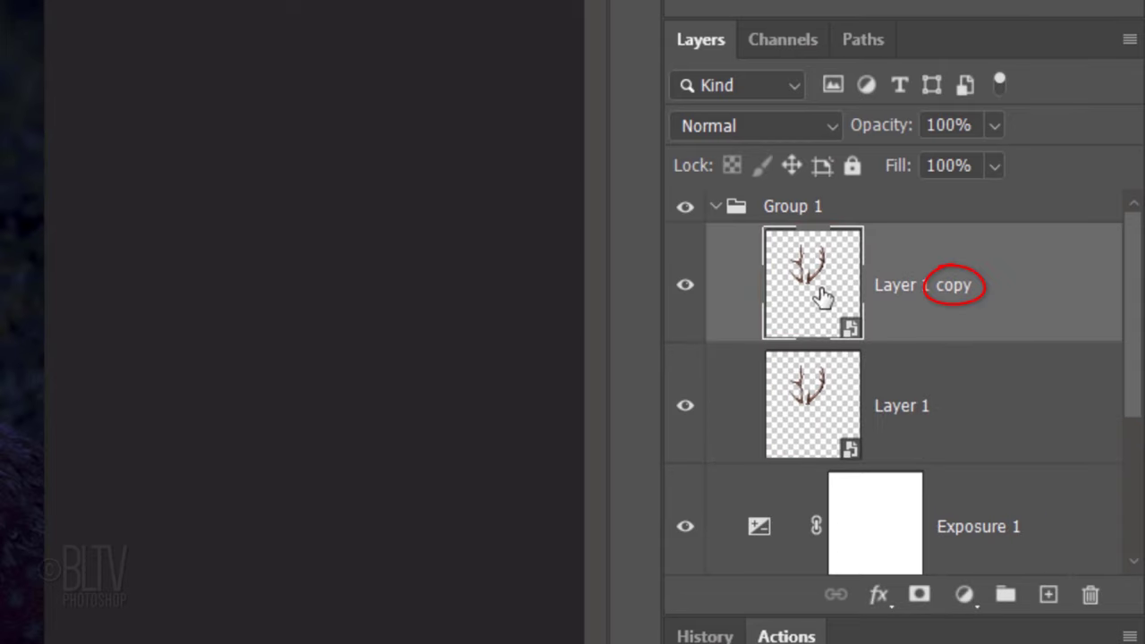
- Set the antler copy's blend mode to Linear Dodge (Add)
left_click(754, 126)
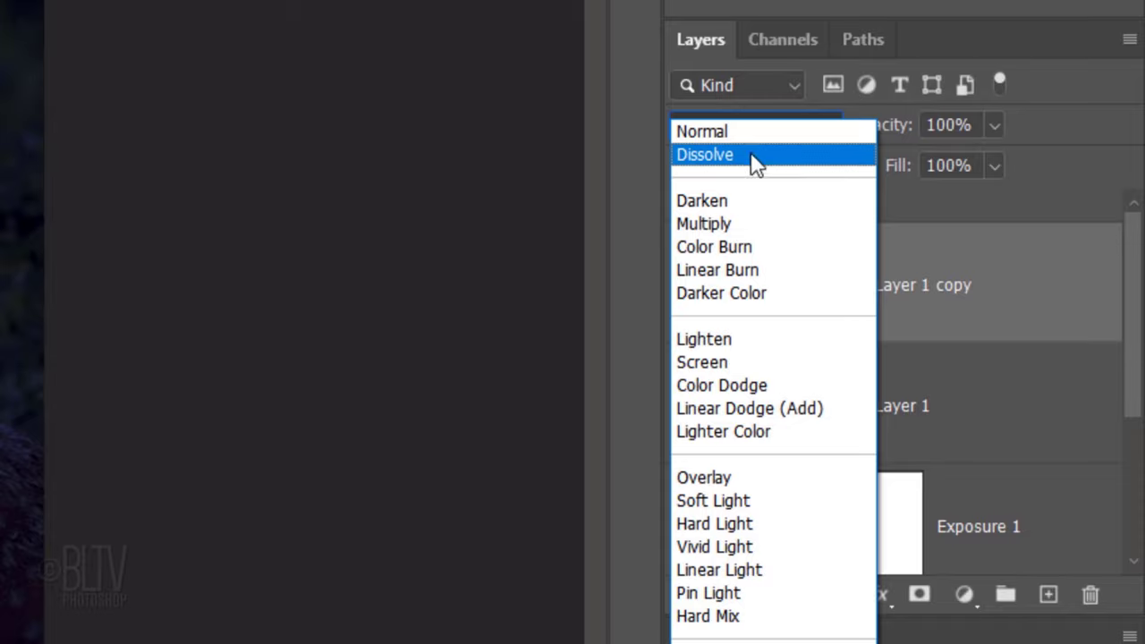
mouse_move(749, 408)
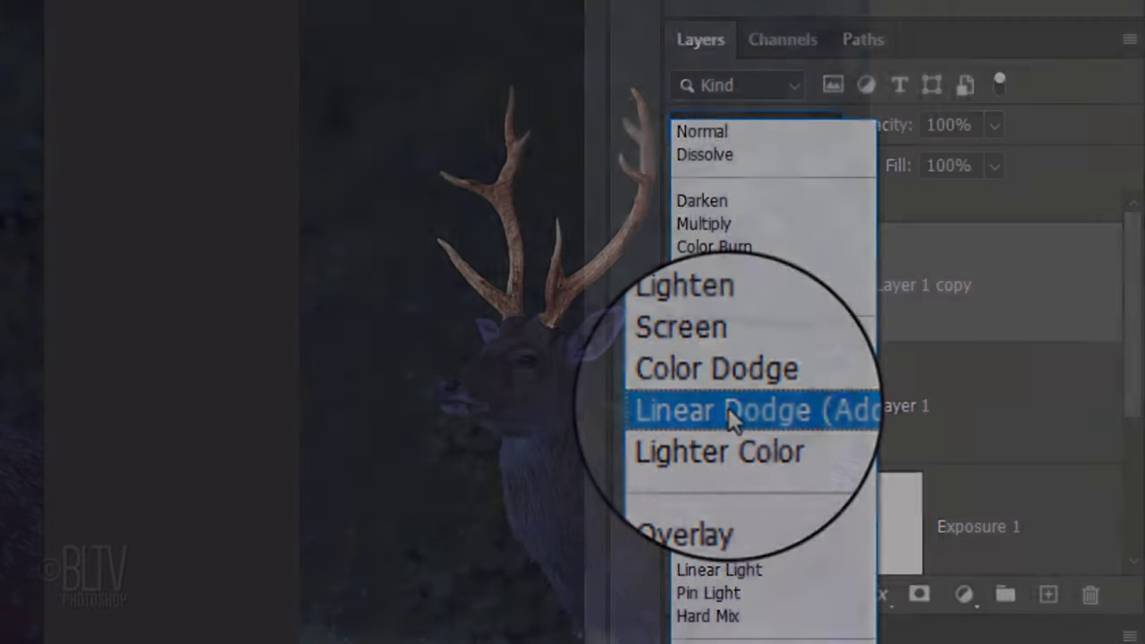
left_click(724, 410)
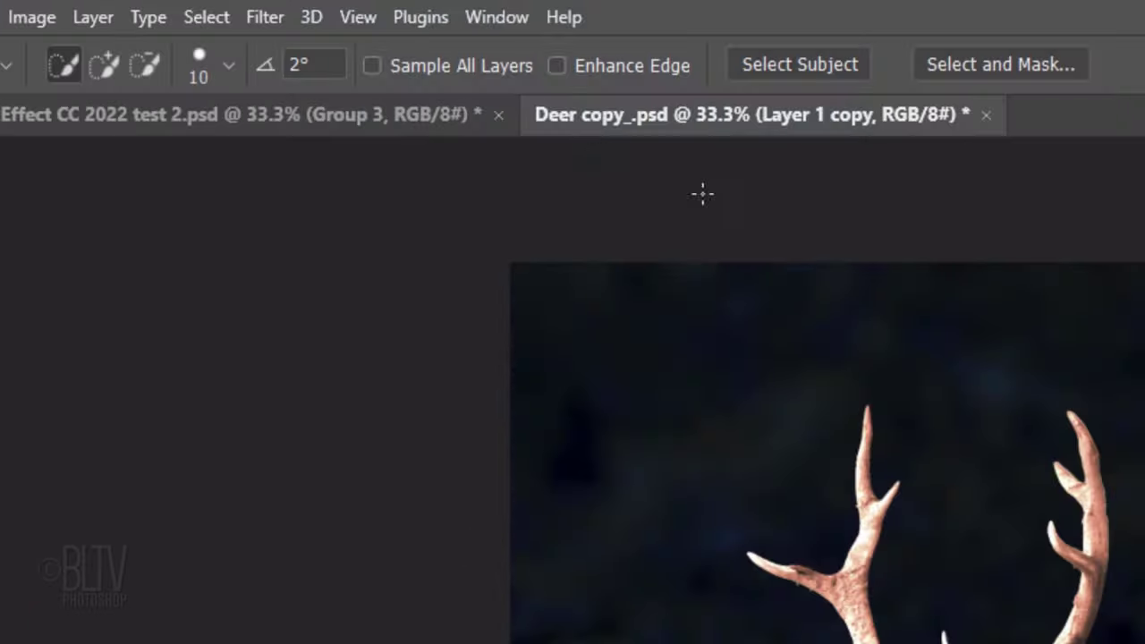
- Apply a 5-pixel Gaussian Blur to the antler copy
left_click(265, 16)
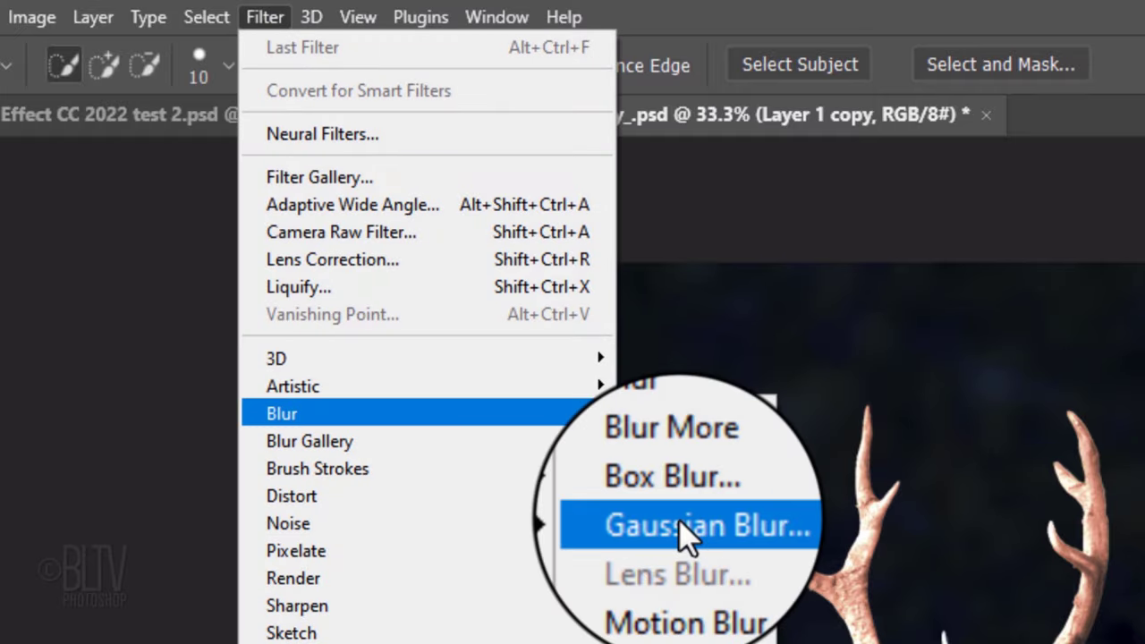
left_click(688, 526)
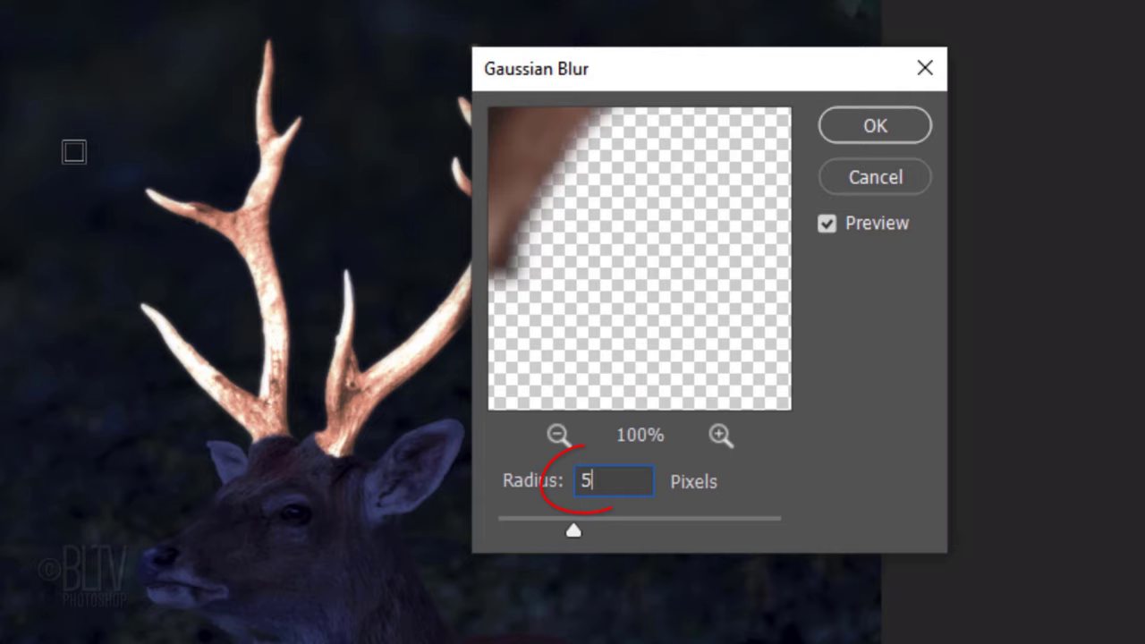
mouse_move(831, 157)
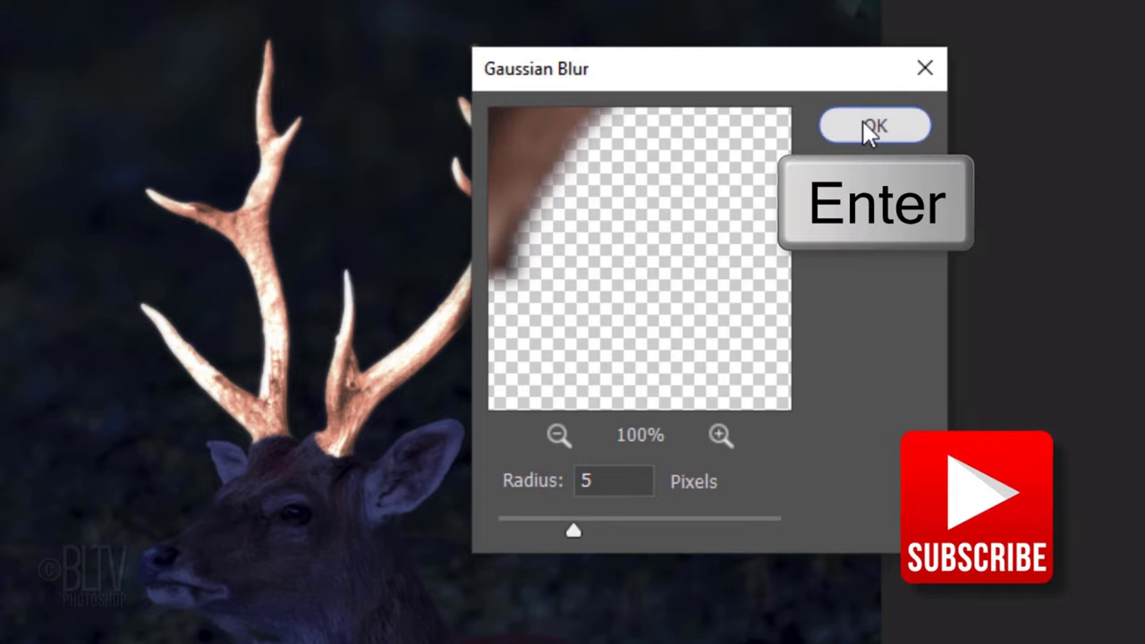
left_click(873, 125)
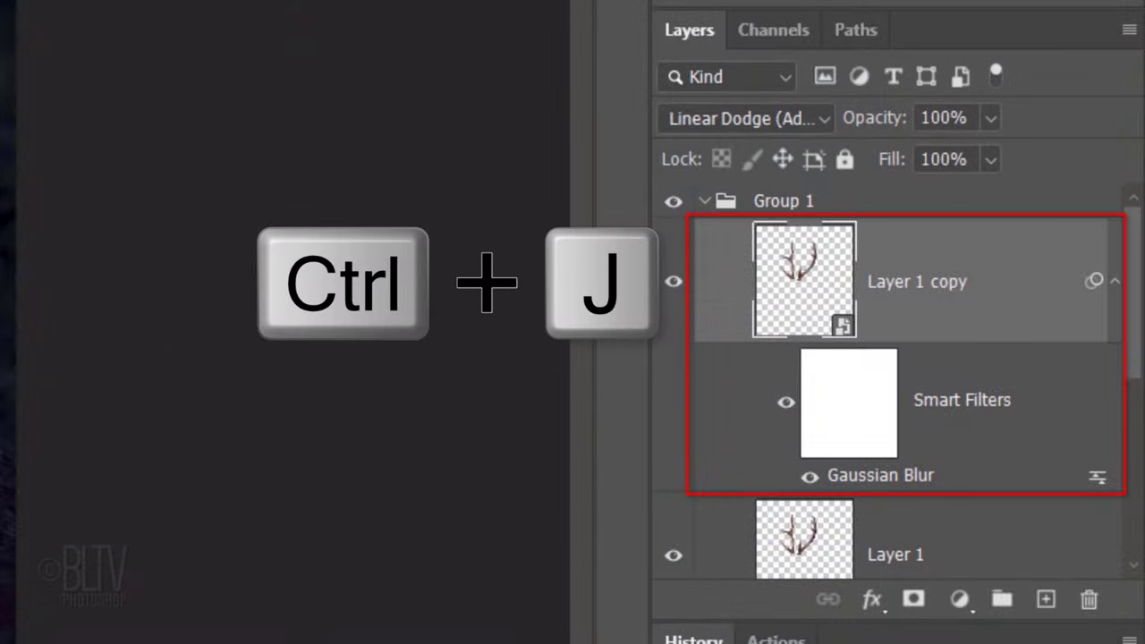
- Duplicate the antler layer and blur successive copies at 100 and 250 pixels
key("ctrl+j")
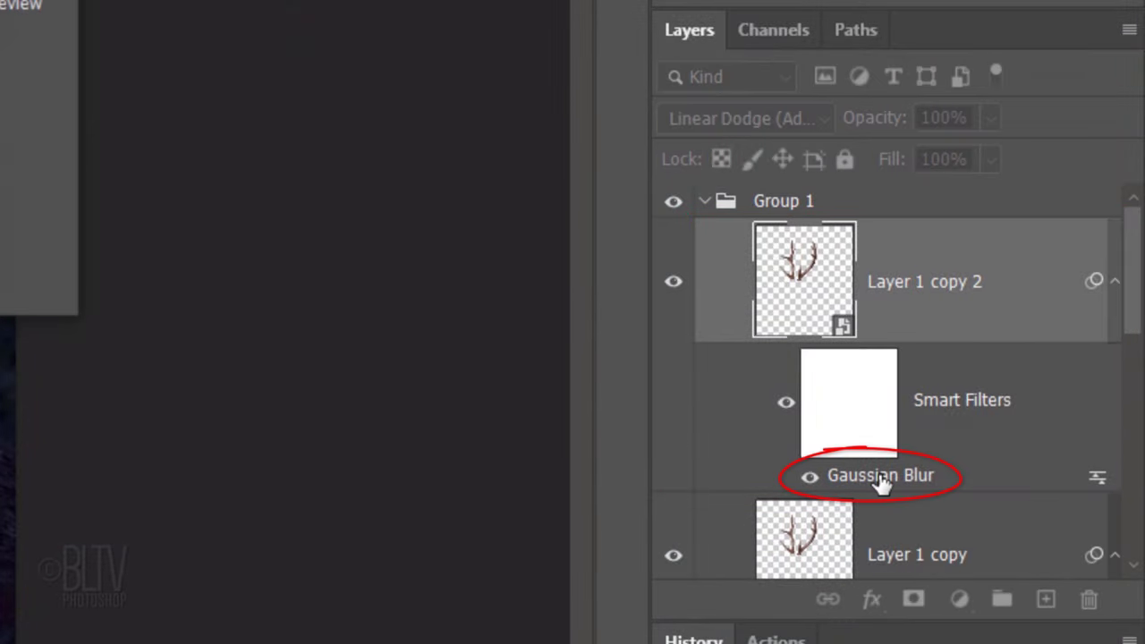
double_click(880, 476)
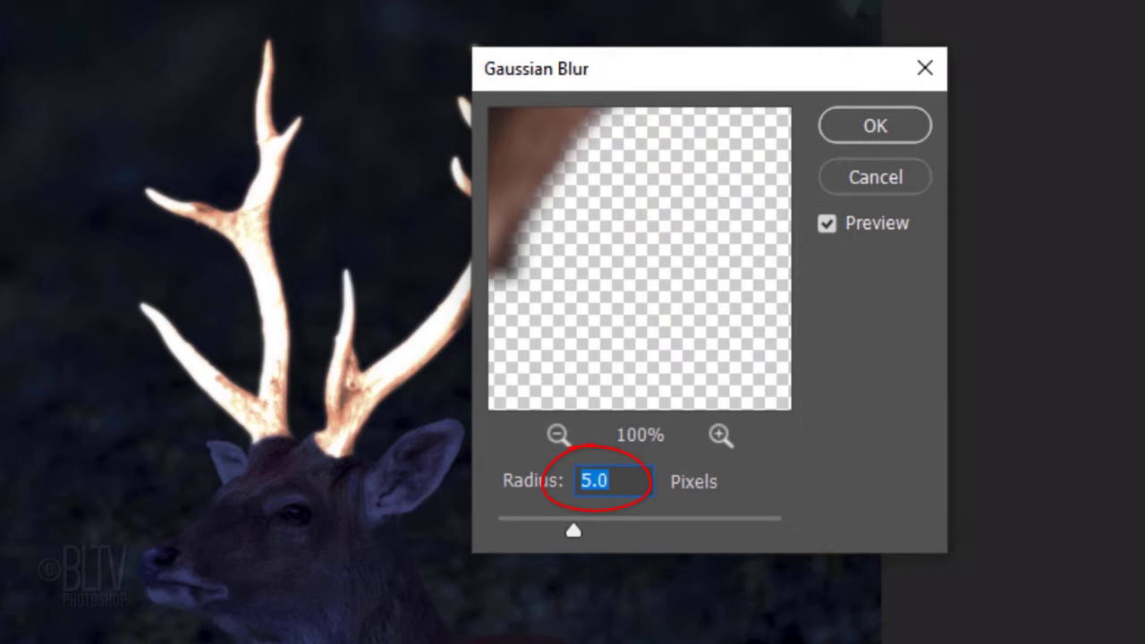
type("100")
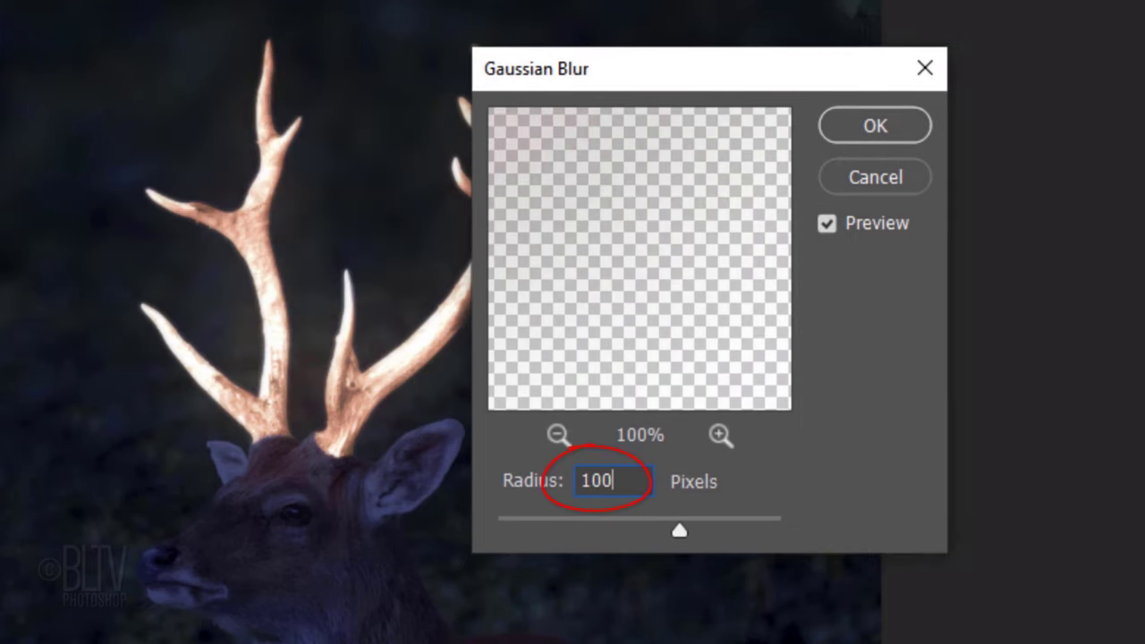
left_click(873, 126)
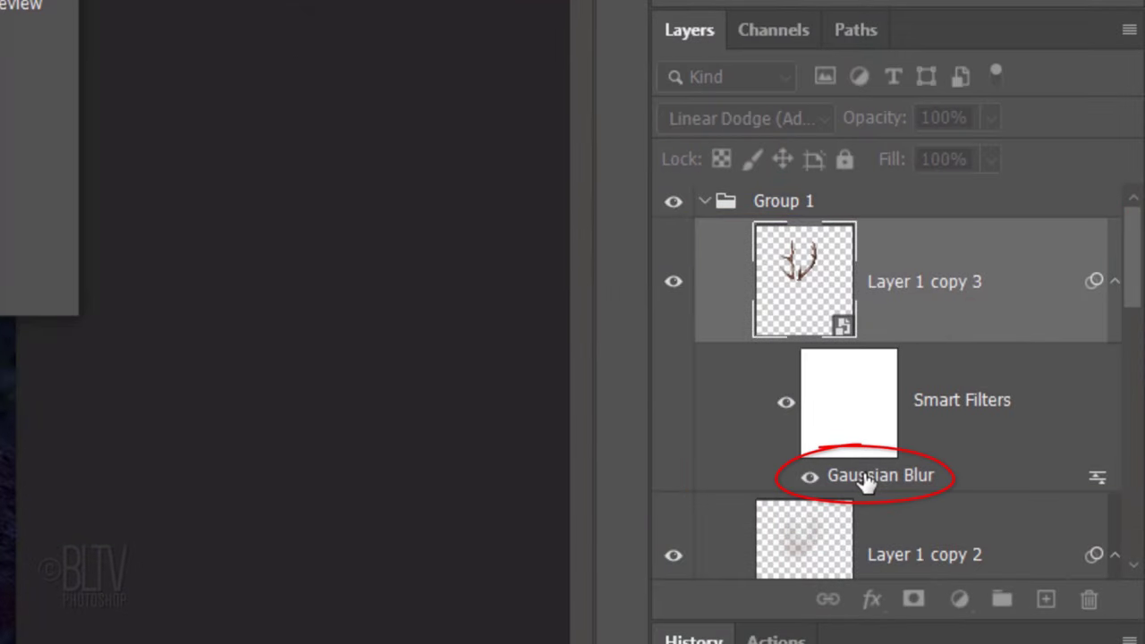
double_click(880, 476)
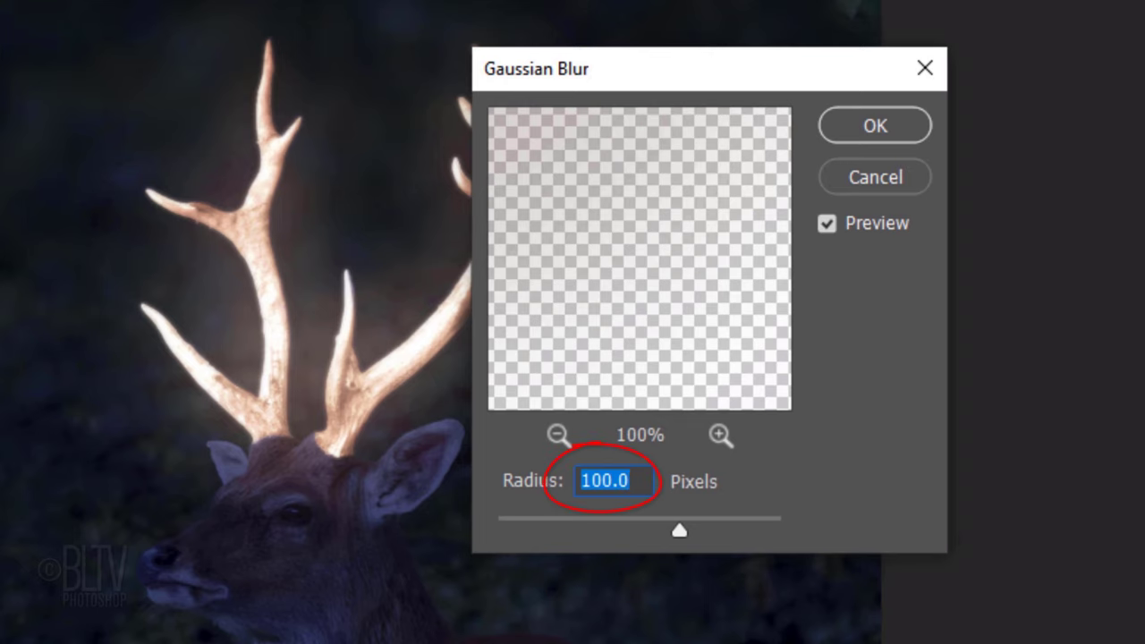
type("250")
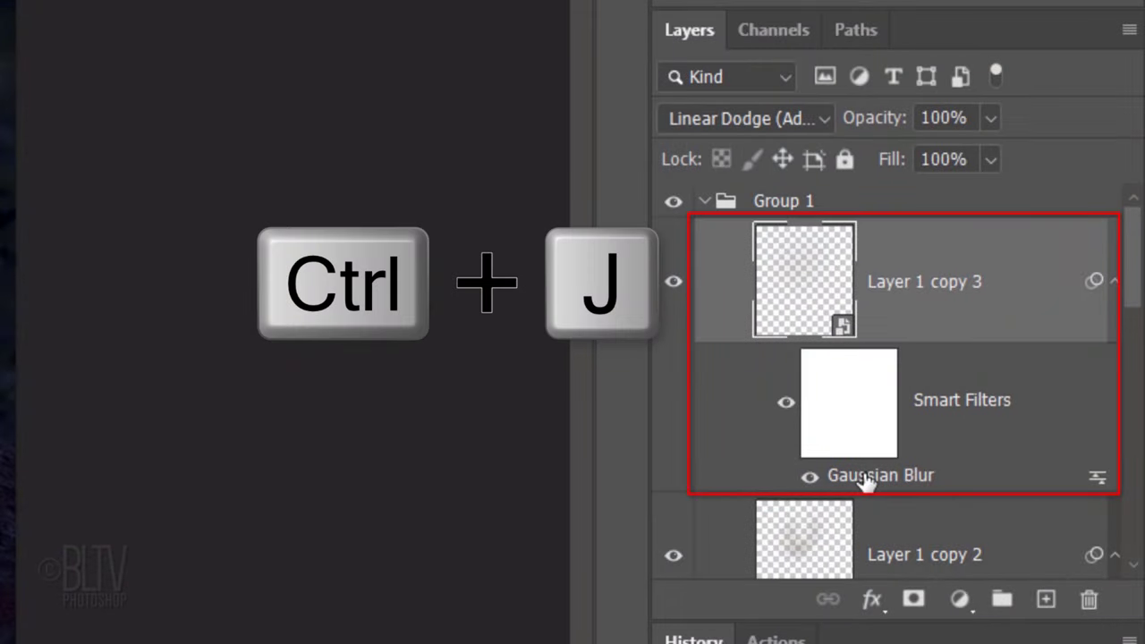
- Duplicate once more and blur the new copy at 500 pixels
key("ctrl+j")
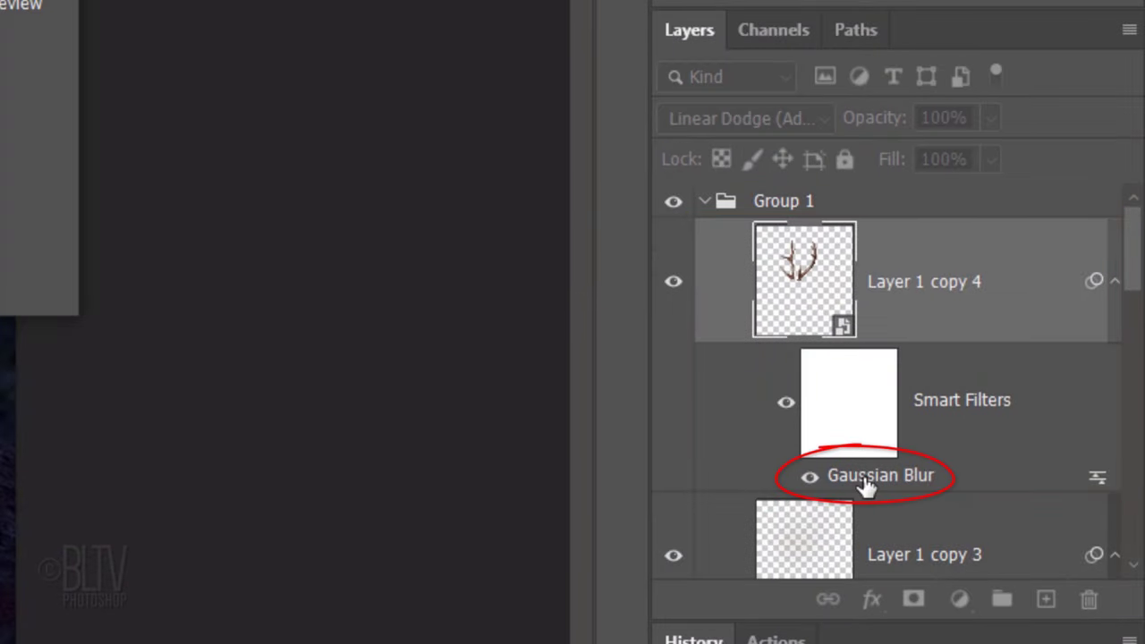
double_click(880, 475)
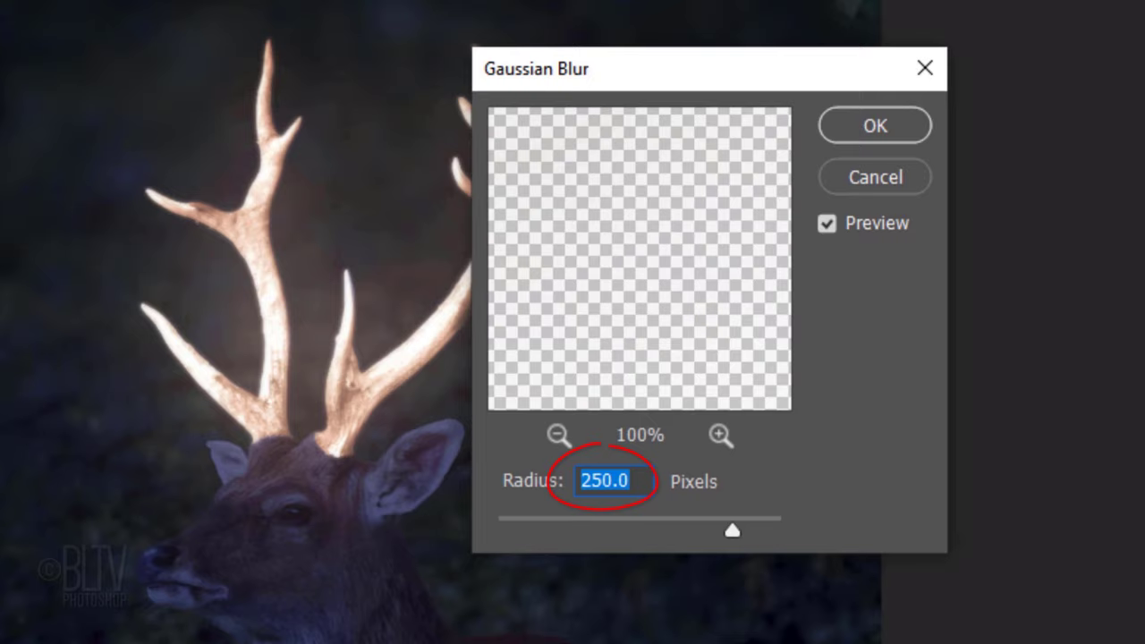
type("500")
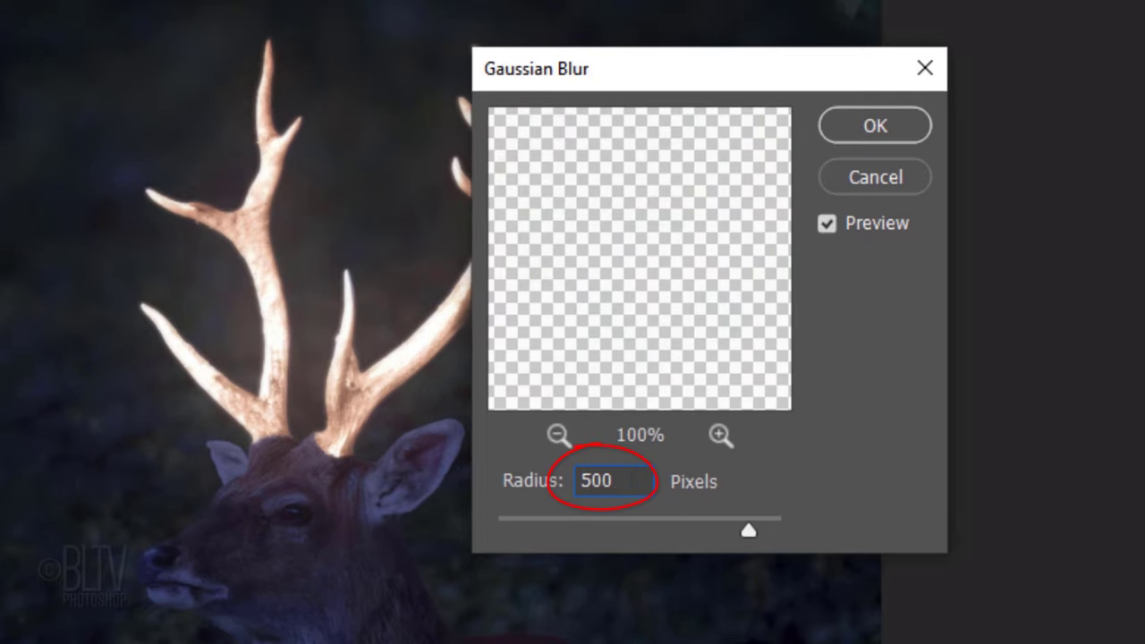
left_click(873, 125)
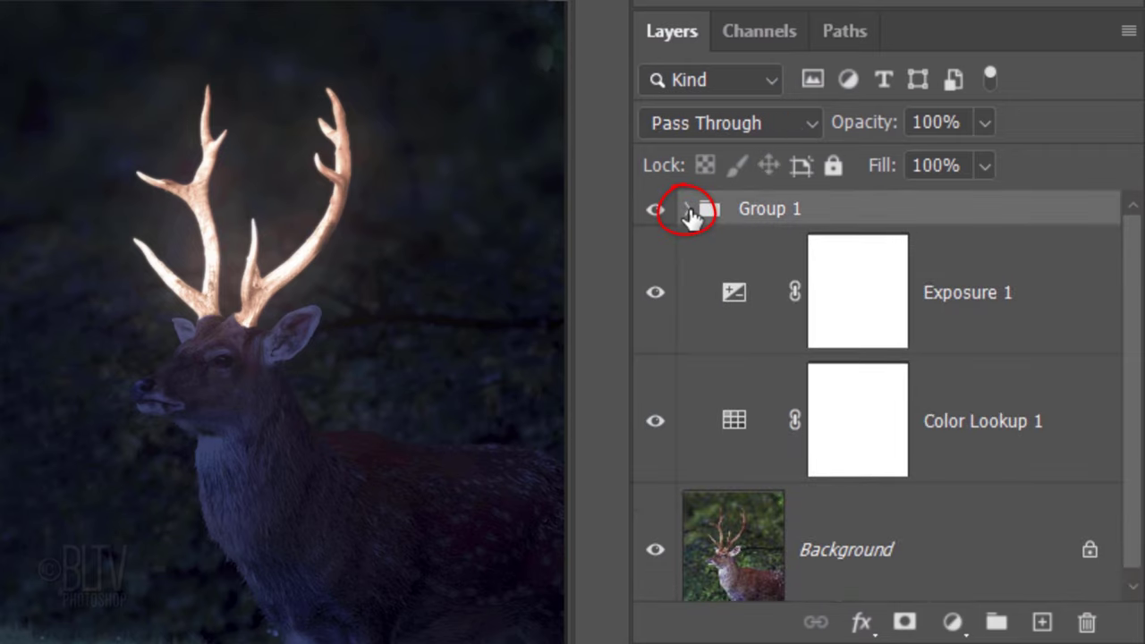
- Duplicate Group 1 at 50% opacity and gather both groups into a new group named Antlers
key("ctrl+j")
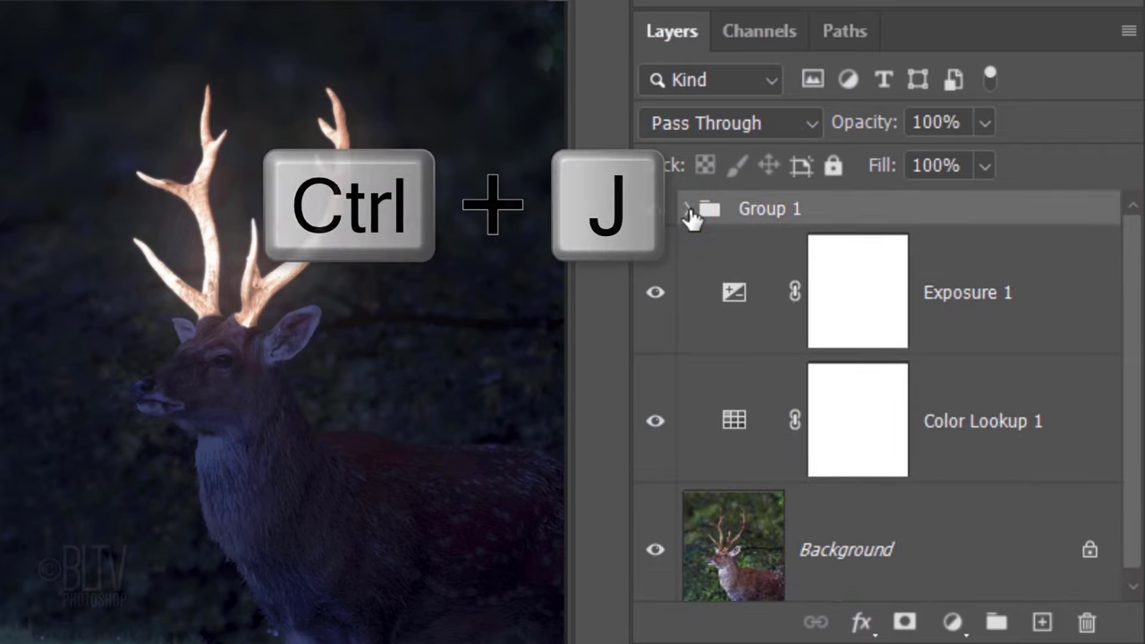
key("ctrl+j")
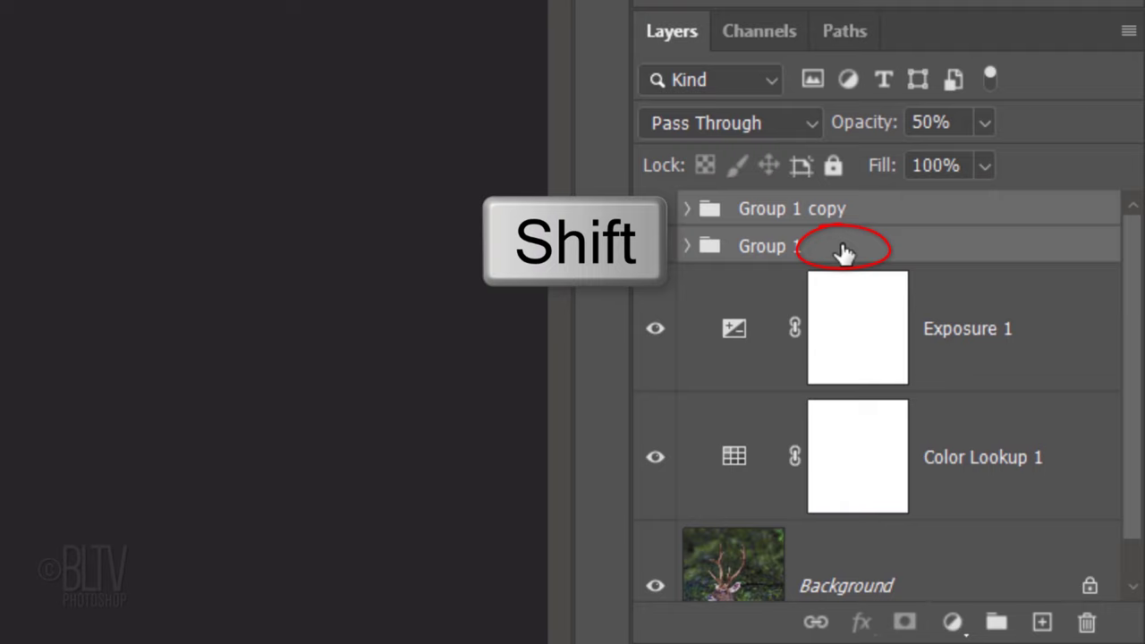
key("ctrl+g")
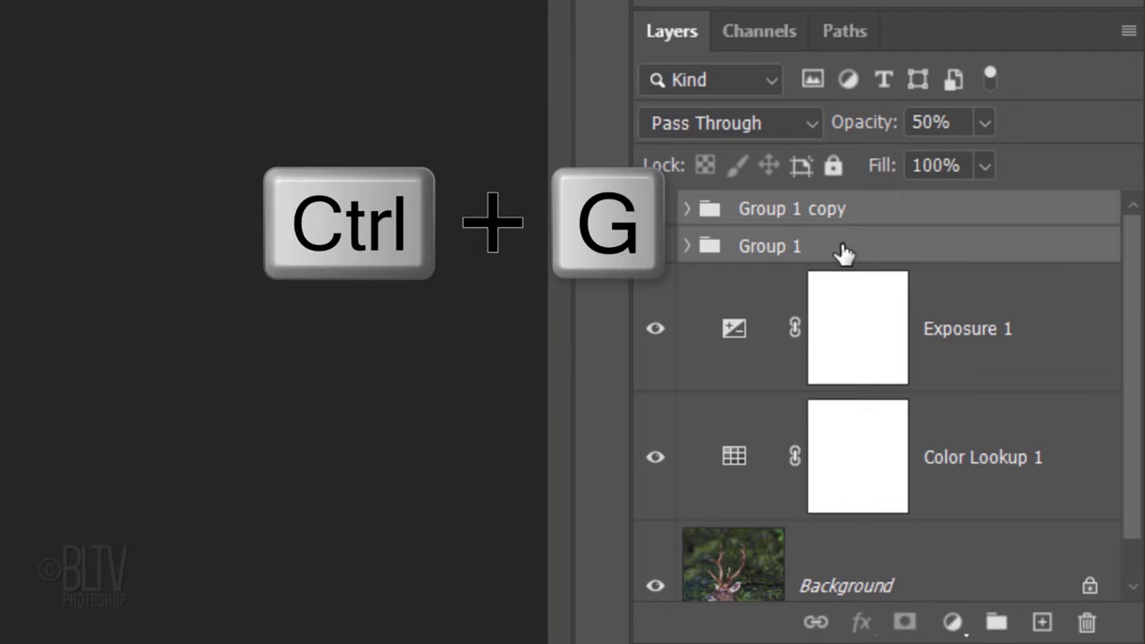
key("ctrl+g")
type("Ant")
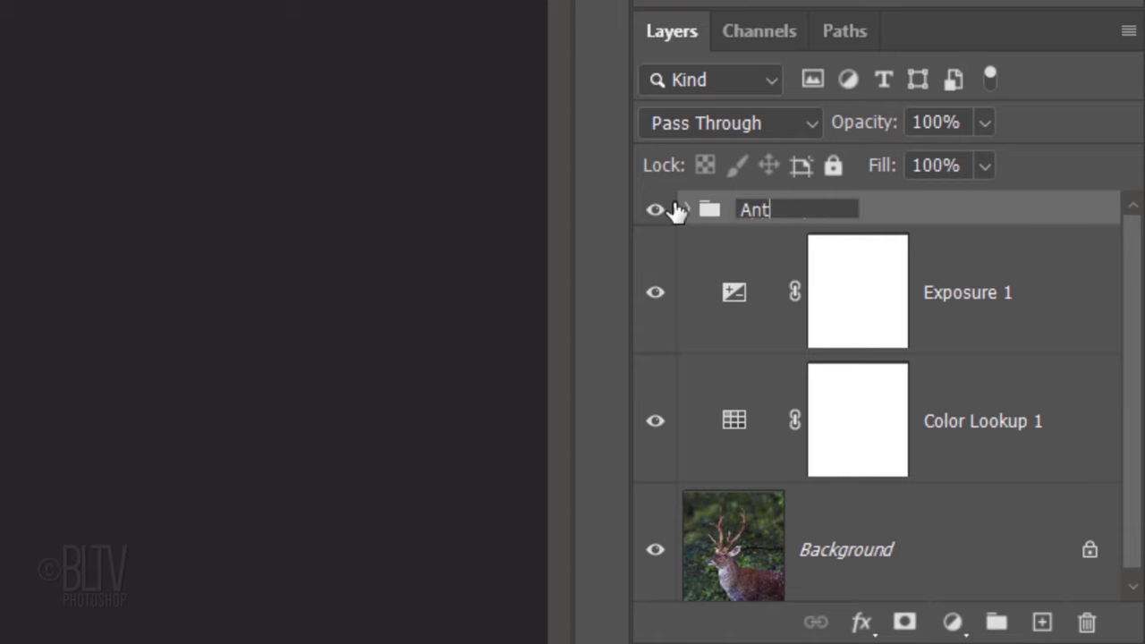
key("Return")
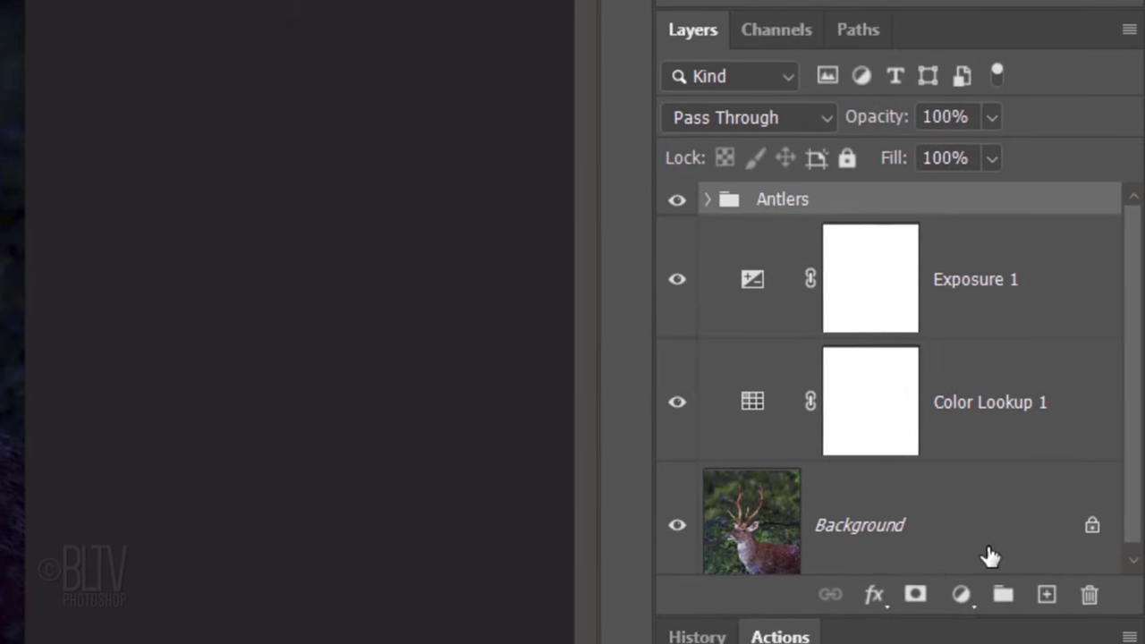
- Bring up the toolbar flyout of brush-type painting tools
left_click(1046, 593)
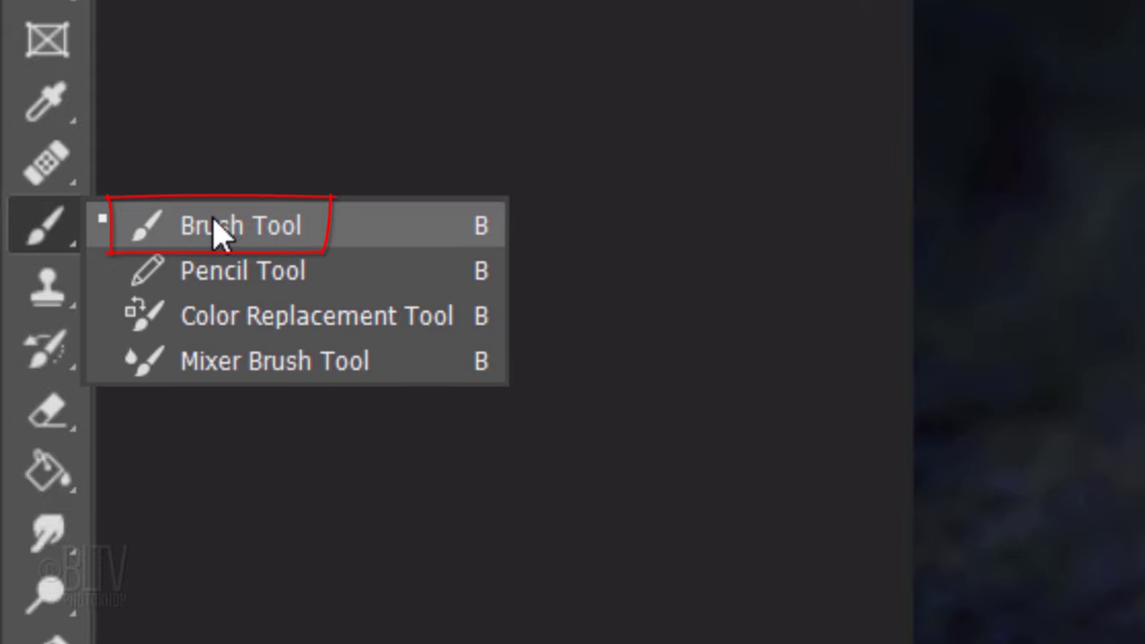
- Choose the Brush Tool and expand the Explosion_Brushes set for stamping sparkles on Layer 2
left_click(239, 225)
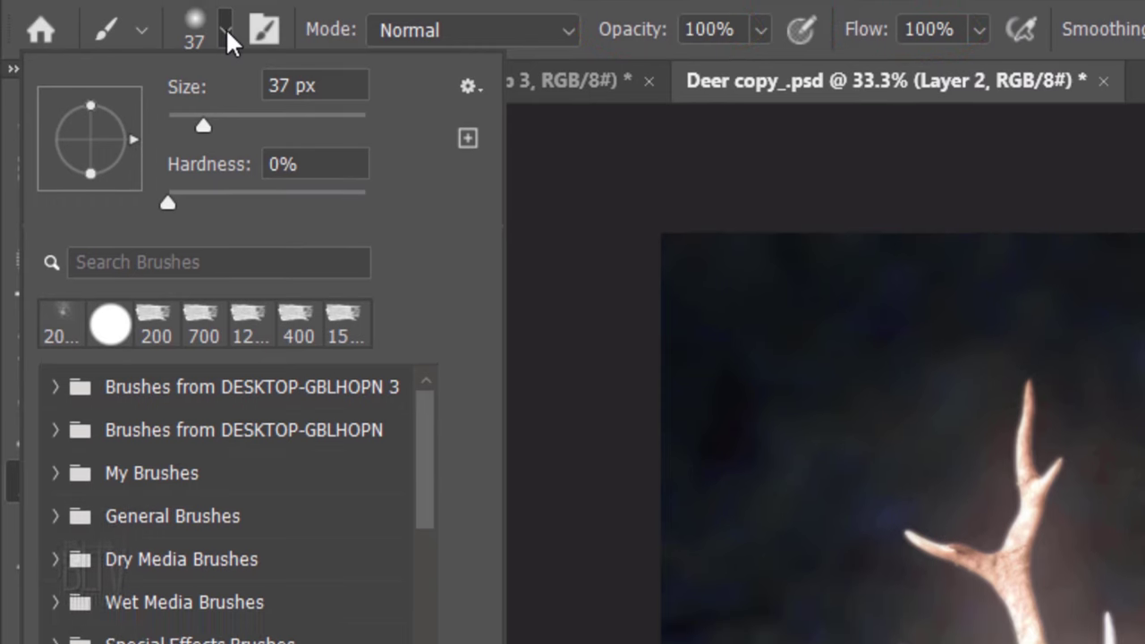
scroll("down", 3)
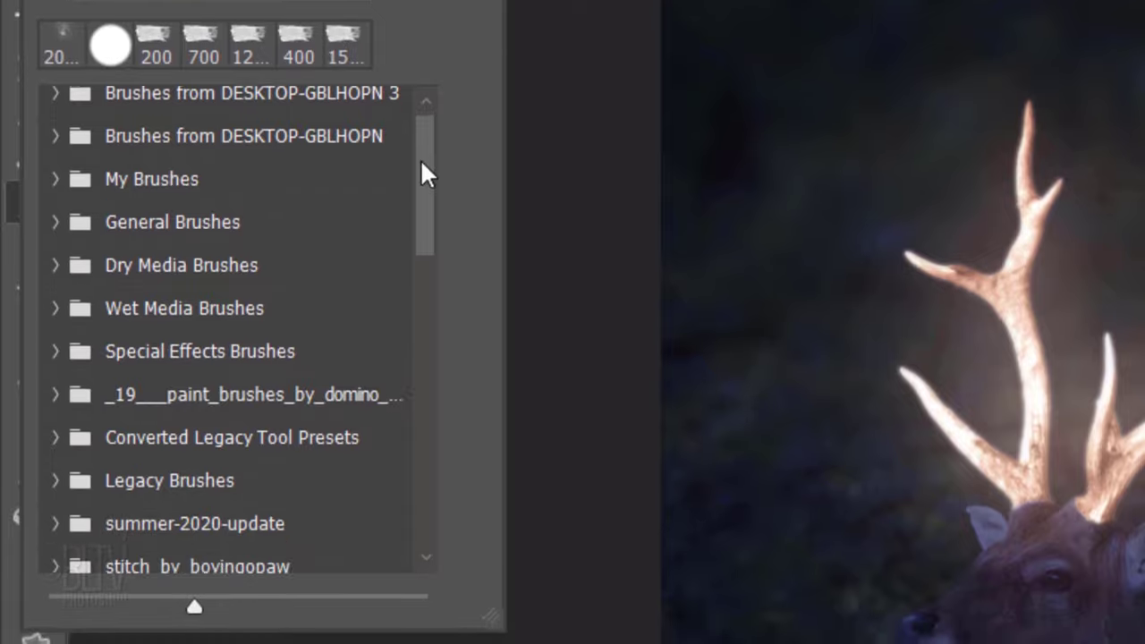
scroll("down", 3)
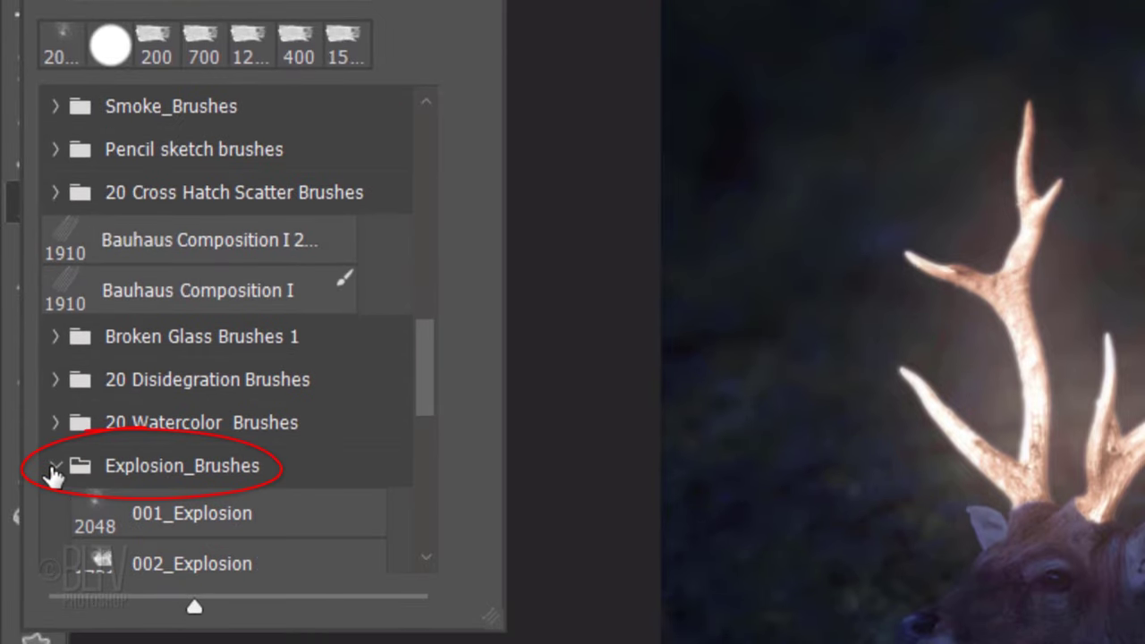
left_click(192, 512)
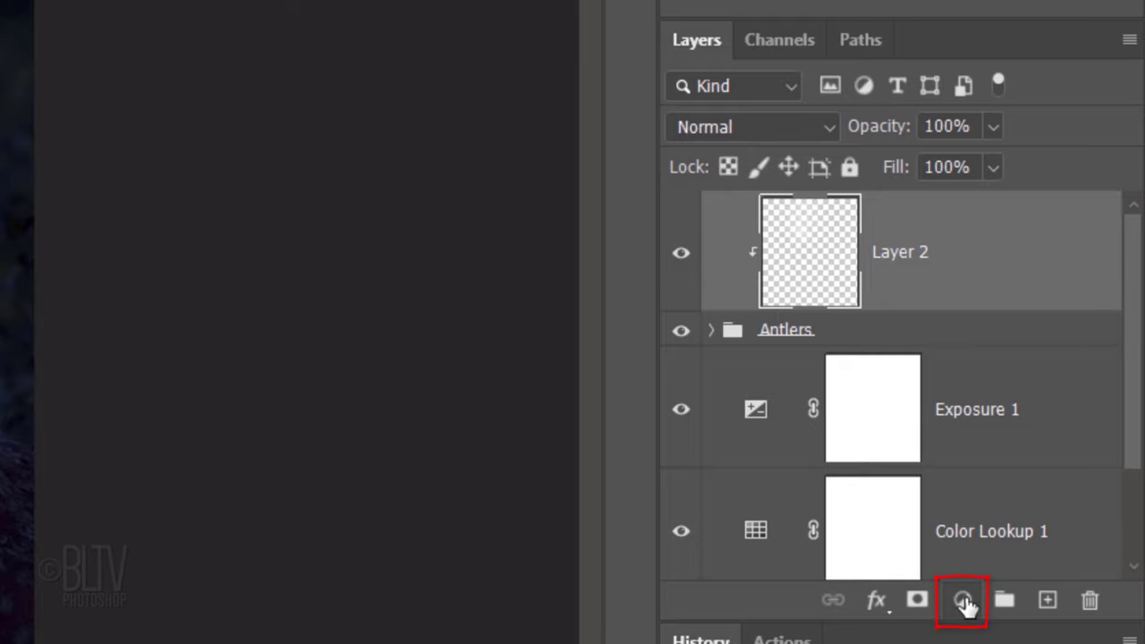
- Add a colorized Hue/Saturation adjustment clipped to Layer 2 with Hue +24 and Saturation 60
left_click(962, 600)
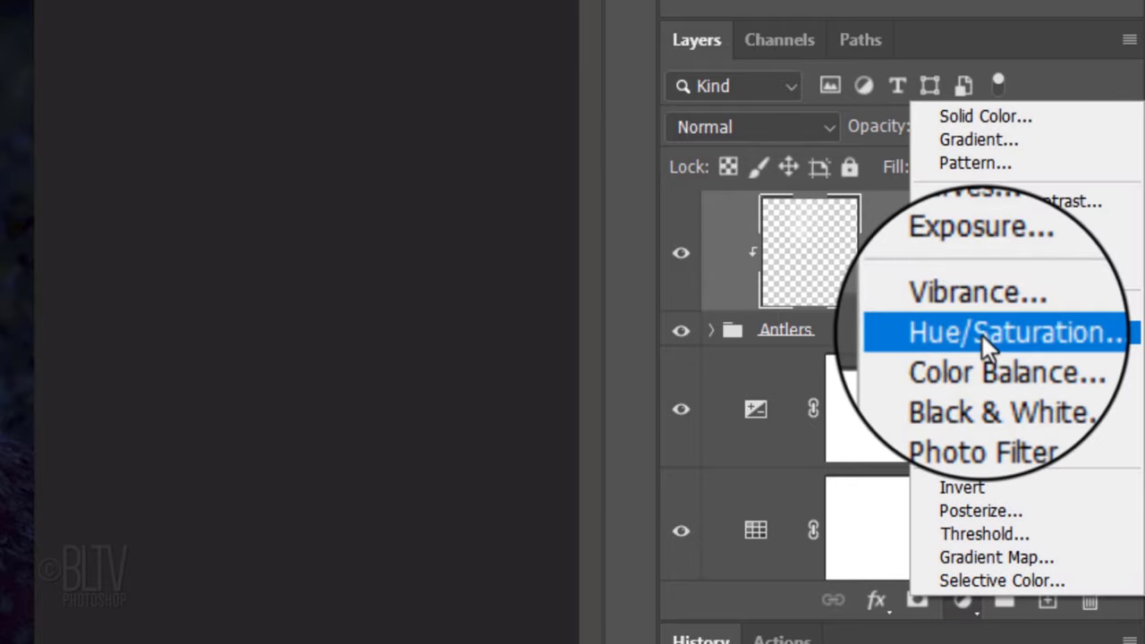
left_click(1010, 331)
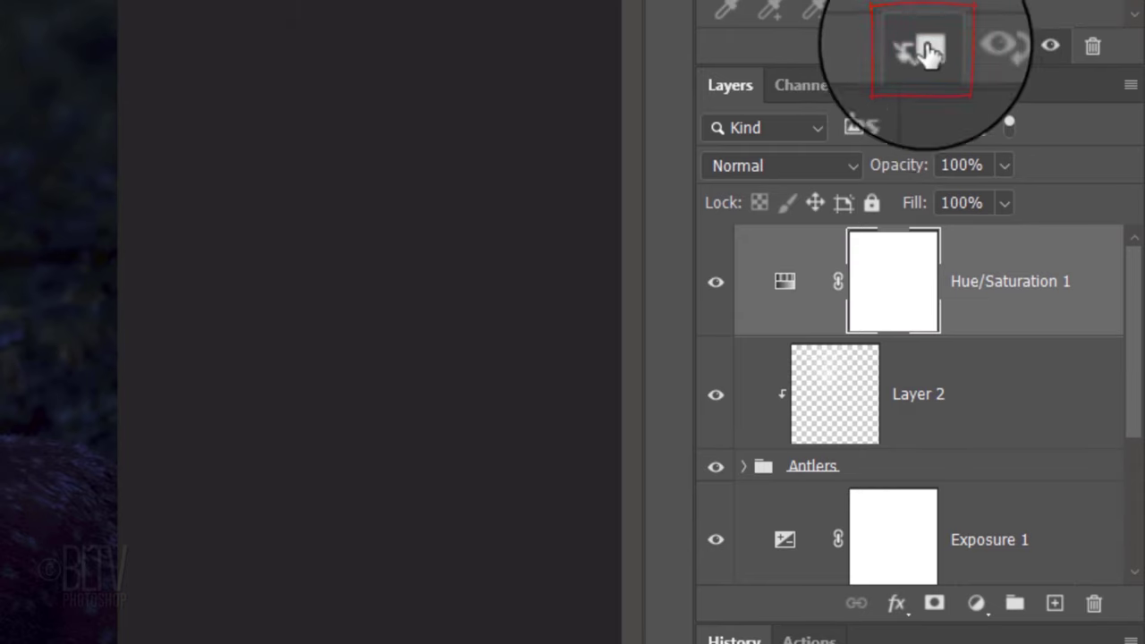
left_click(931, 51)
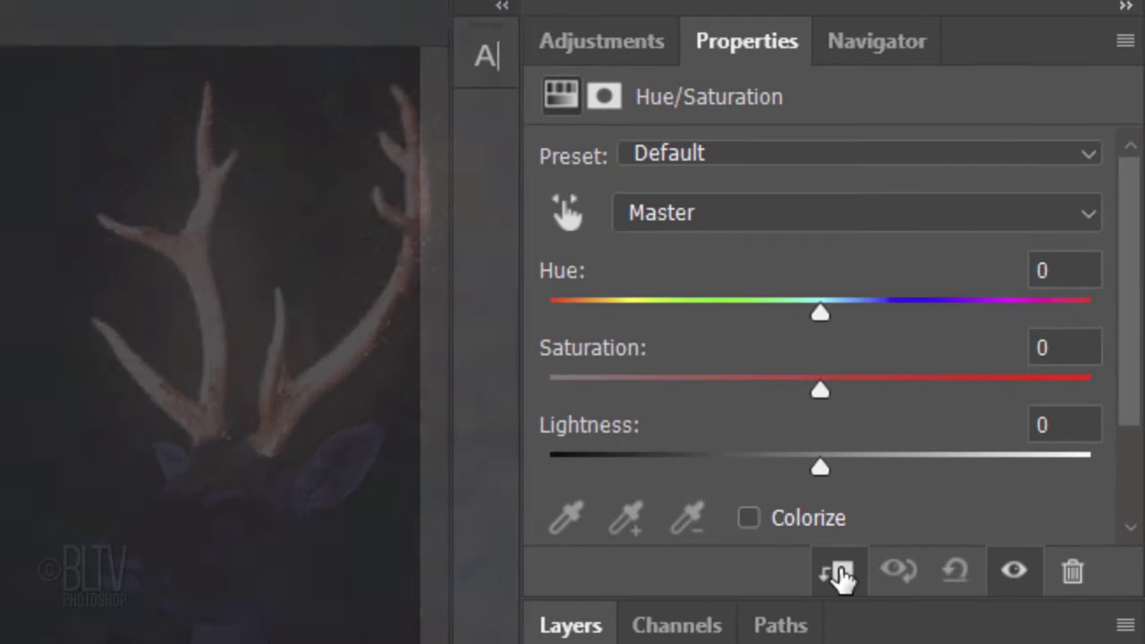
left_click(748, 517)
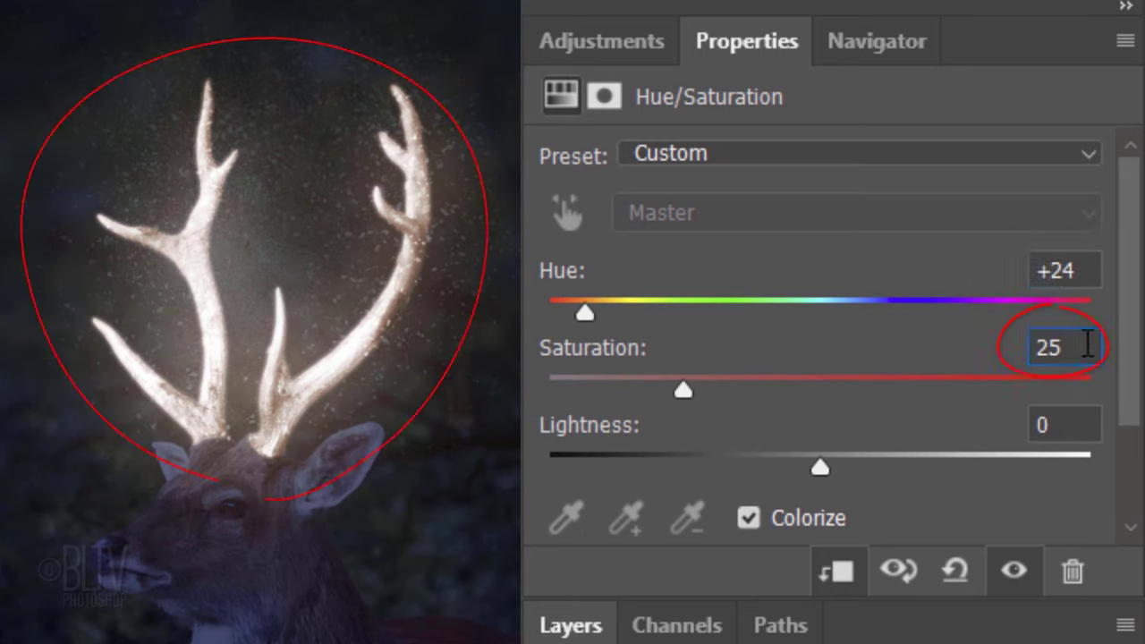
type("60")
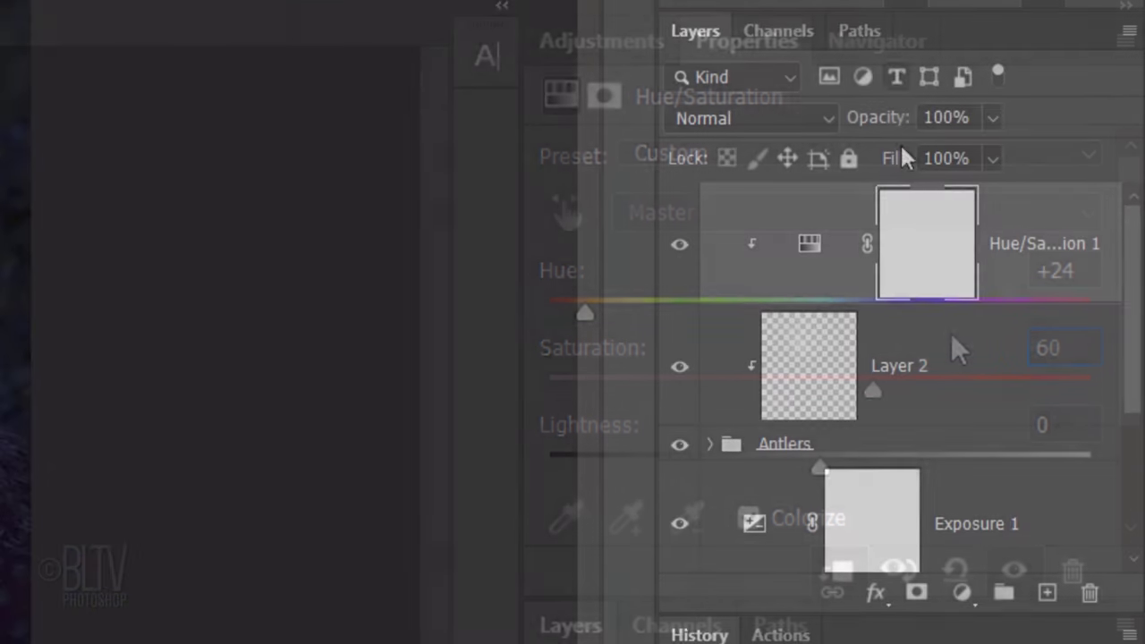
- Load the Deer body NO Anters channel as a selection and add a Soft Light layer 'Glow on back and head'
left_click(1046, 594)
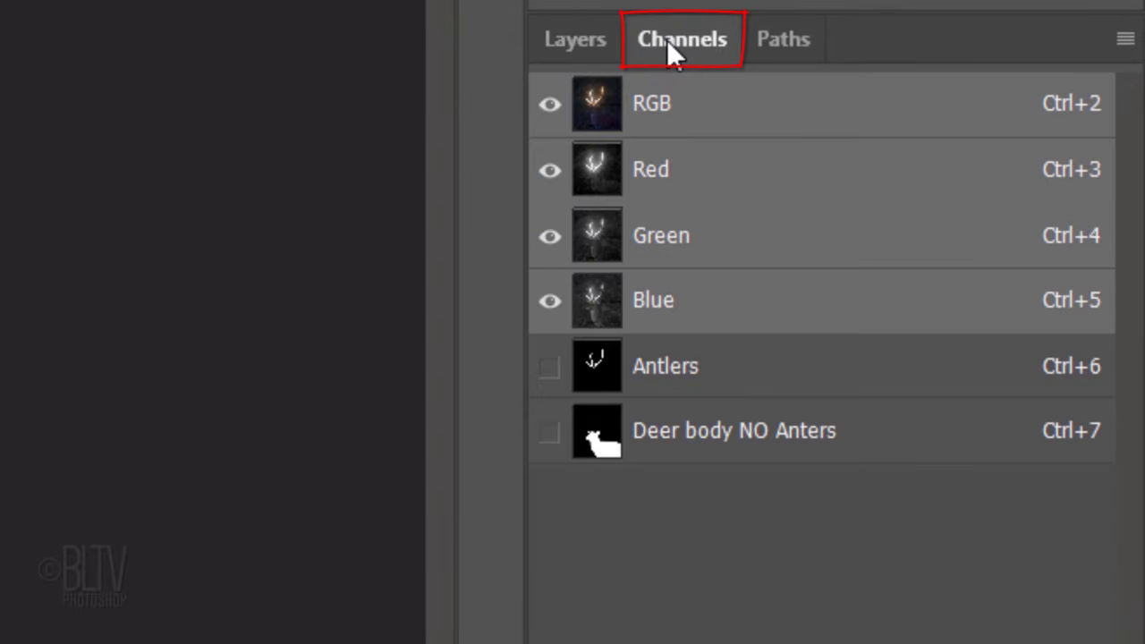
mouse_move(682, 39)
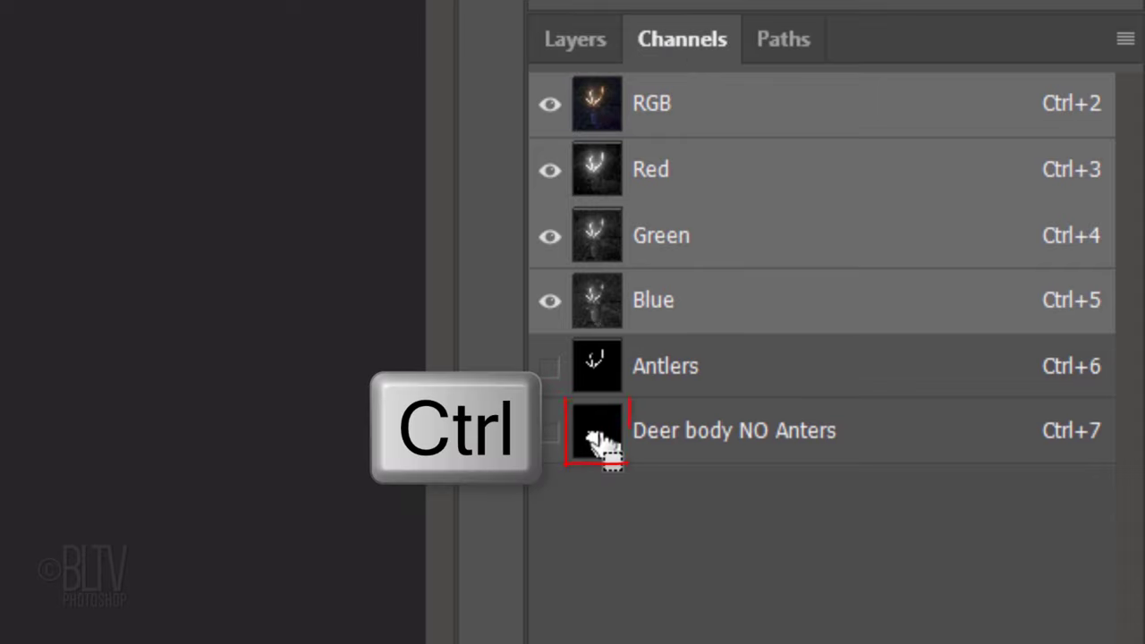
left_click(598, 429)
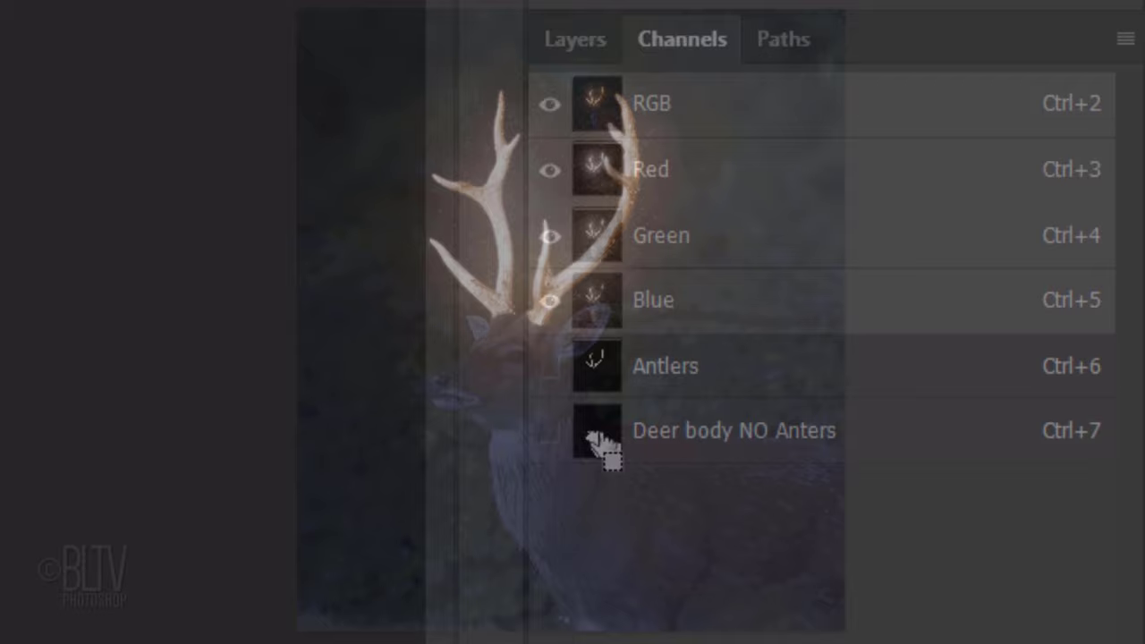
left_click(680, 37)
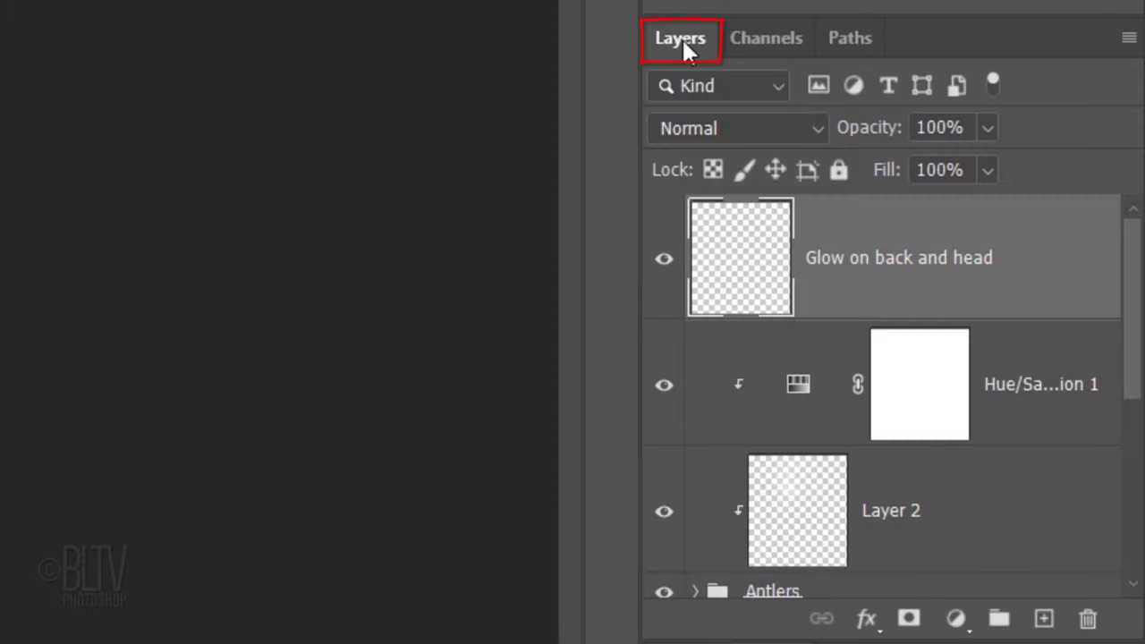
left_click(898, 258)
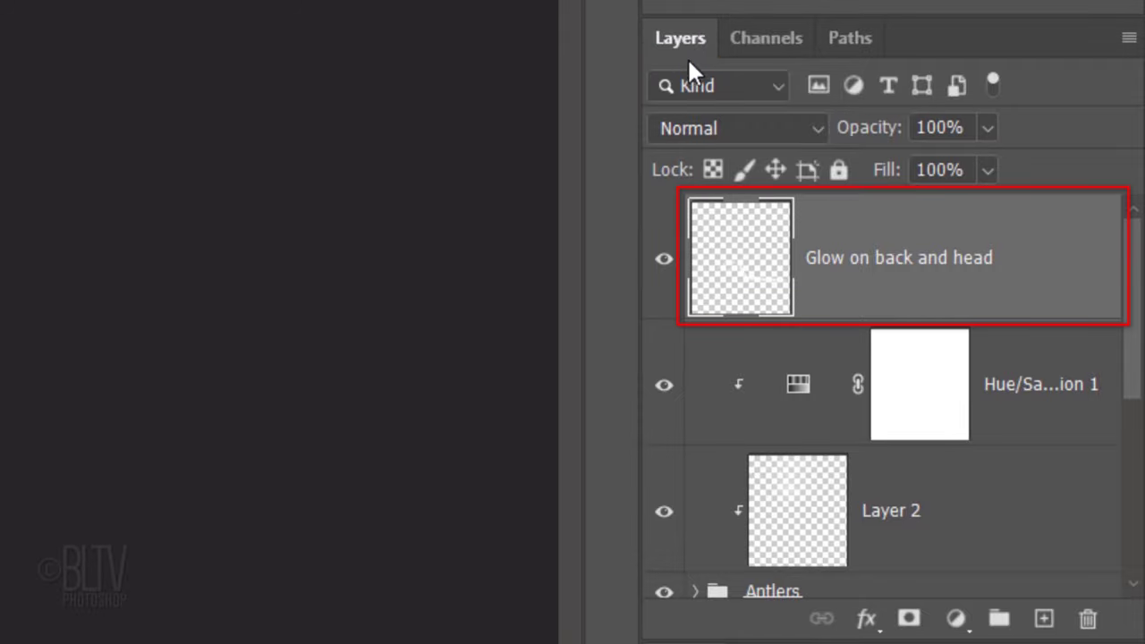
left_click(736, 128)
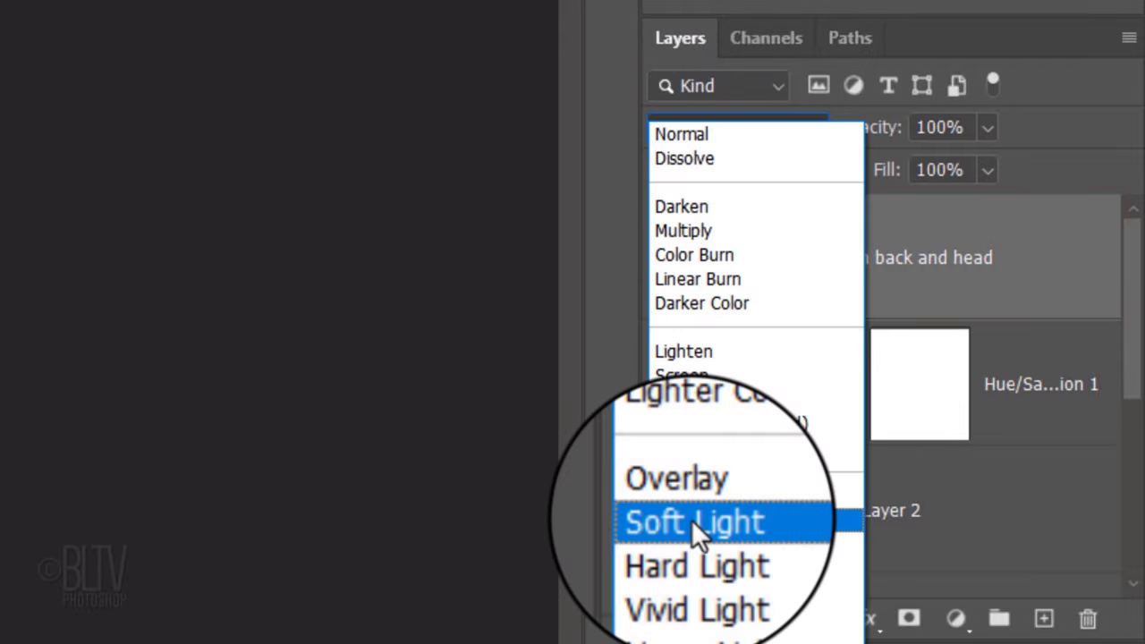
left_click(694, 523)
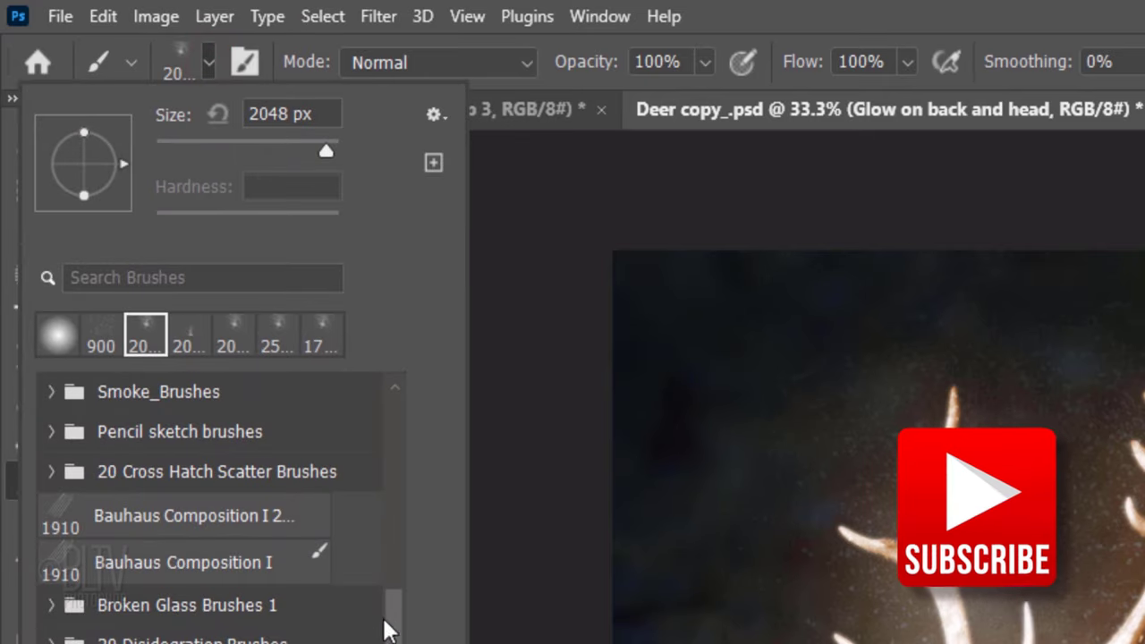
- Pick a large soft brush and paint yellow glow over the deer's back and head
scroll("up", 3)
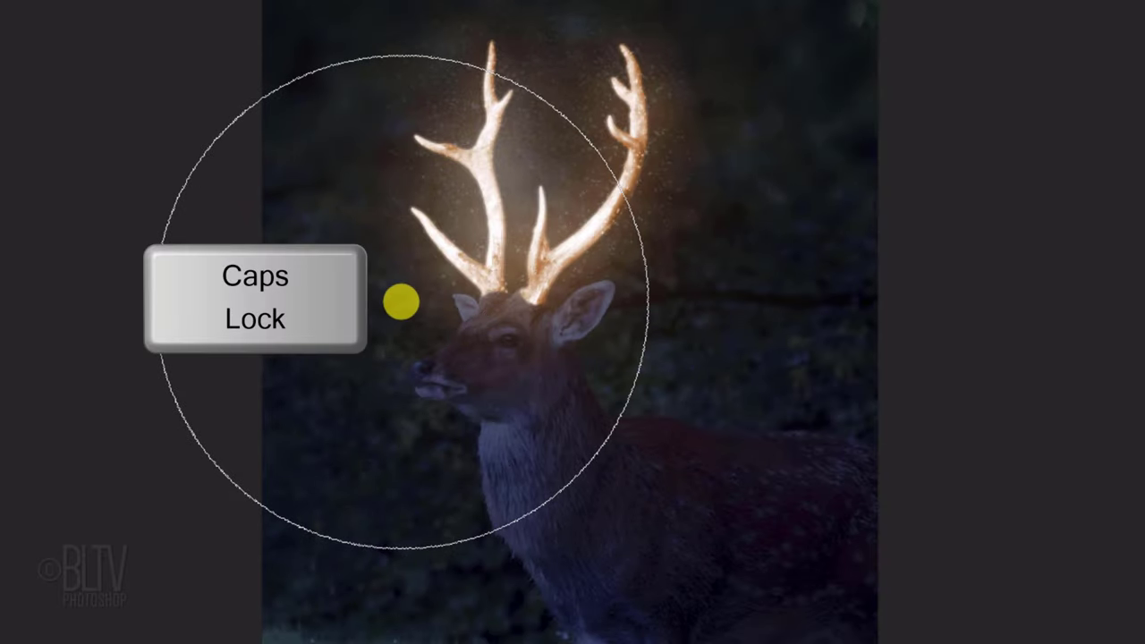
key("[")
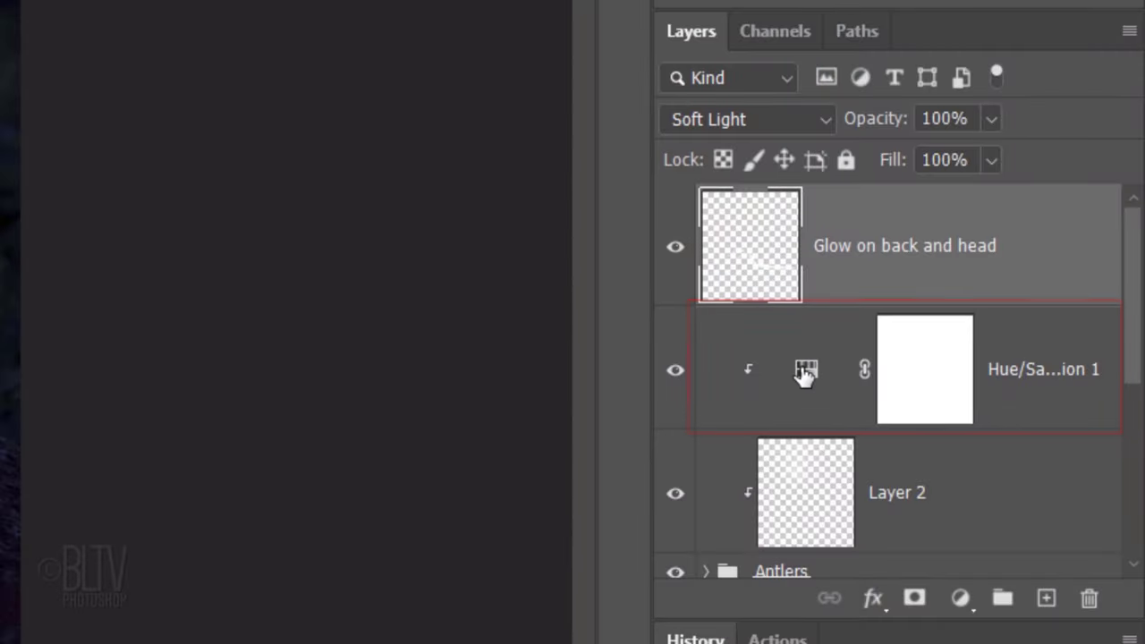
- Duplicate the Hue/Saturation adjustment and invert the copy's mask to black
key("alt")
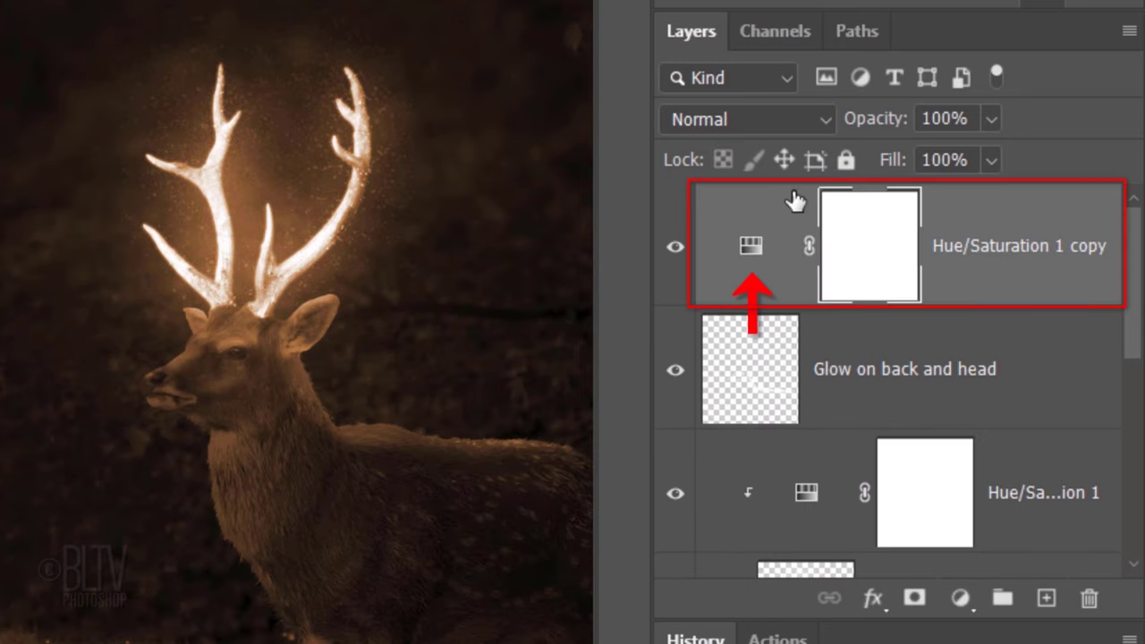
left_click(867, 245)
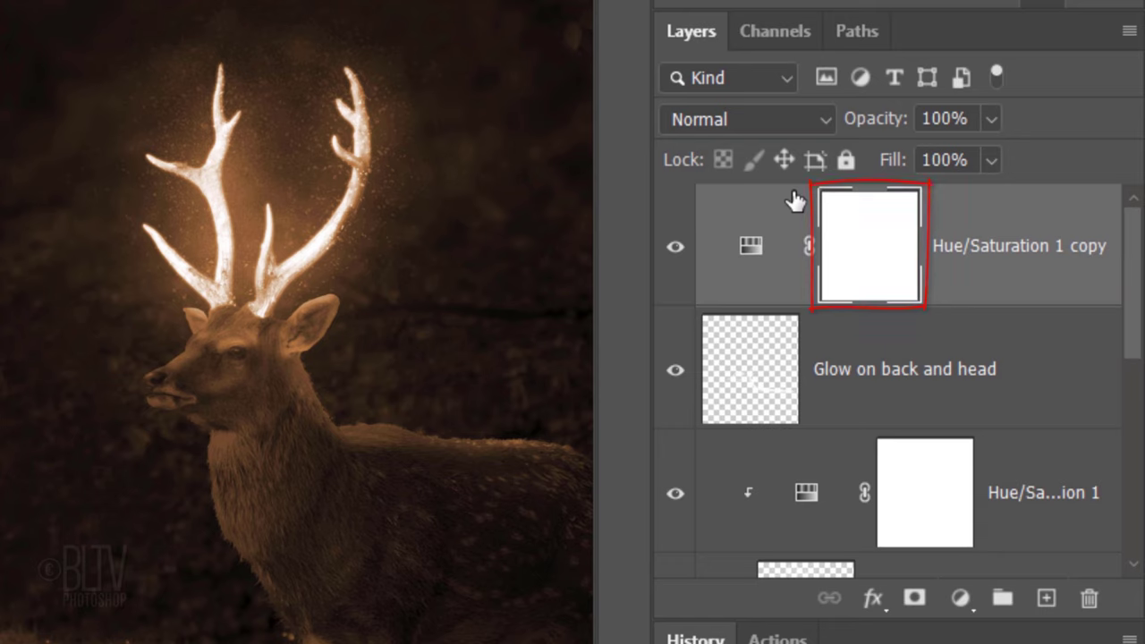
key("ctrl+i")
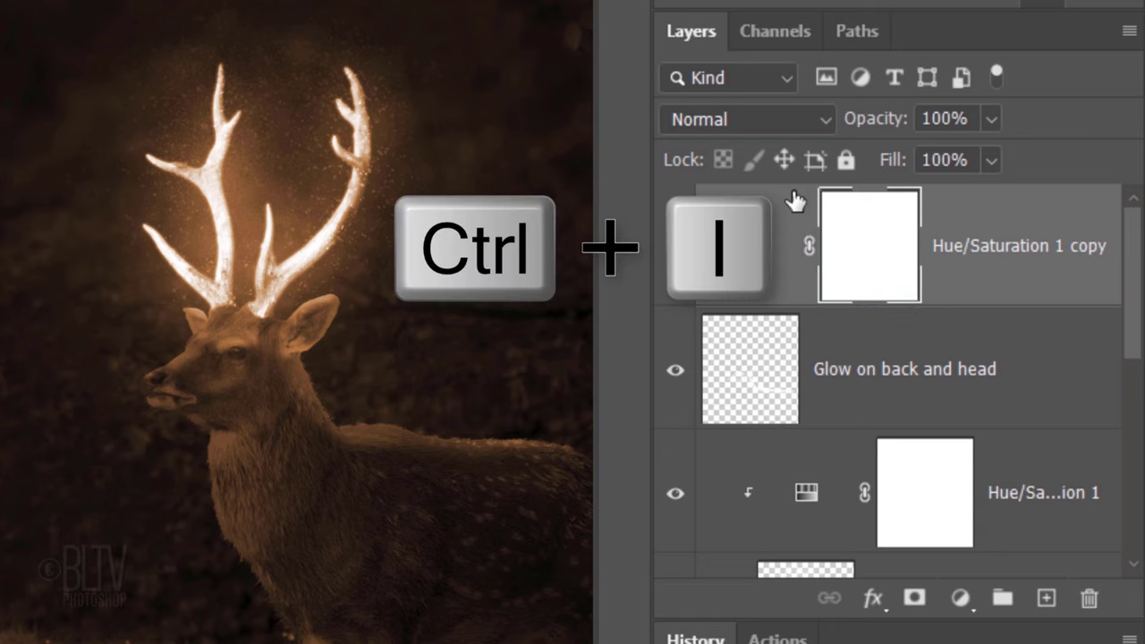
key("ctrl+i")
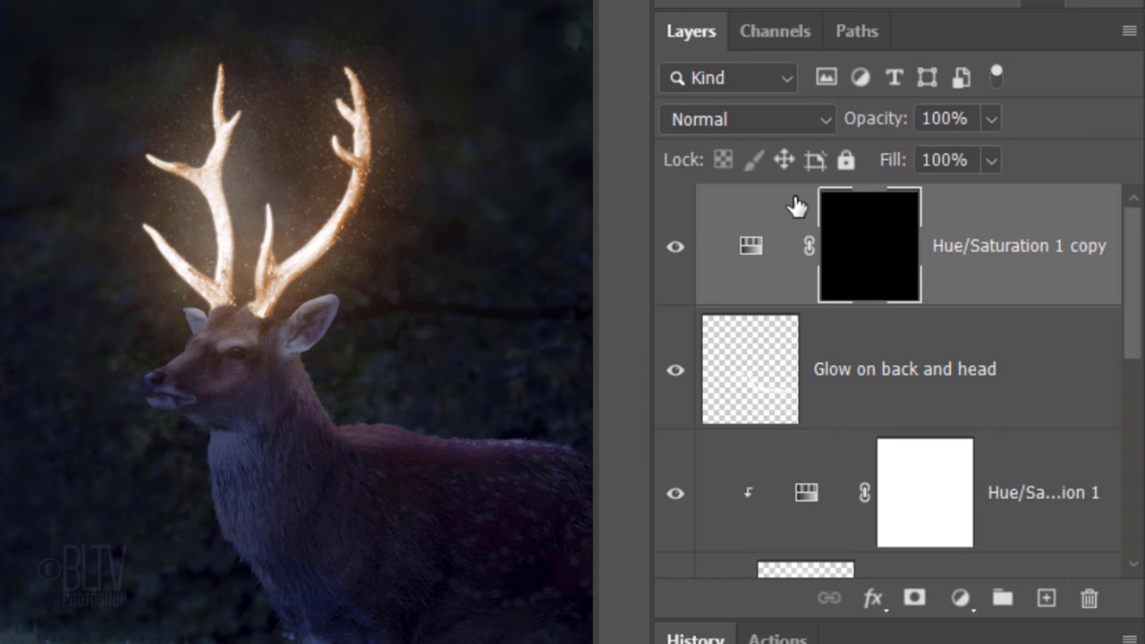
- Load the back-and-head glow shape as a selection, fill the mask there with white, and deselect
left_click(749, 368)
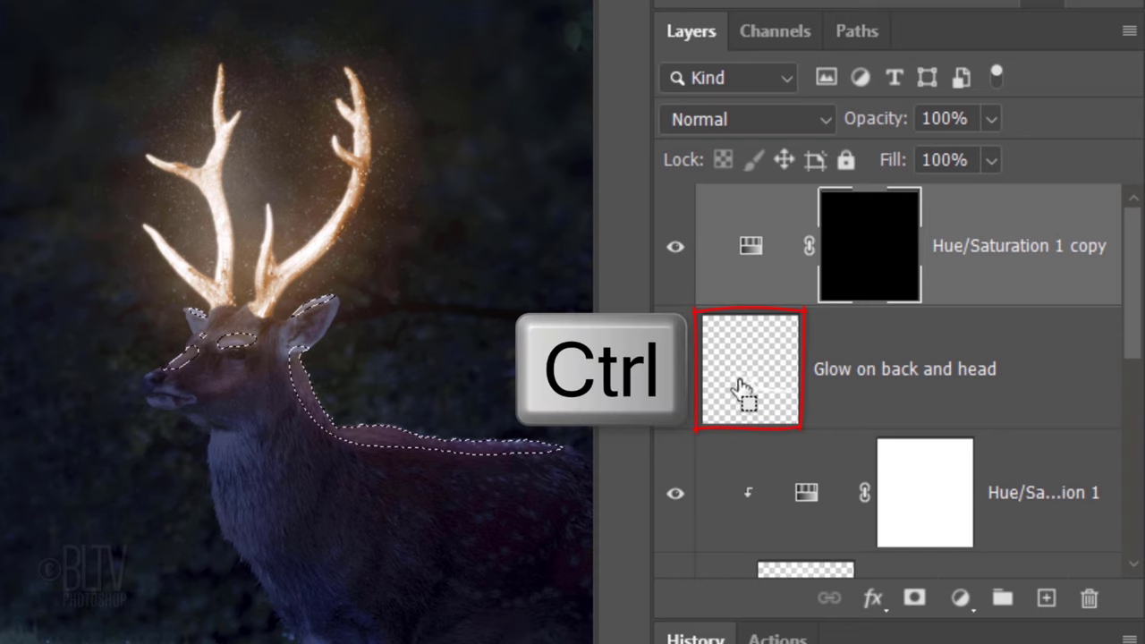
left_click(749, 368)
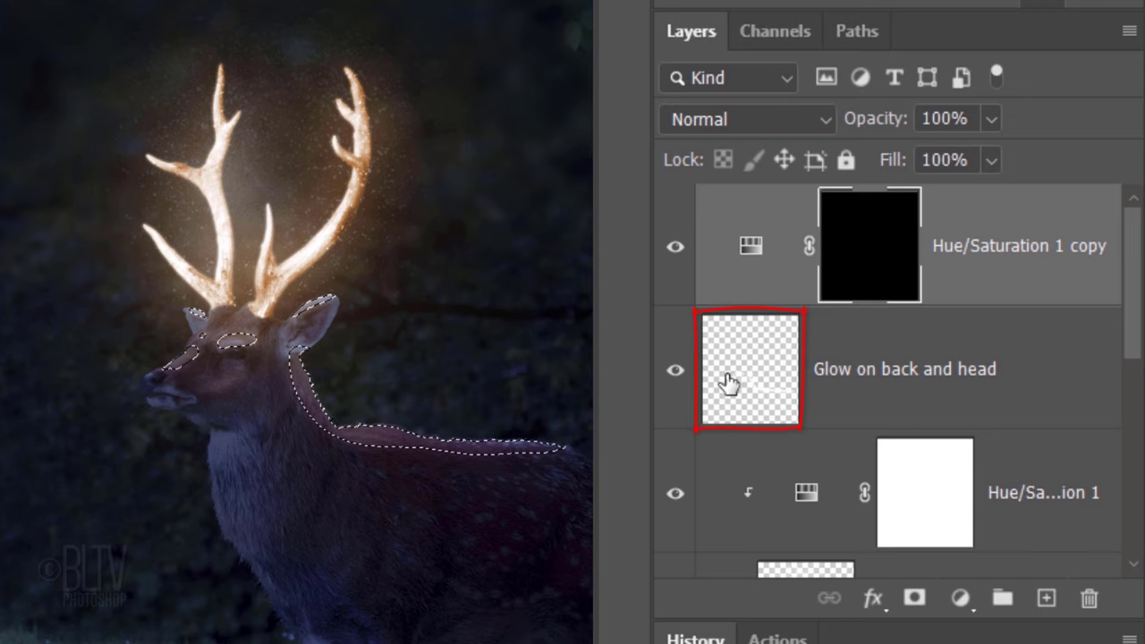
left_click(750, 369)
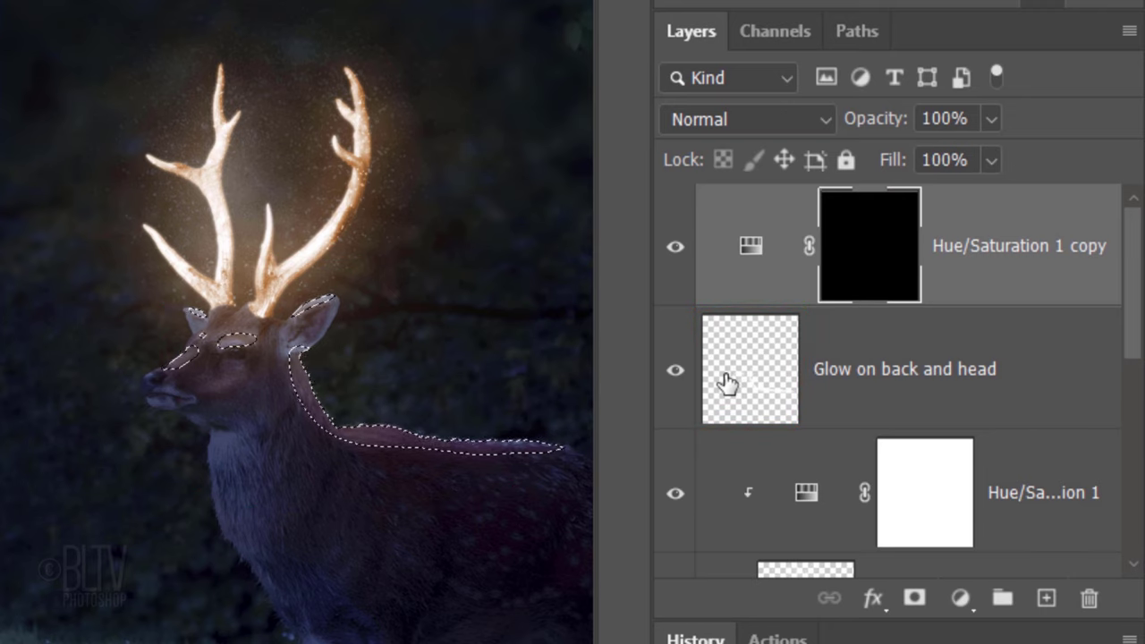
key("alt+Delete")
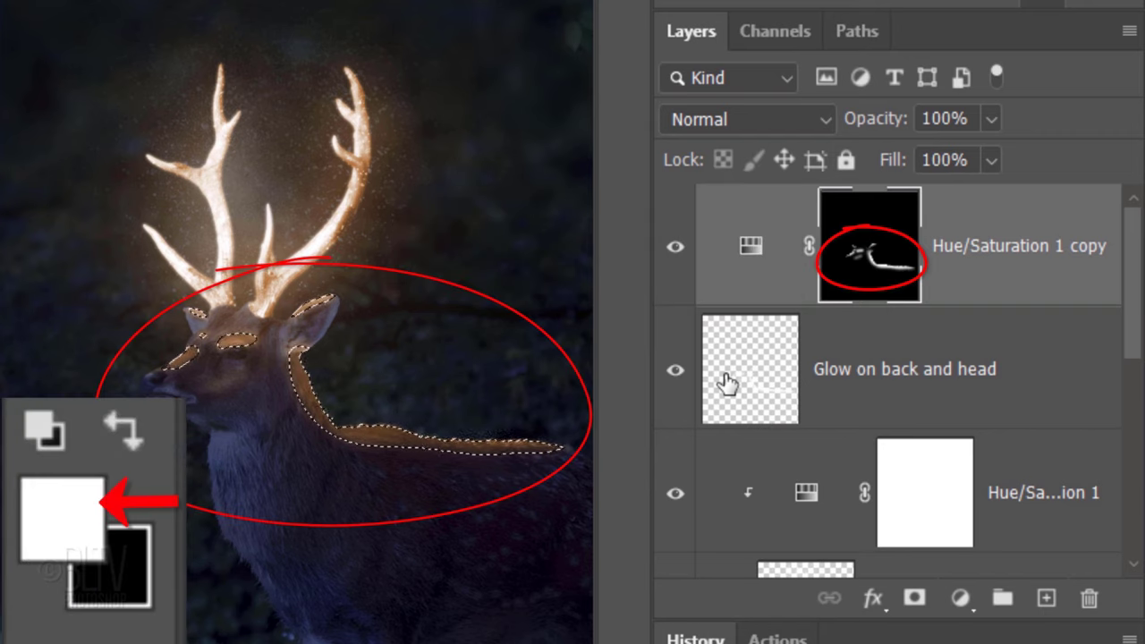
key("ctrl+d")
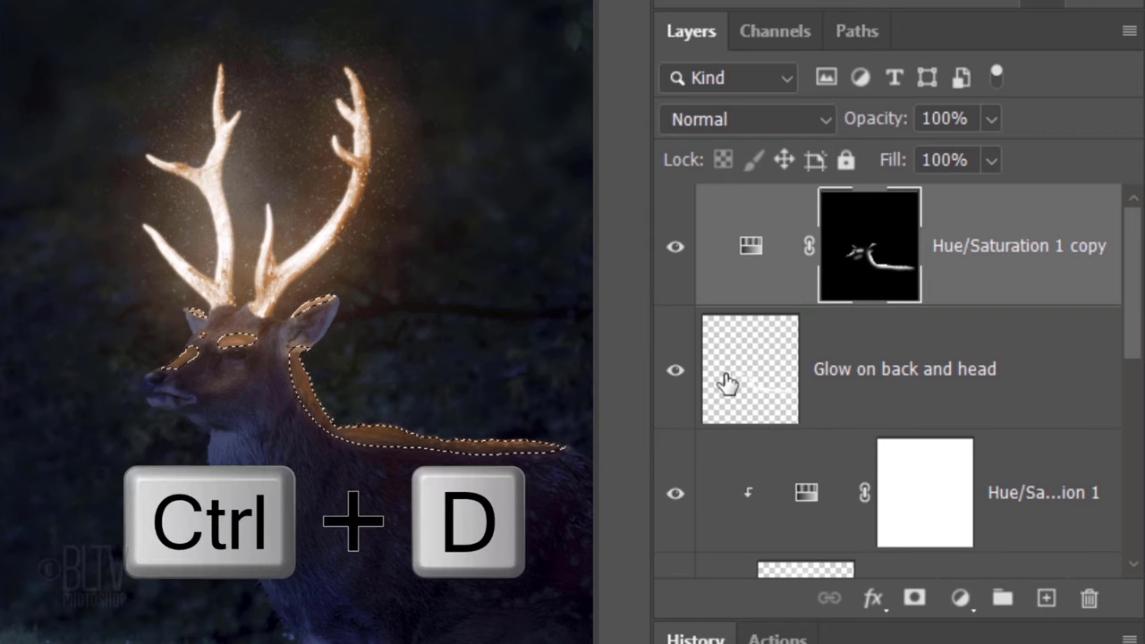
key("ctrl+d")
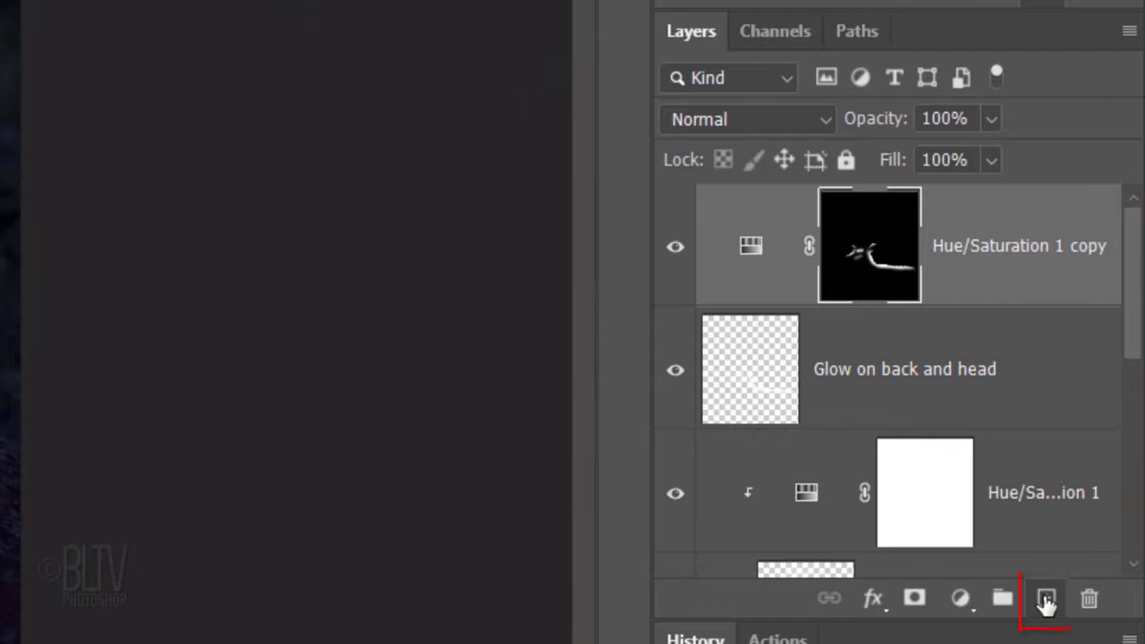
- Add a new empty top layer and set the foreground colour to light gold FFC26A
left_click(1045, 597)
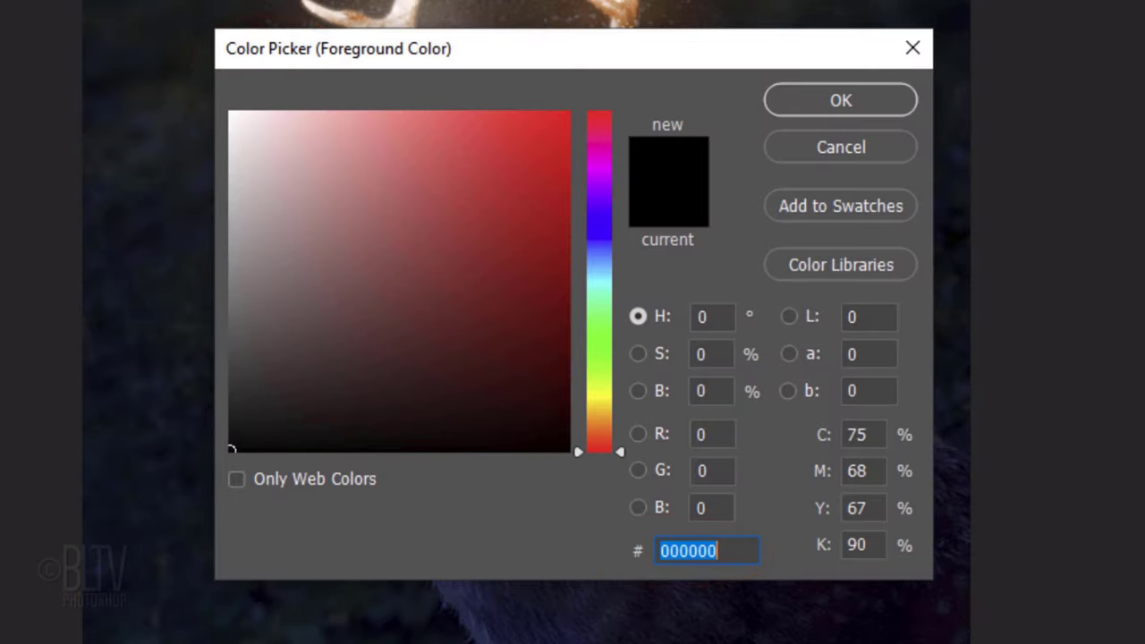
type("FFC26")
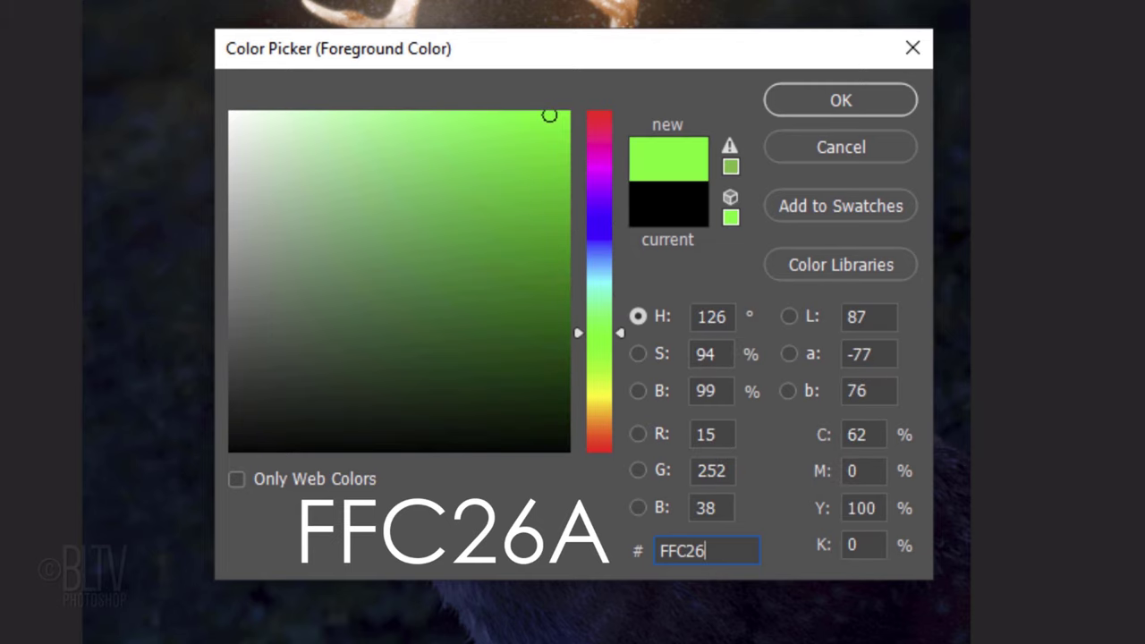
key("Return")
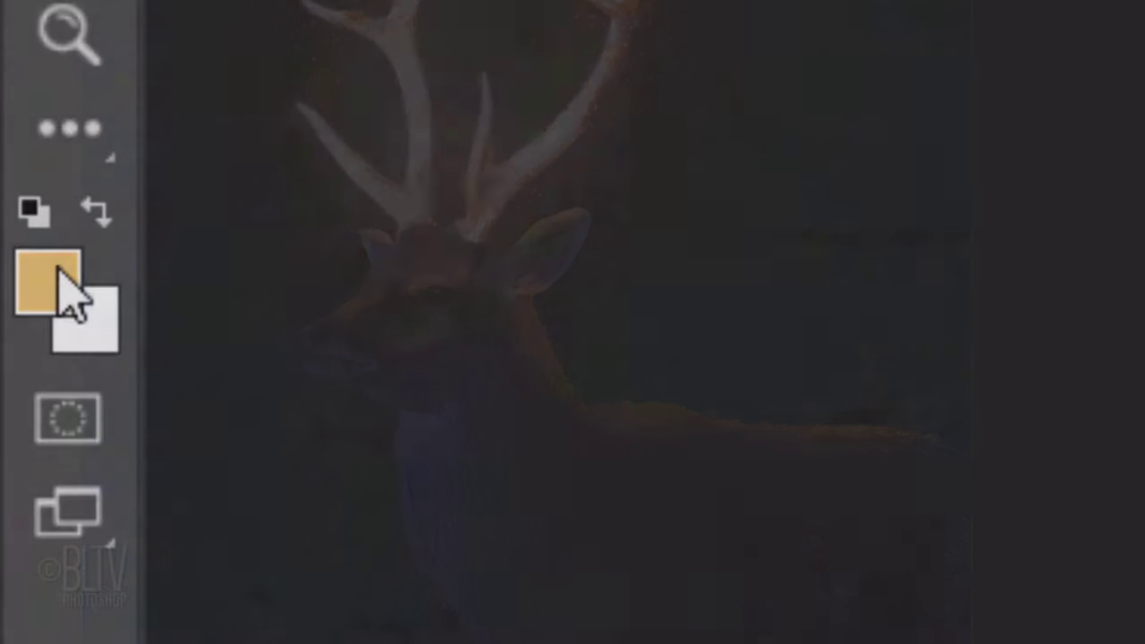
left_click(55, 295)
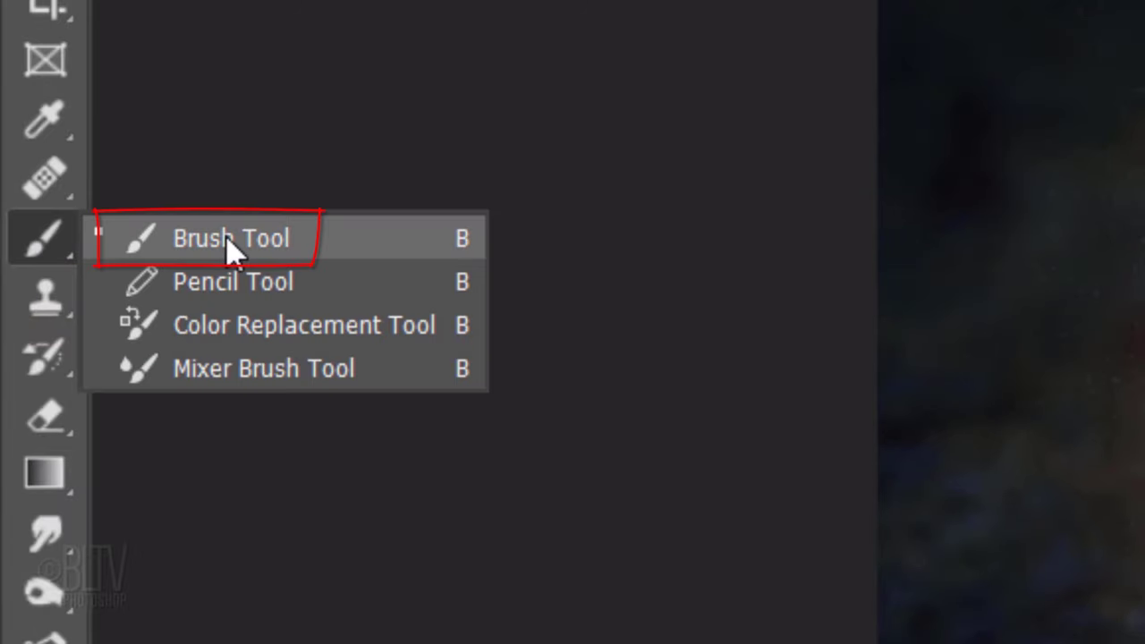
- Stamp a golden explosion sparkle above the antlers on Layer 3 and lower its opacity to 30%
left_click(230, 237)
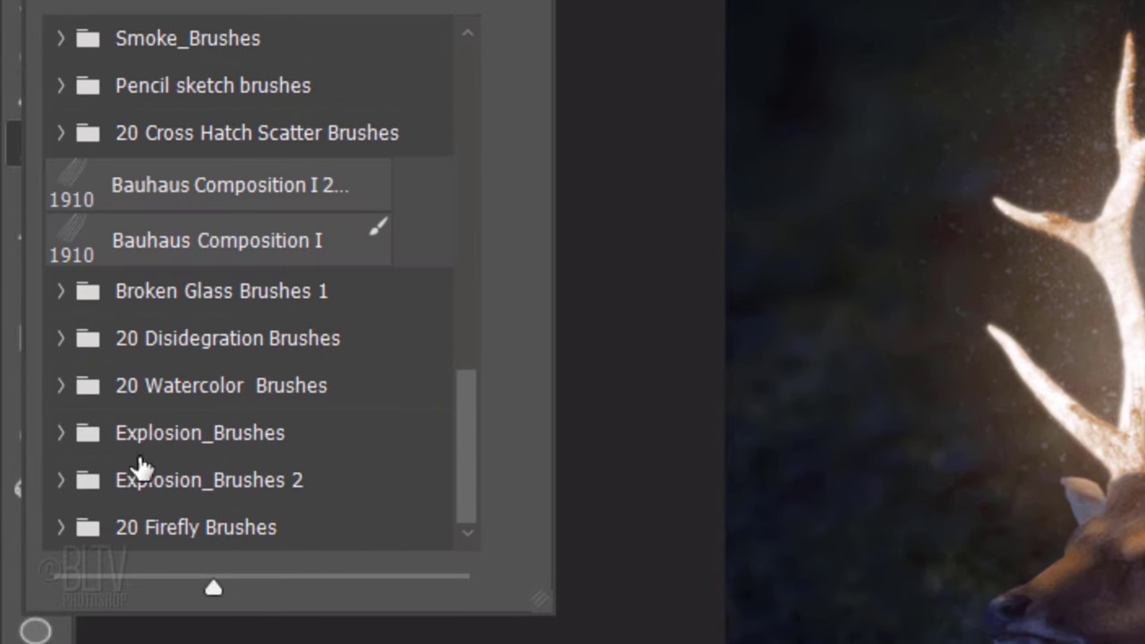
left_click(61, 431)
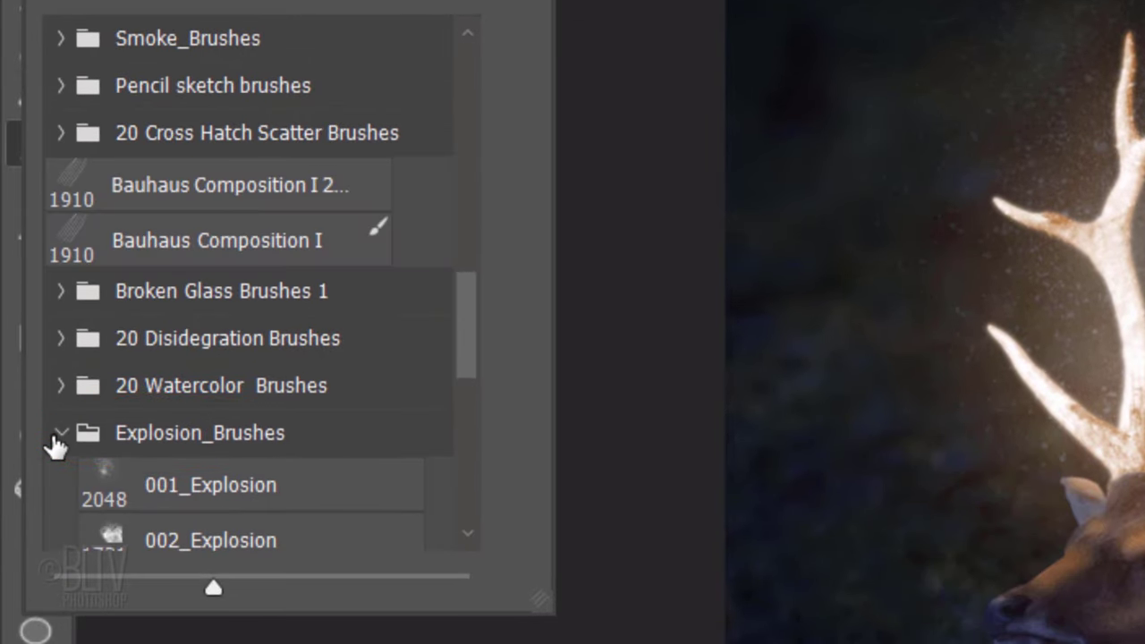
left_click(210, 483)
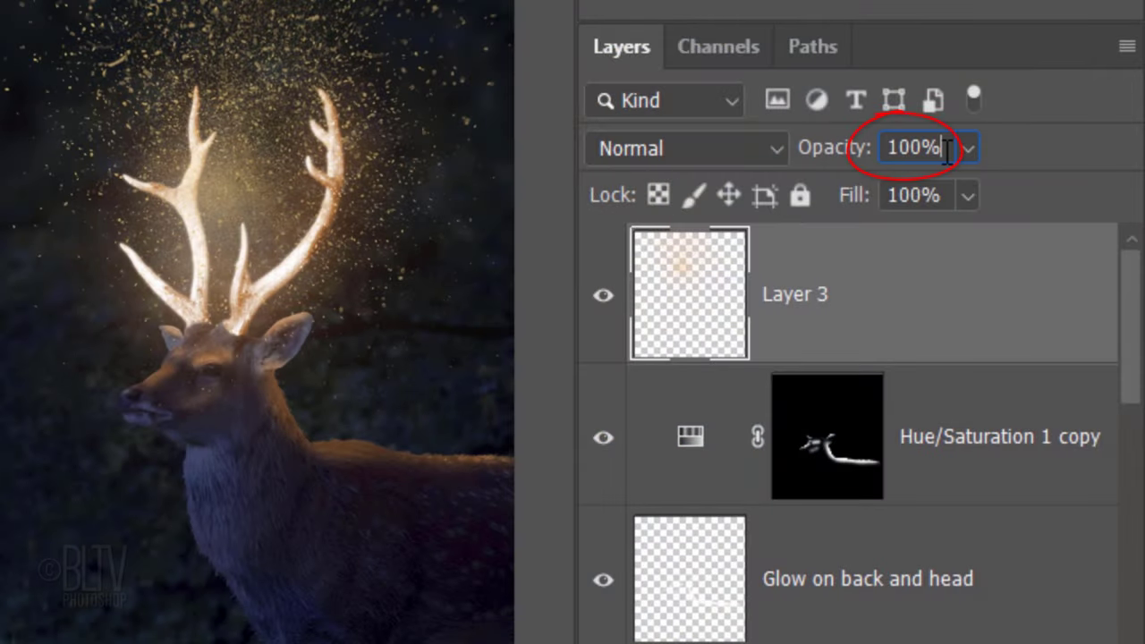
type("30")
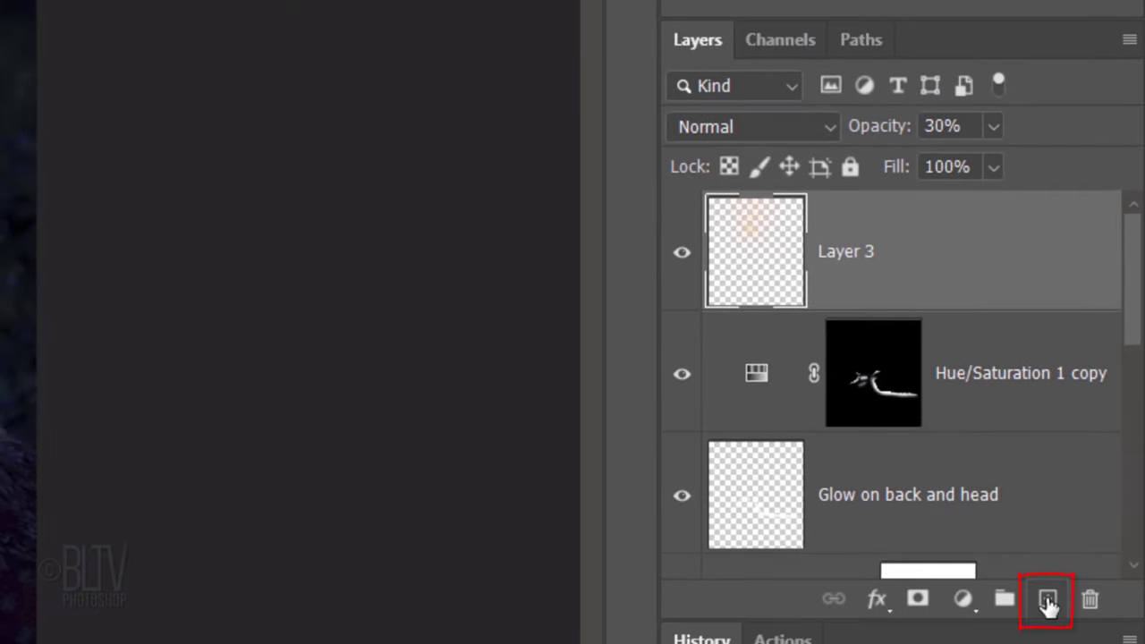
- Paint Firefly 20 specks around the antlers on a new Fireflies layer set to 40% opacity
left_click(1046, 598)
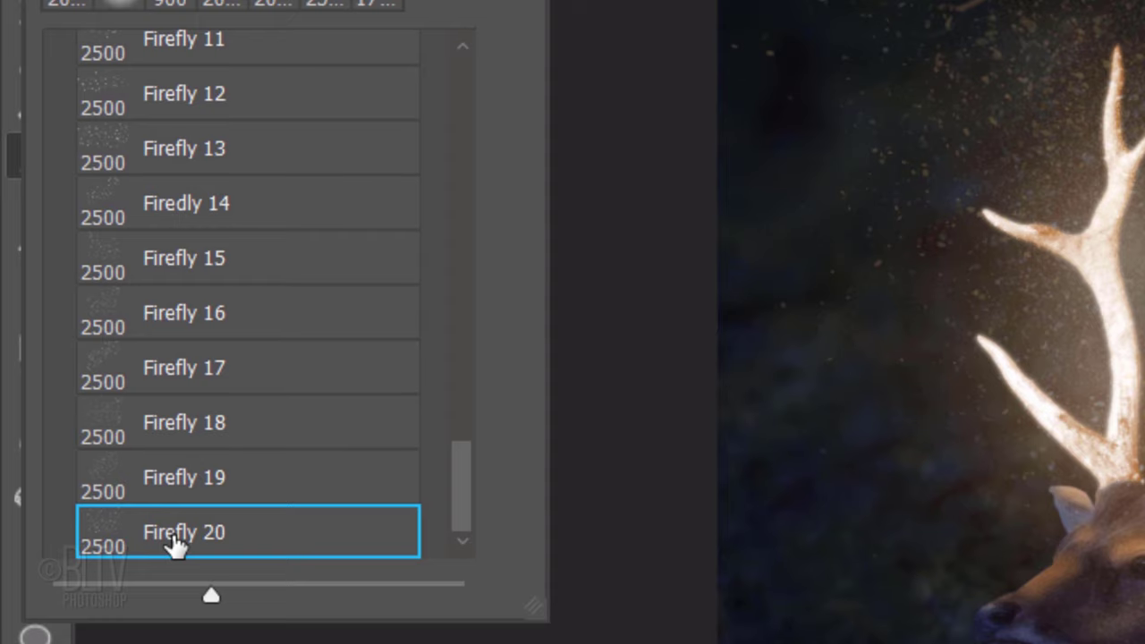
left_click(183, 531)
type("40")
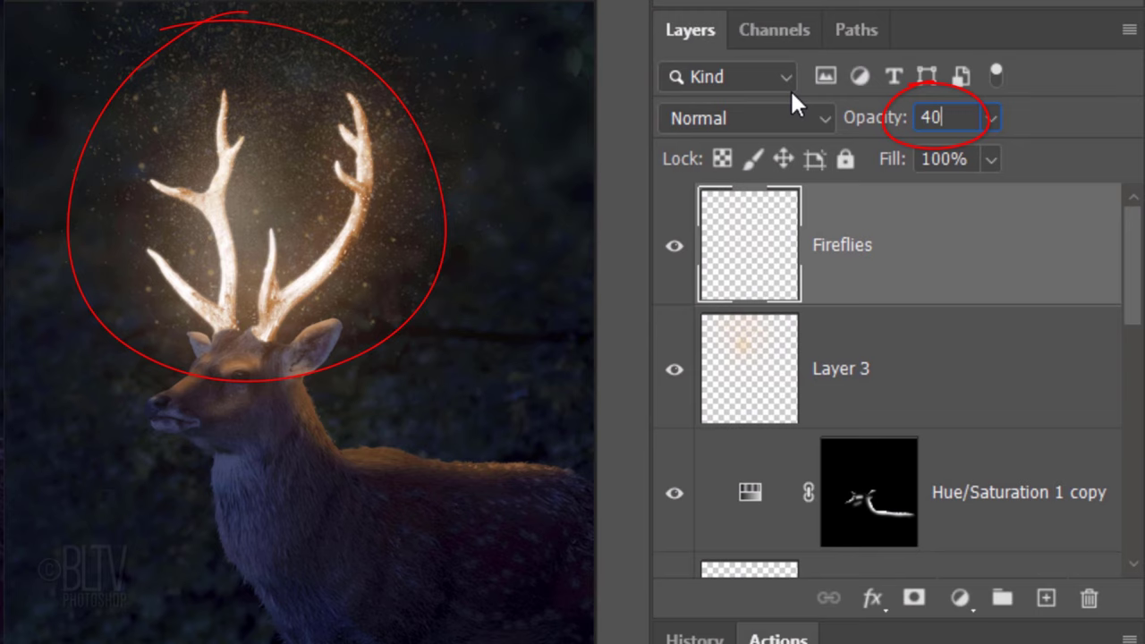
key("Return")
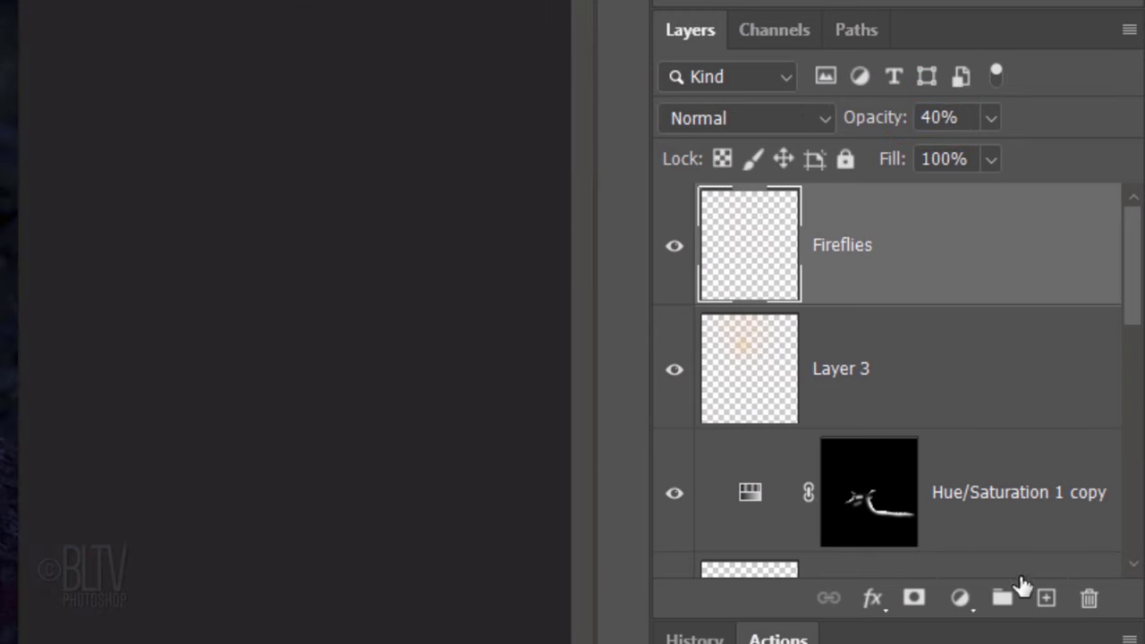
- Create a 'Big glow' layer, paint a large soft white Soft Round glow over the head, blended in Overlay
left_click(1044, 598)
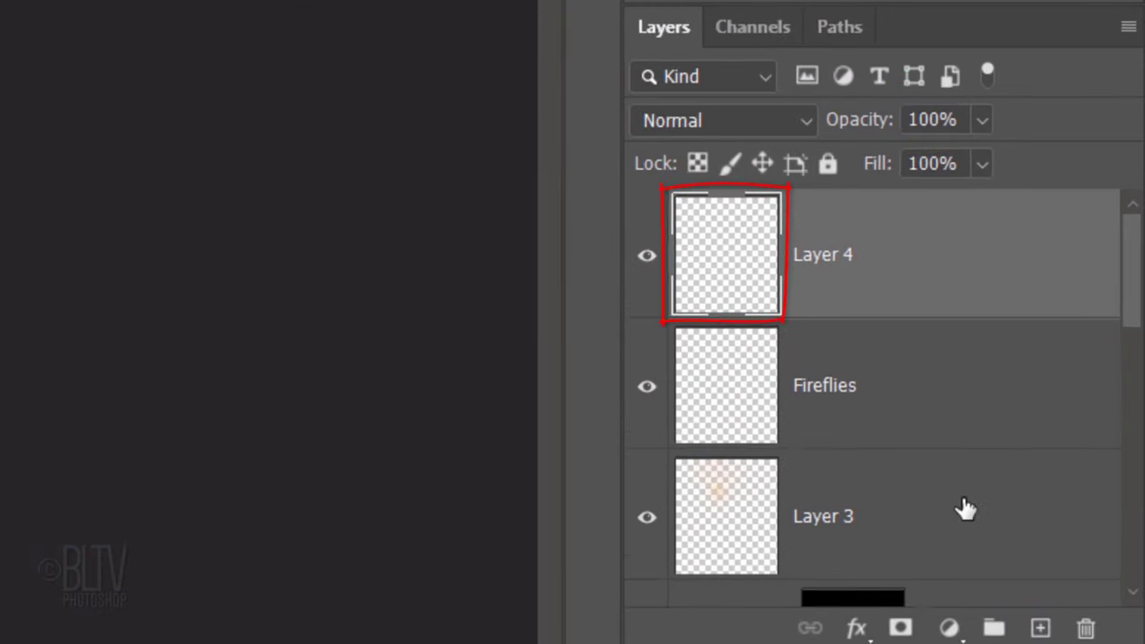
double_click(823, 254)
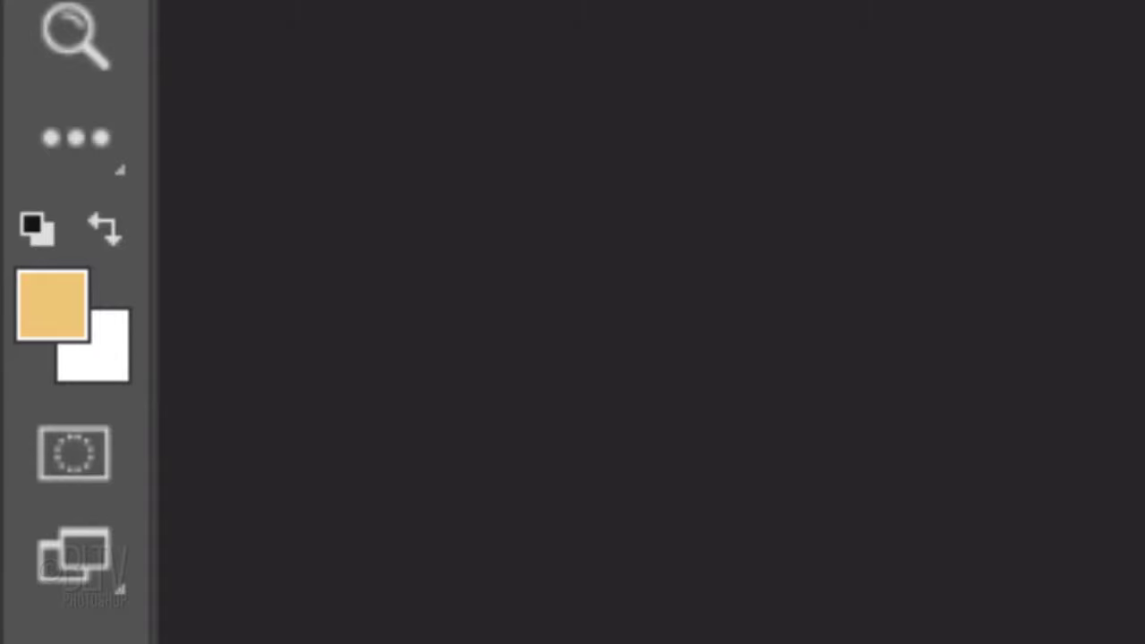
left_click(104, 229)
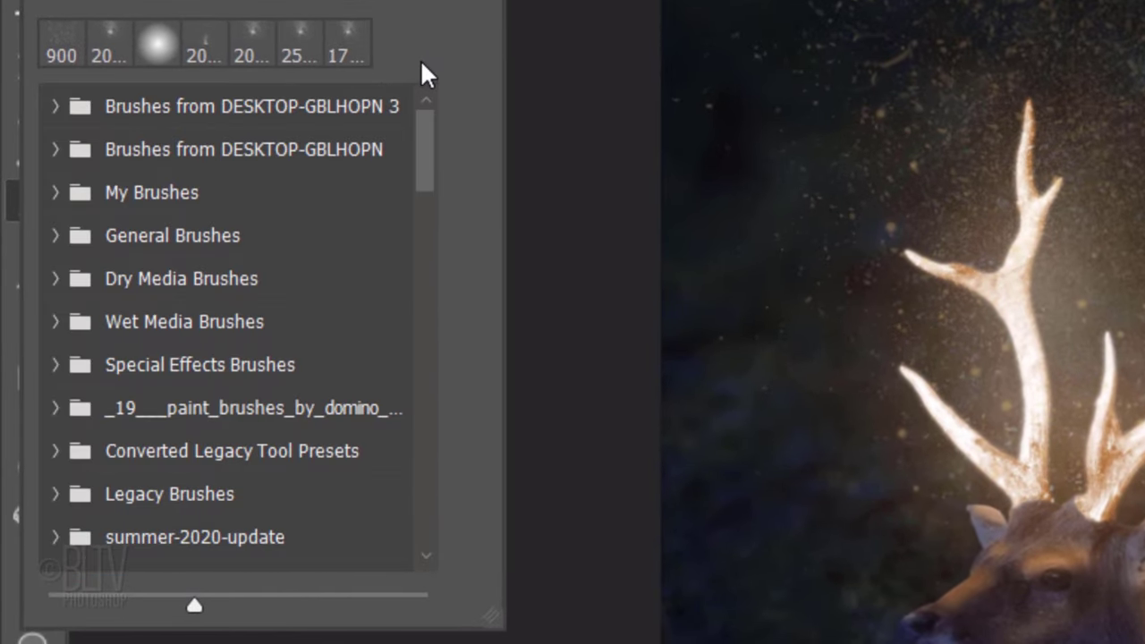
left_click(55, 236)
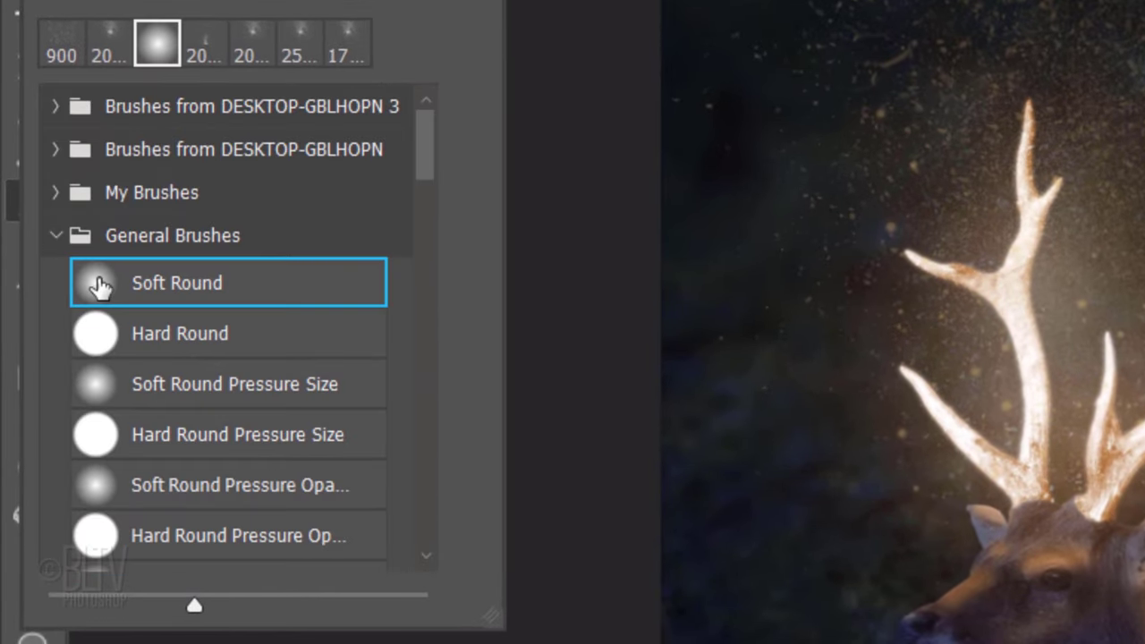
left_click(178, 283)
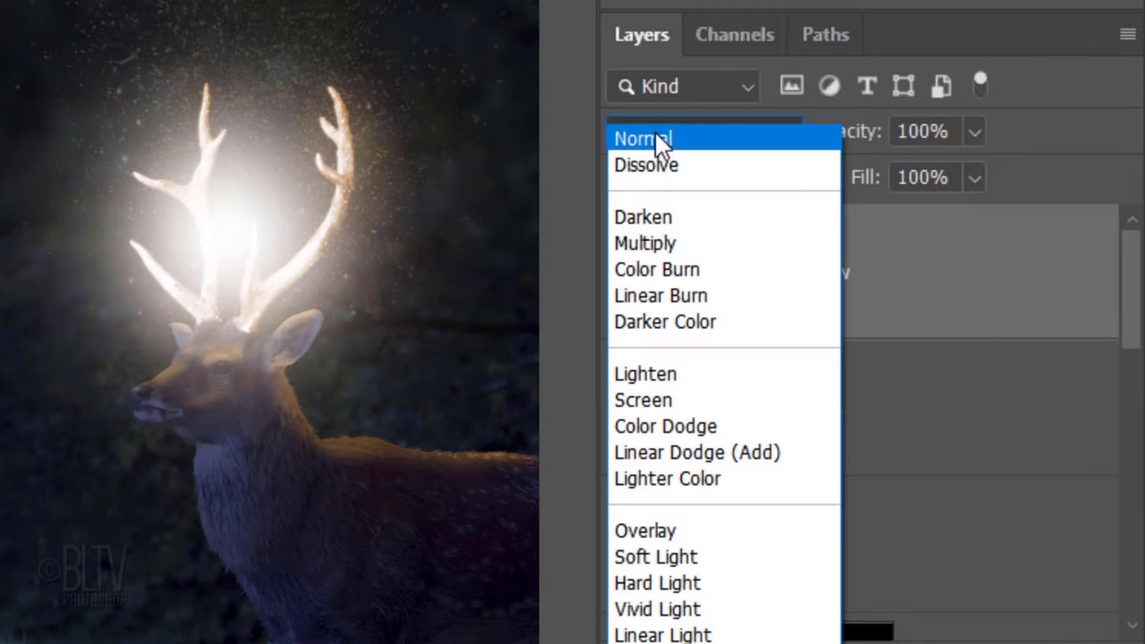
left_click(644, 530)
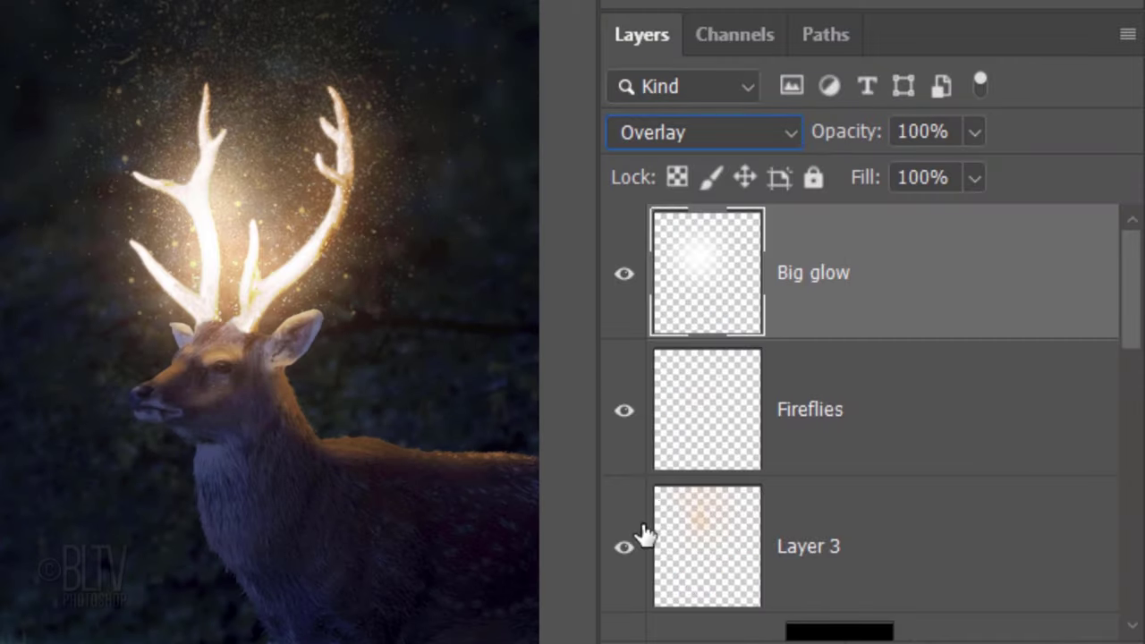